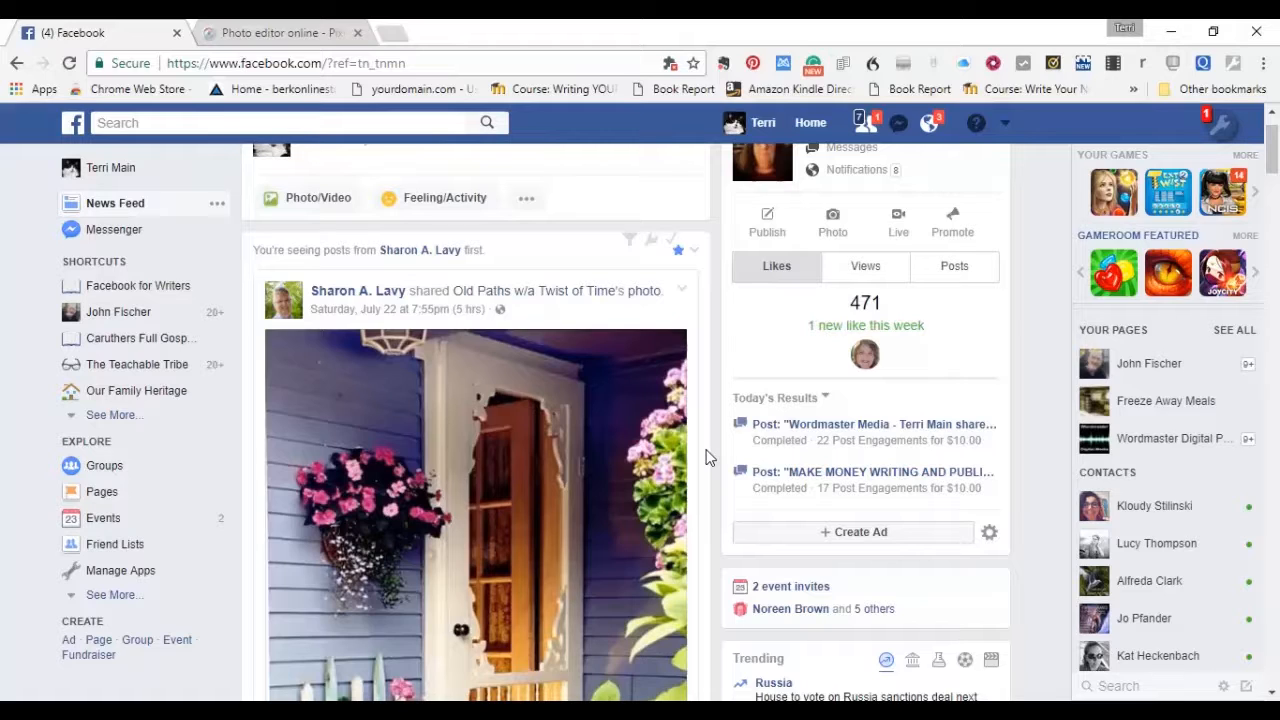
mouse_move(672, 460)
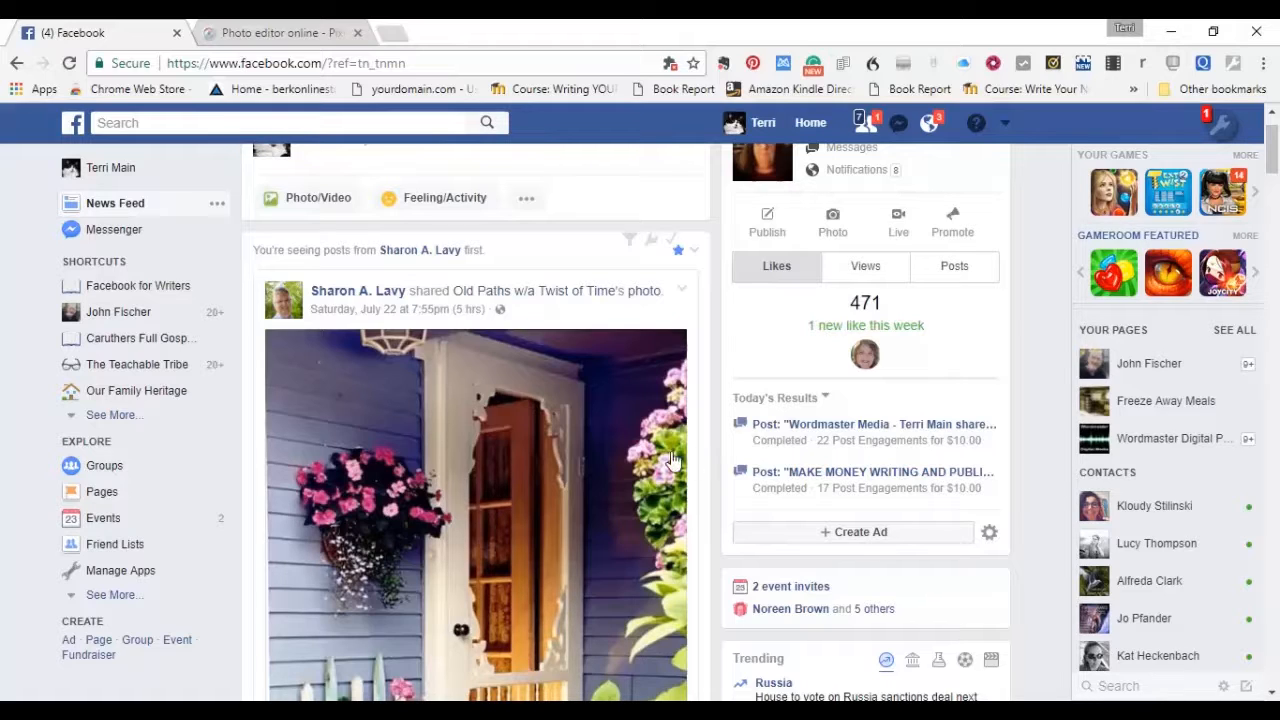
mouse_move(1044, 322)
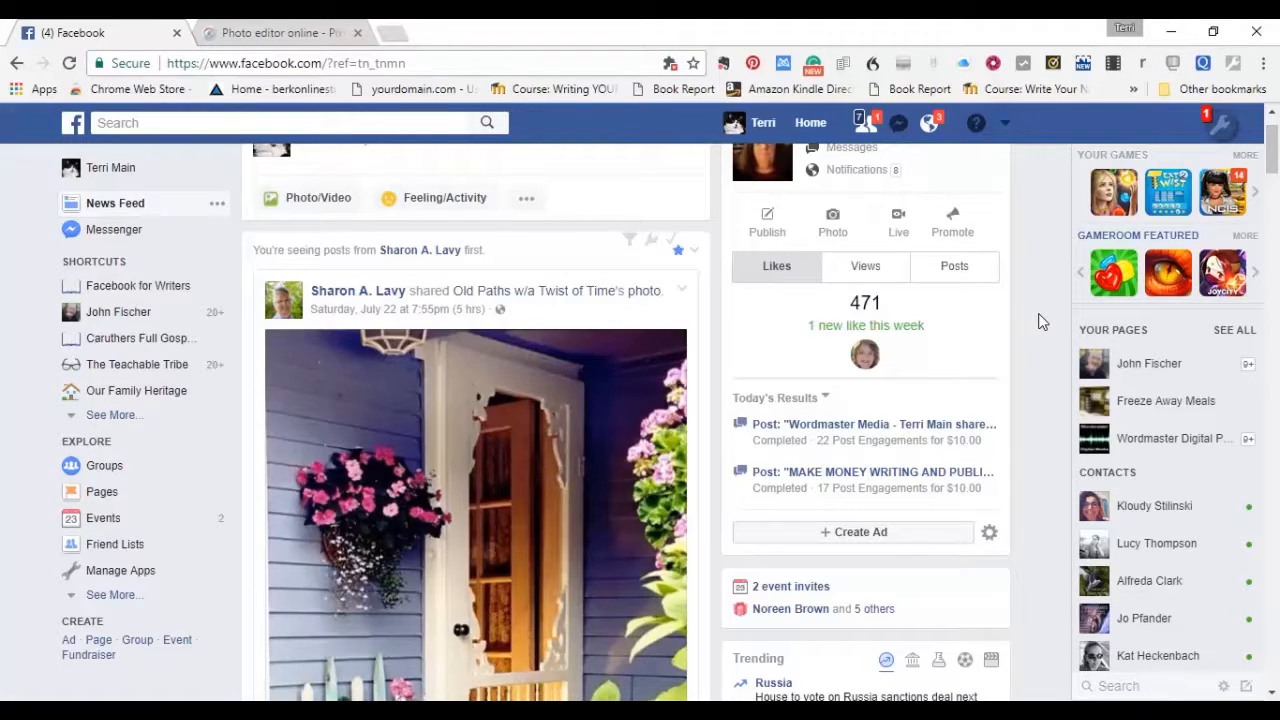
- Scroll down through the Facebook feed before leaving it
scroll("down", 3)
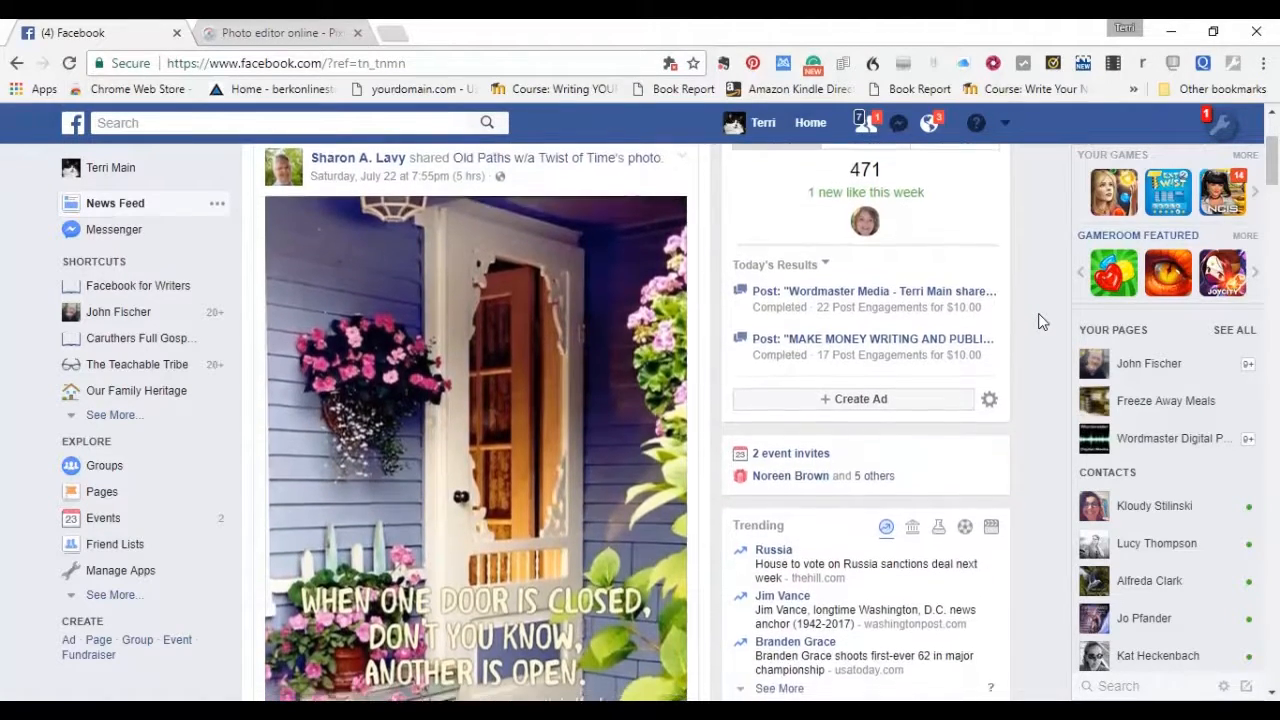
scroll("down", 3)
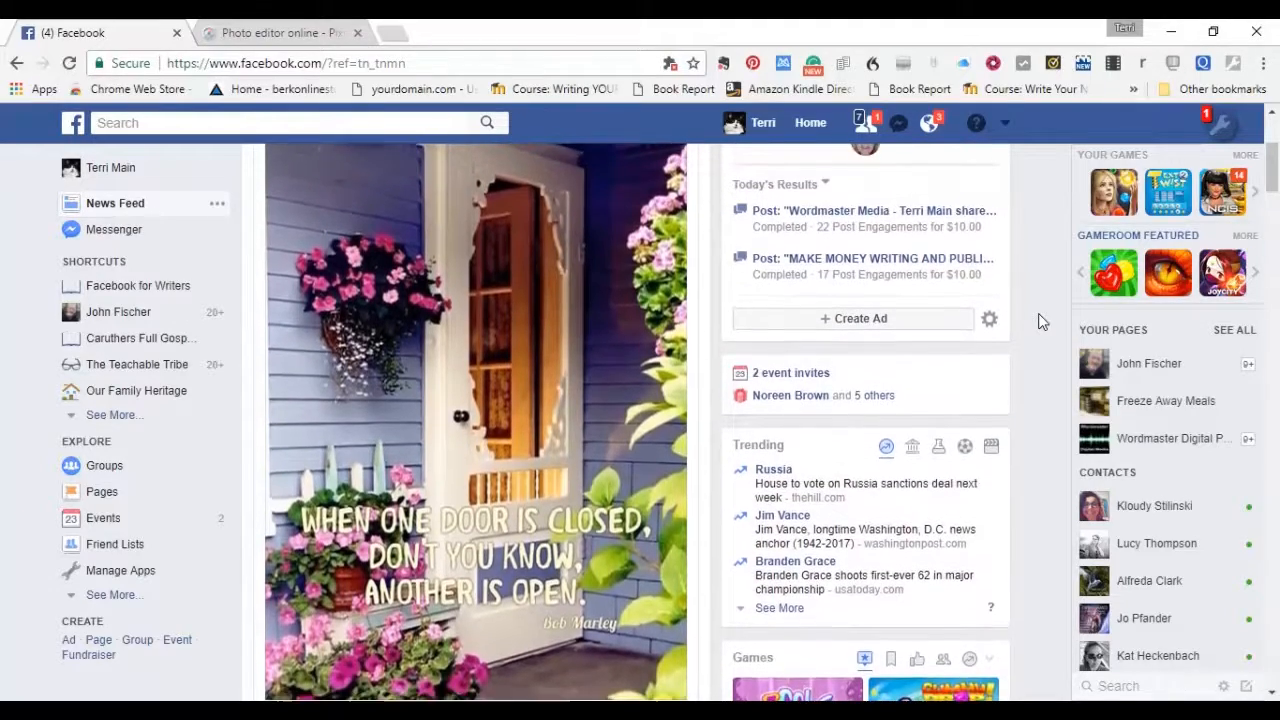
scroll("down", 3)
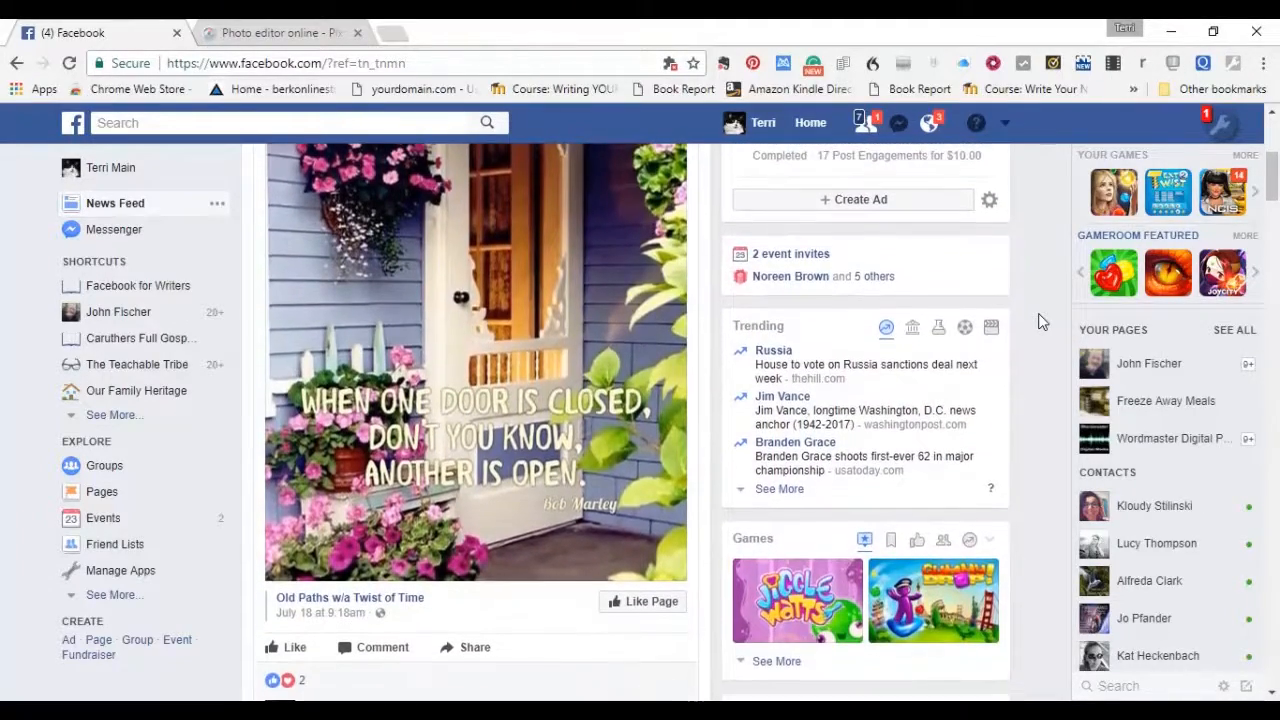
scroll("down", 3)
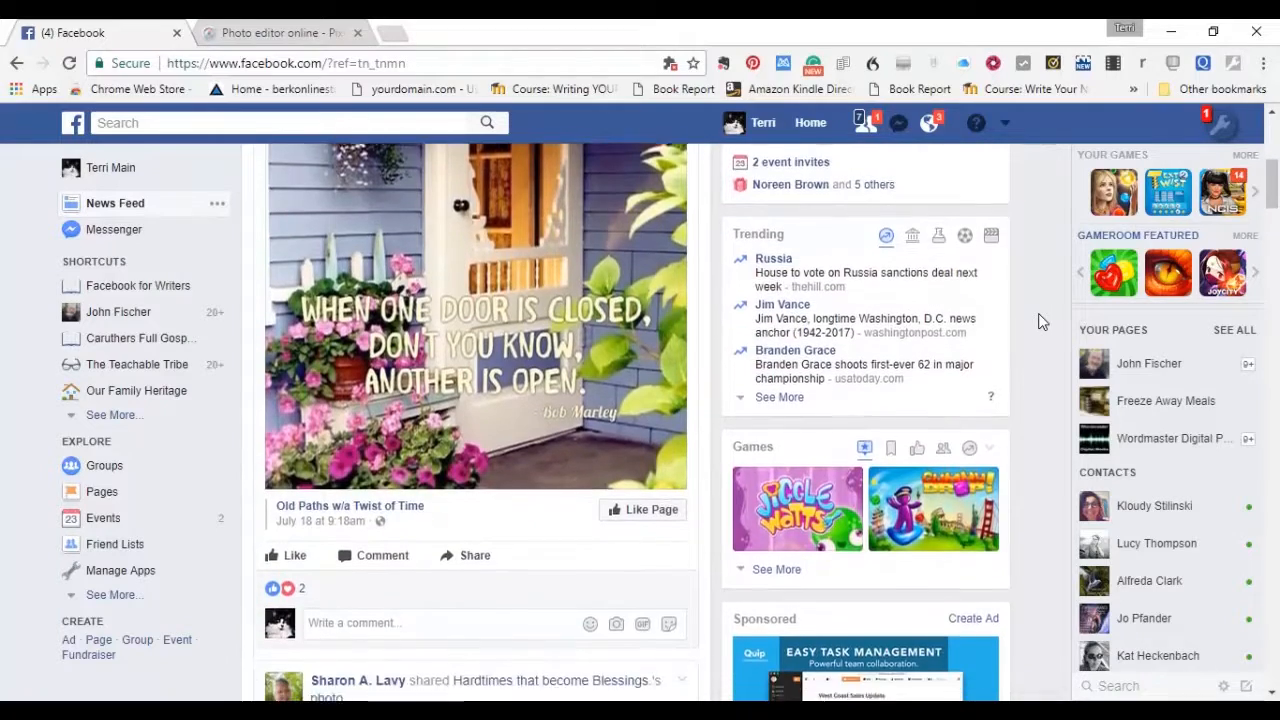
scroll("down", 3)
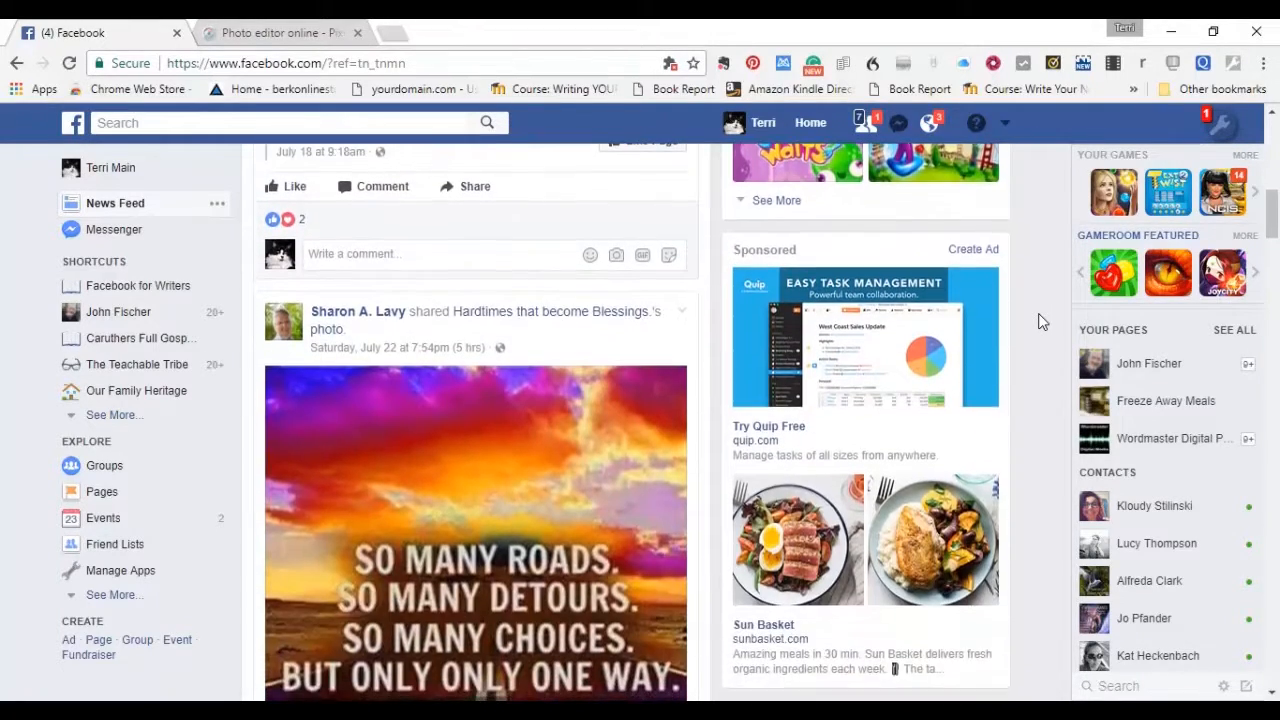
scroll("down", 3)
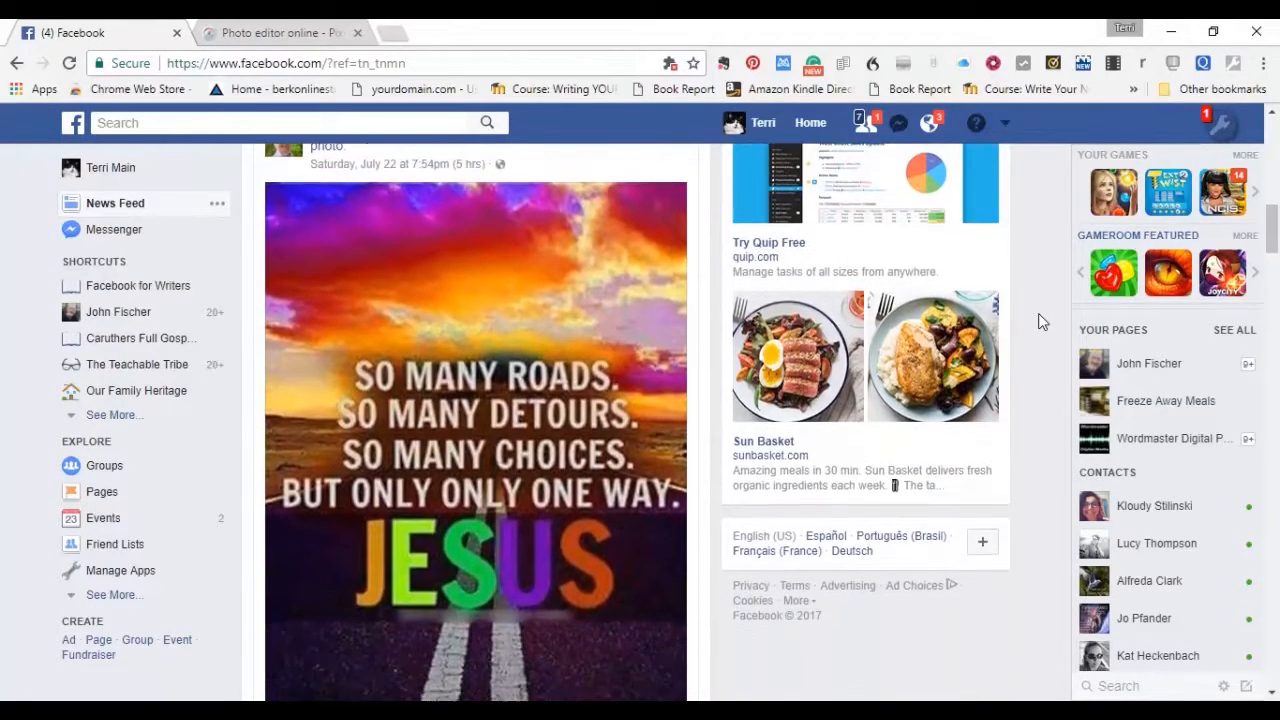
scroll("down", 3)
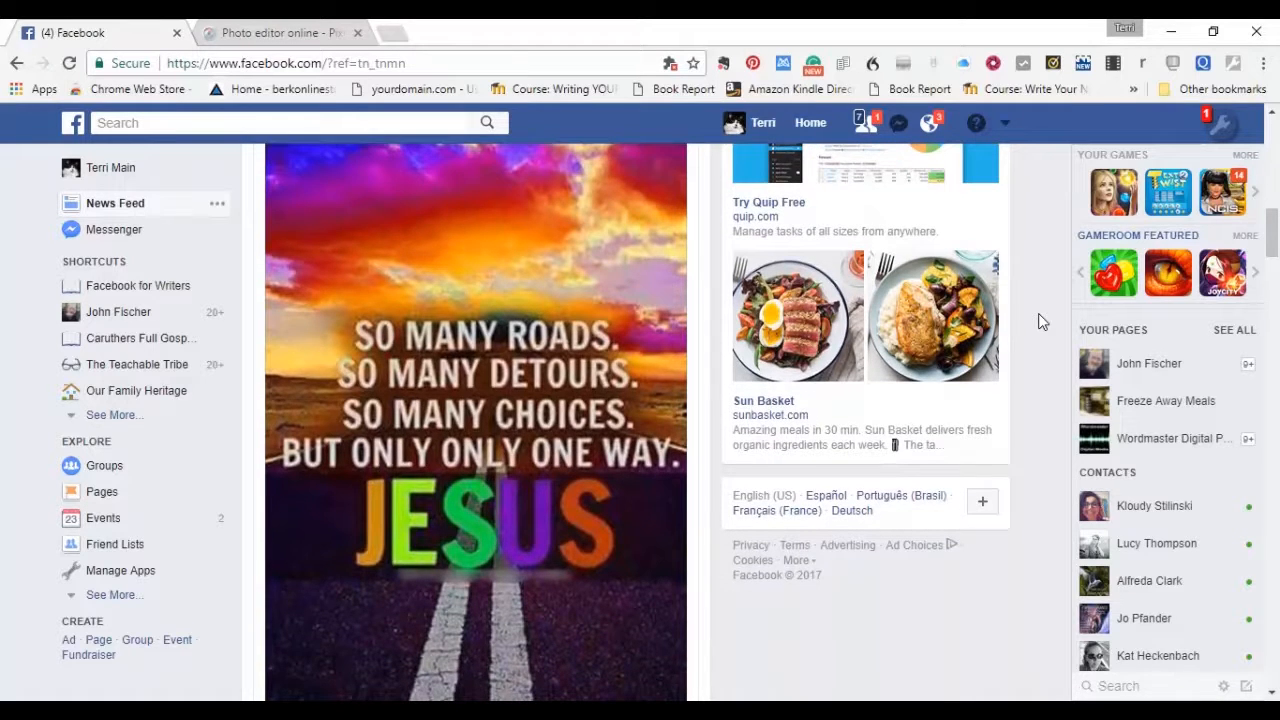
scroll("down", 3)
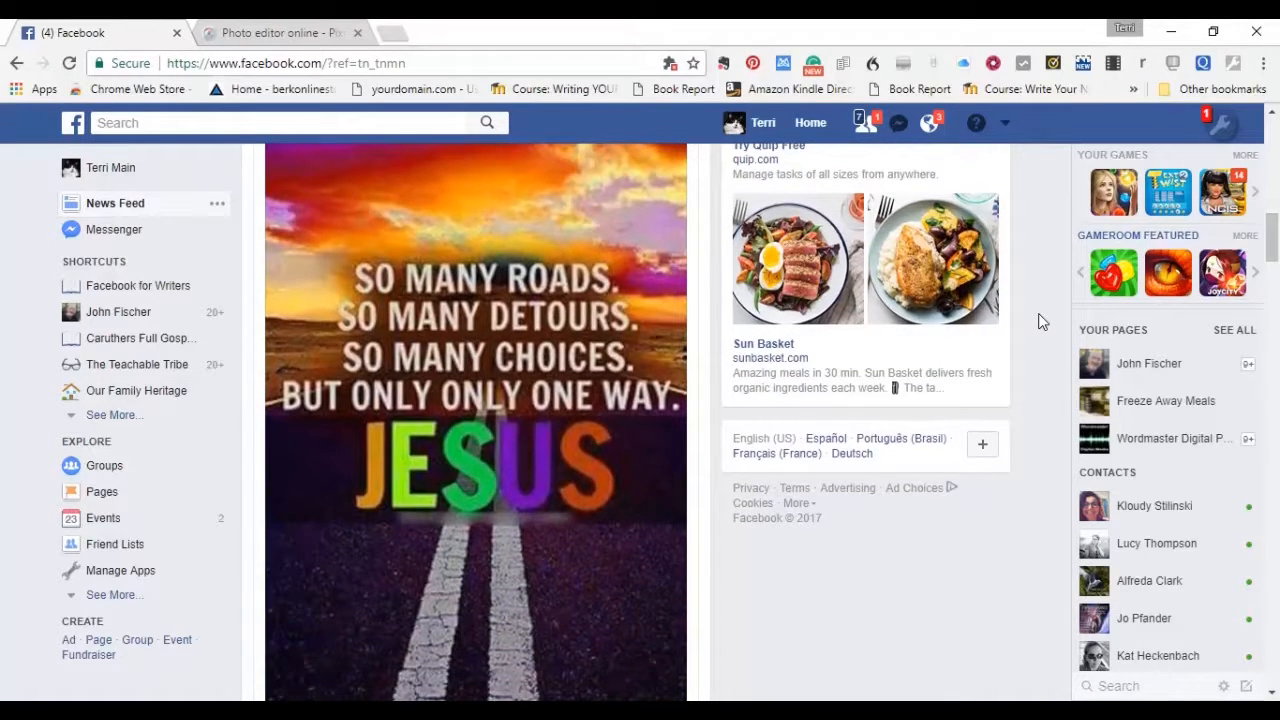
scroll("down", 3)
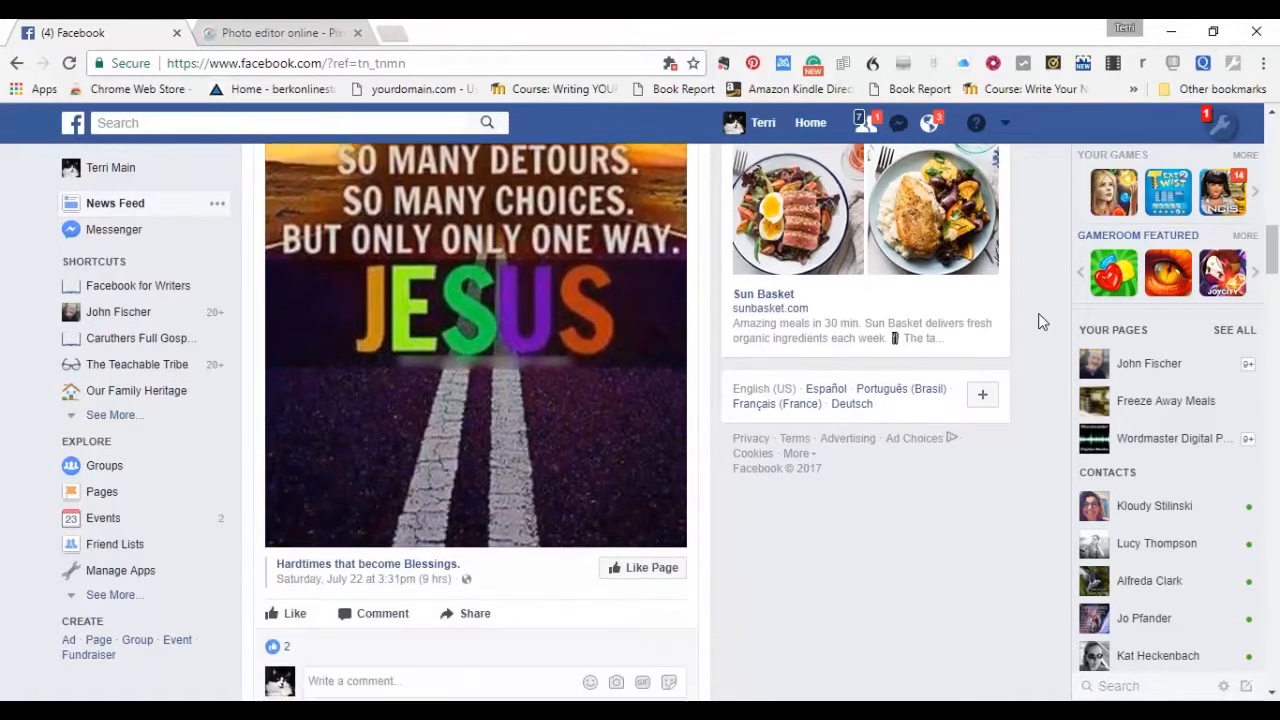
scroll("down", 3)
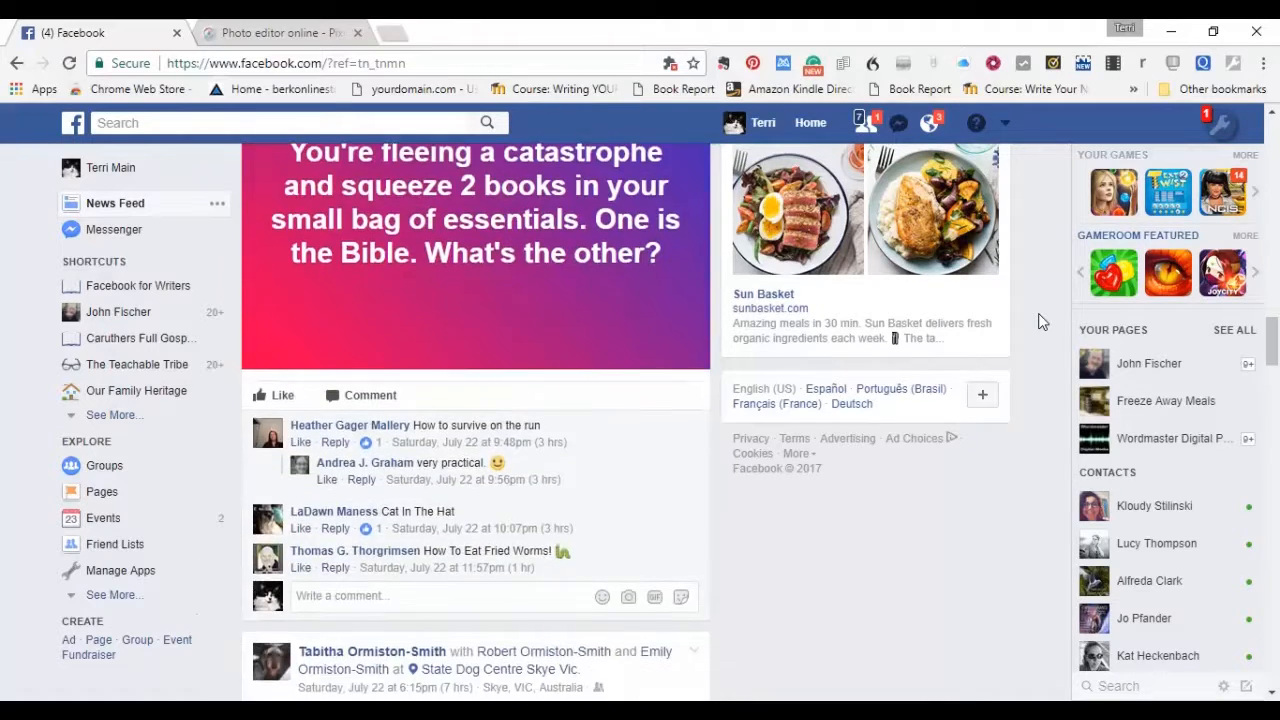
scroll("down", 3)
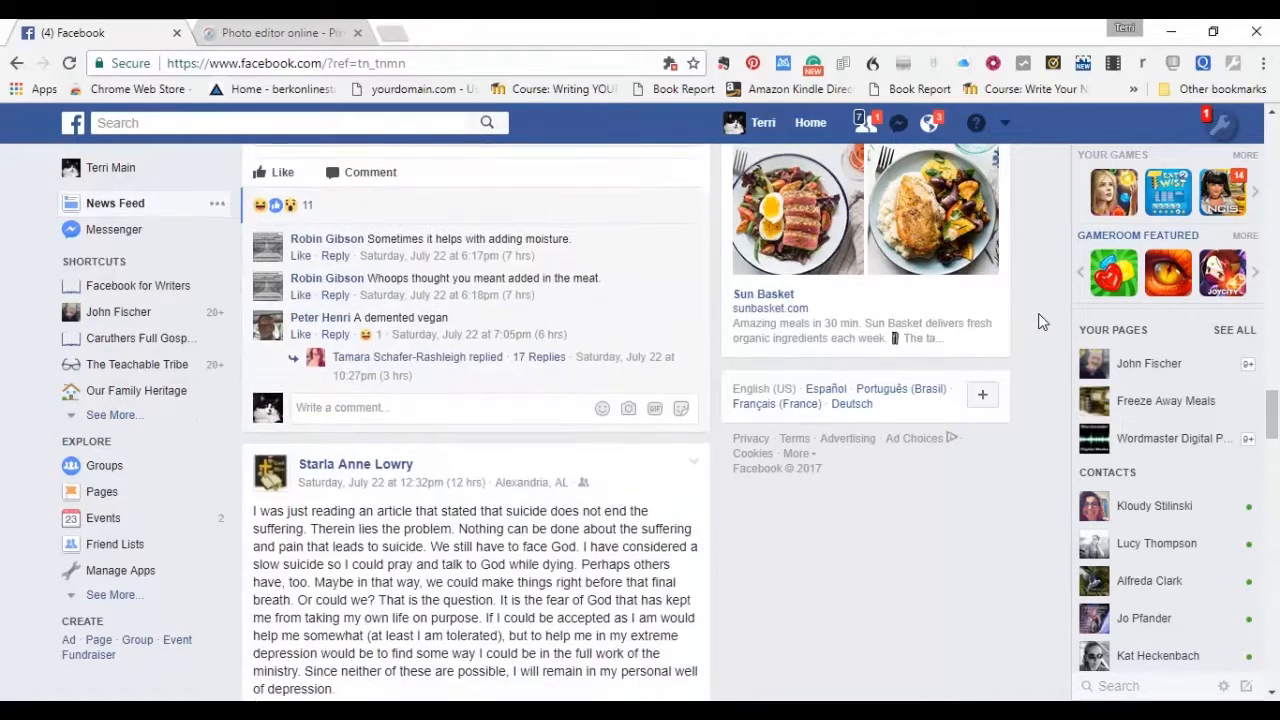
scroll("down", 3)
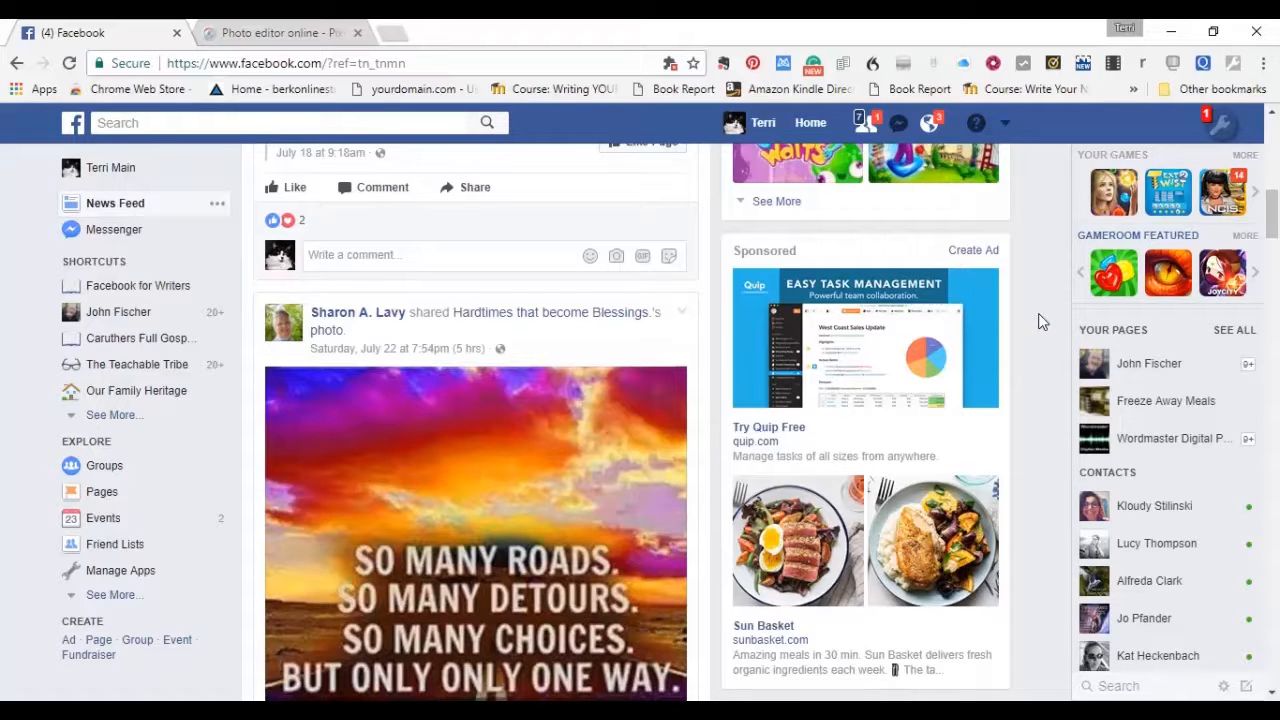
mouse_move(608, 62)
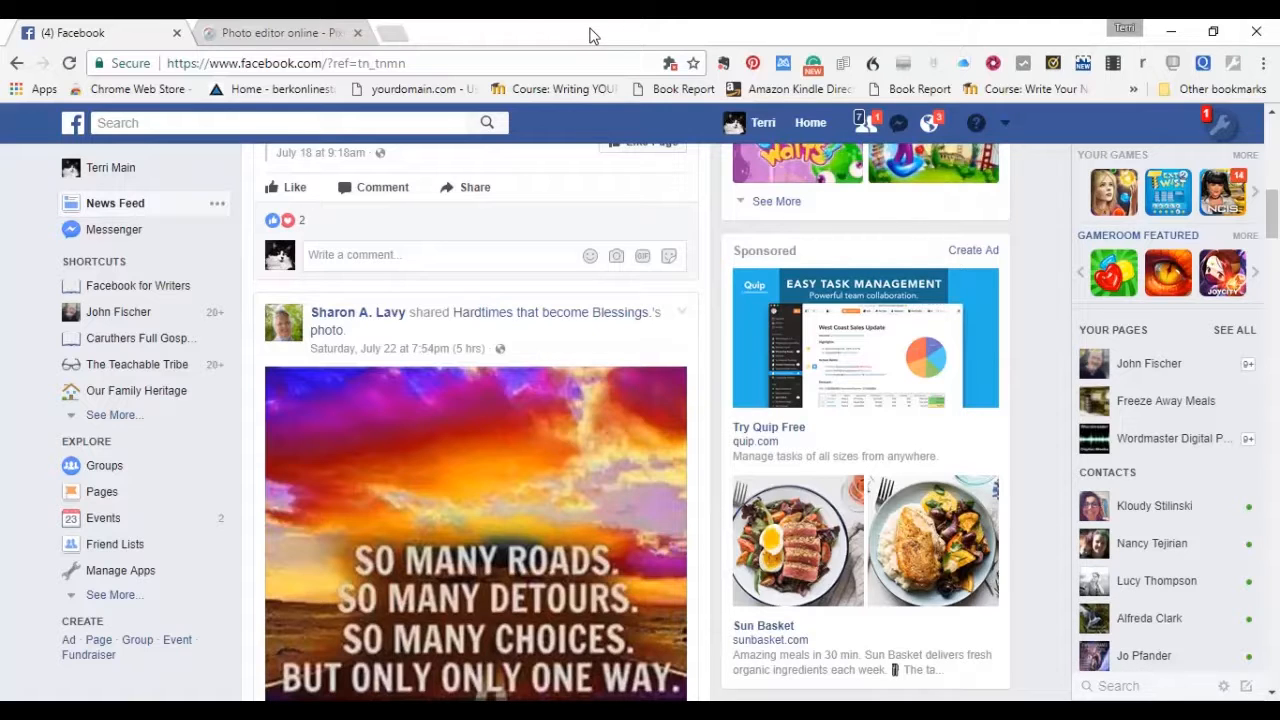
mouse_move(280, 32)
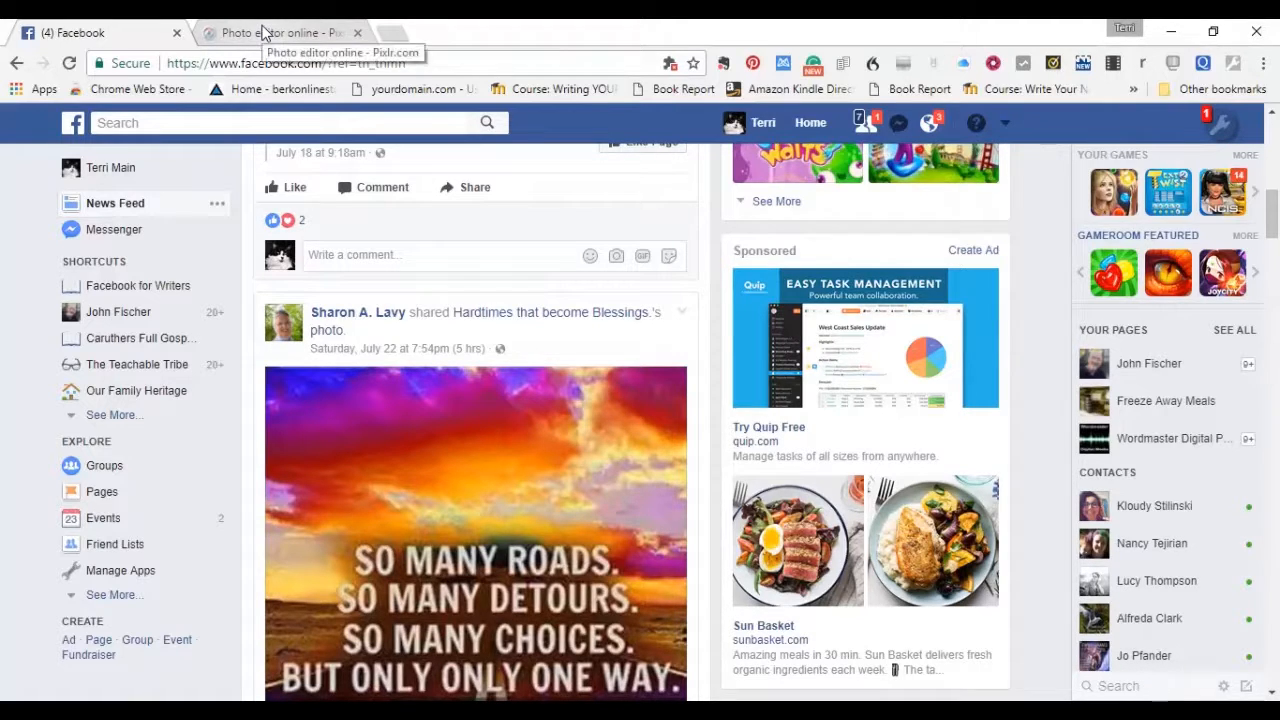
- Switch to the Pixlr browser tab and scroll to the Pixlr Editor and Pixlr Express options
left_click(280, 32)
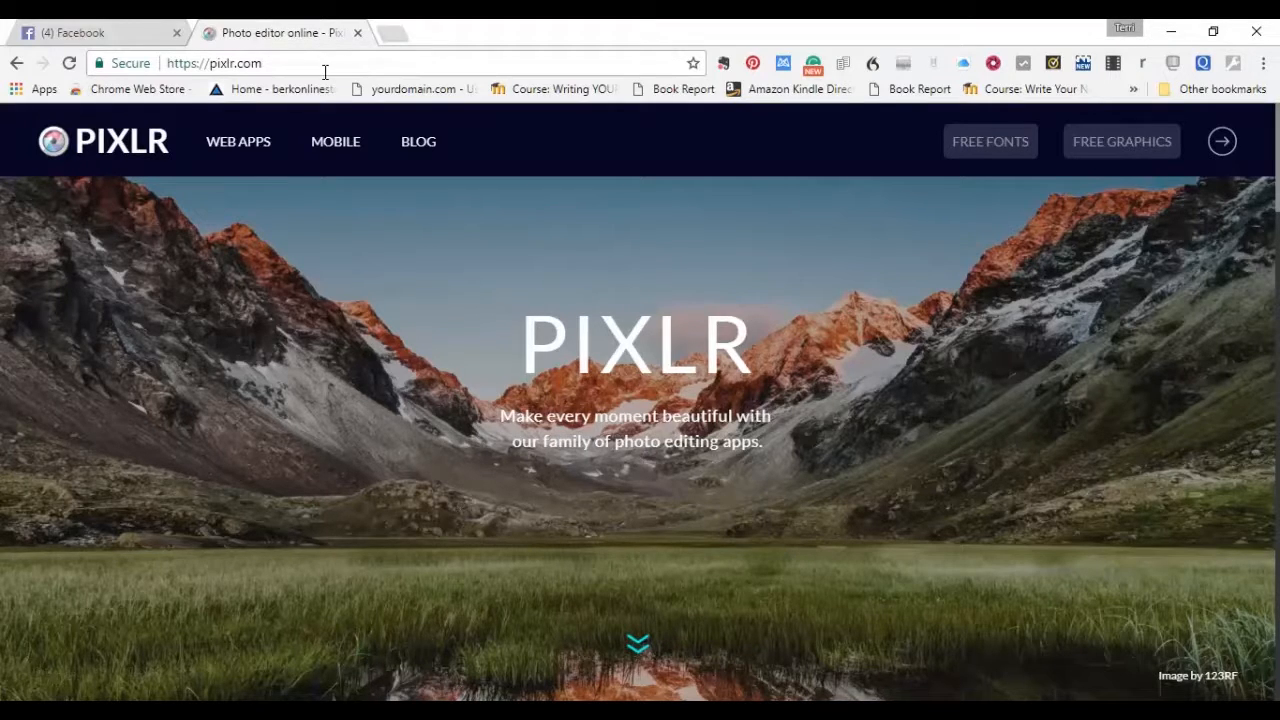
mouse_move(686, 388)
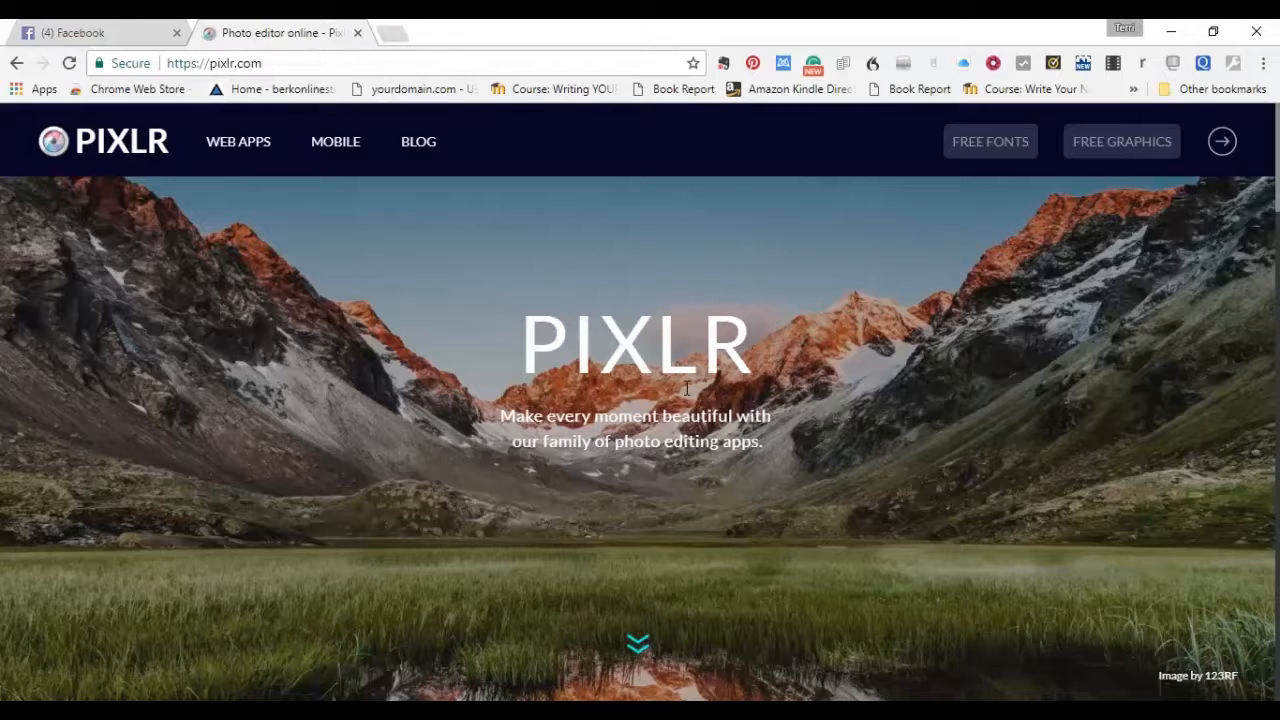
mouse_move(692, 308)
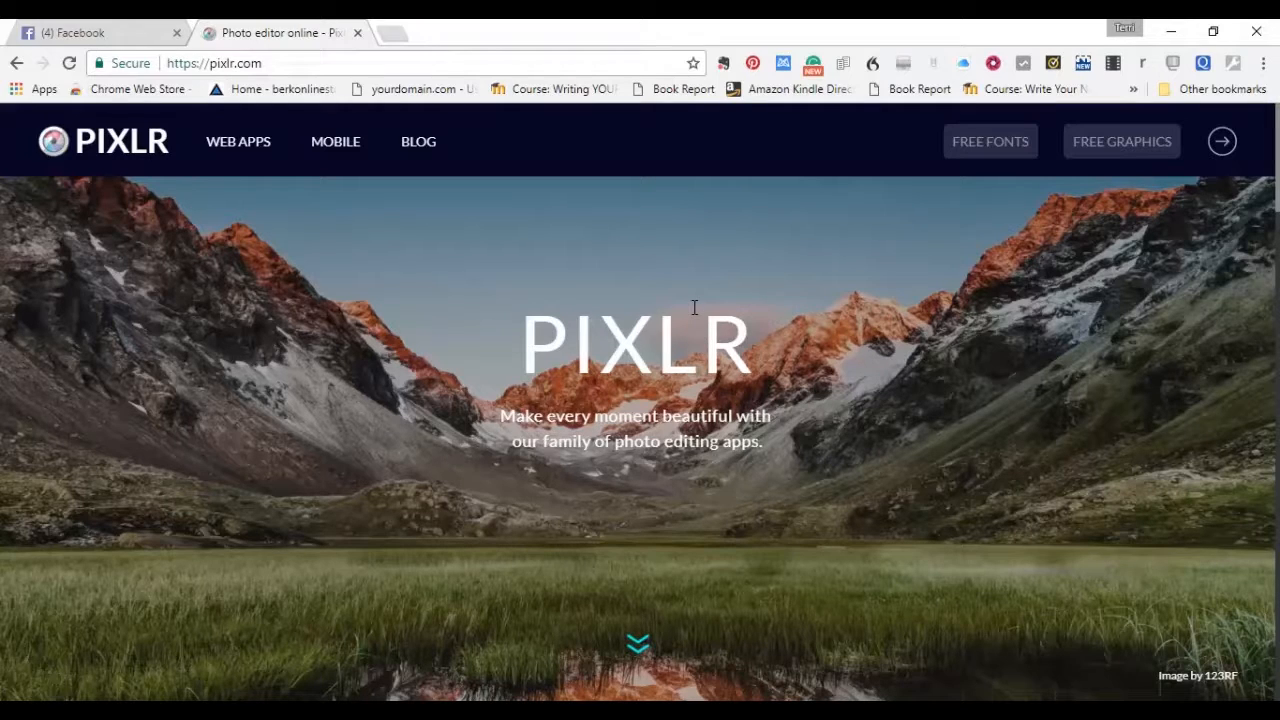
mouse_move(692, 258)
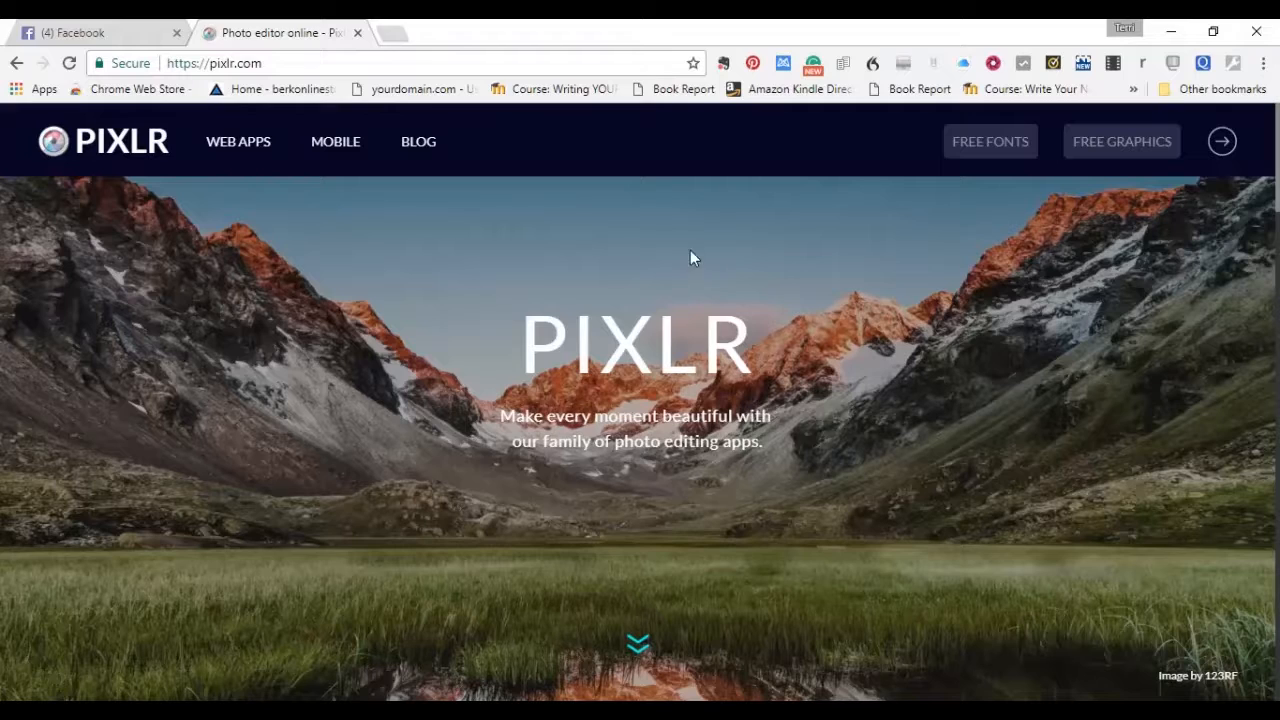
mouse_move(676, 150)
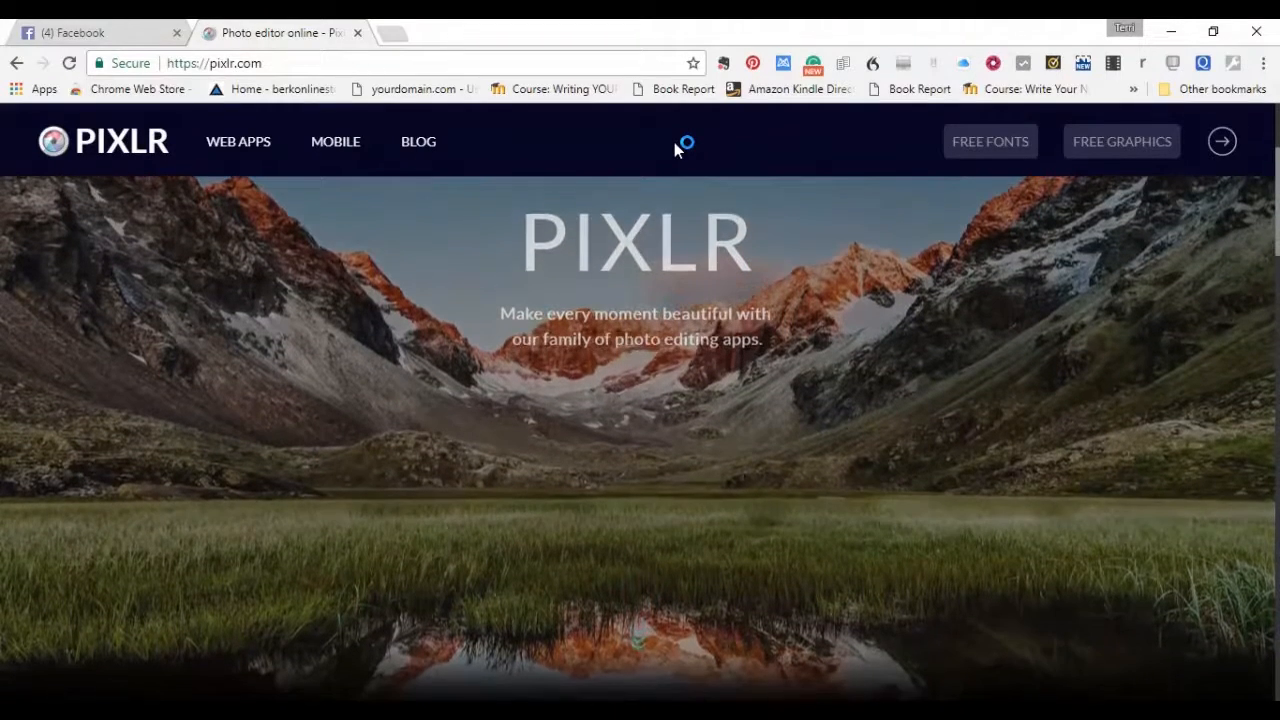
scroll("down", 3)
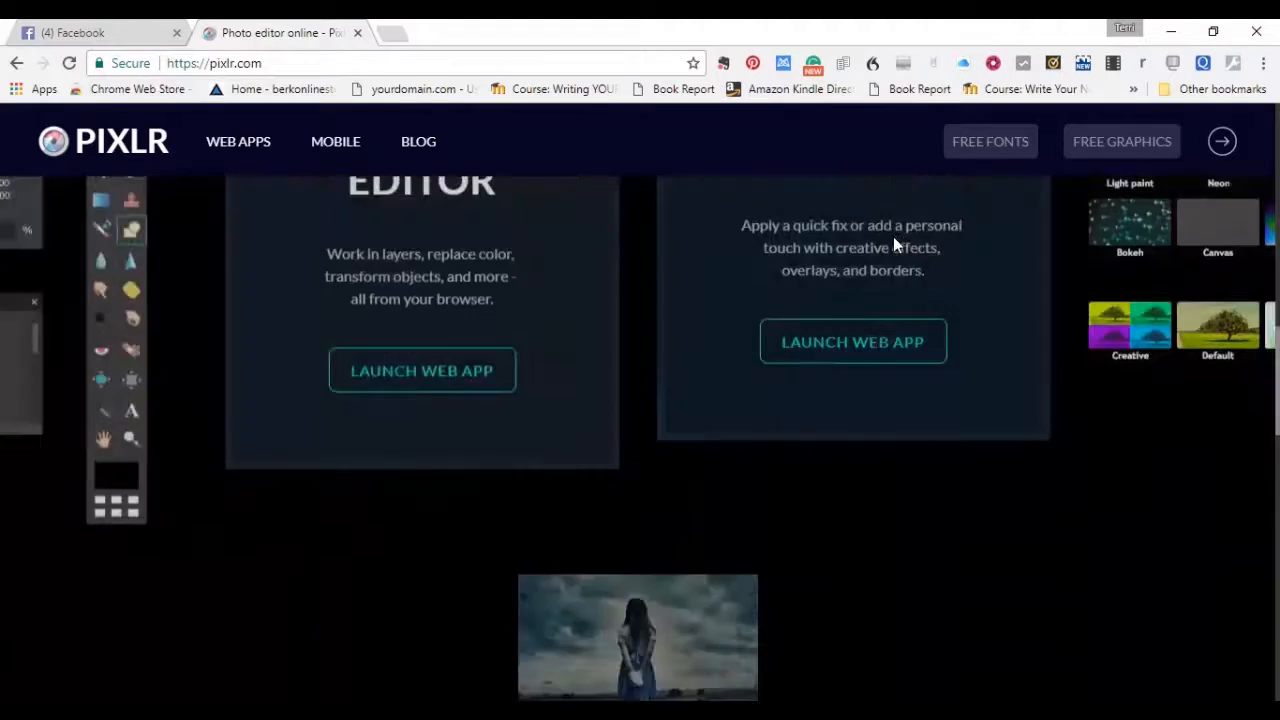
scroll("up", 3)
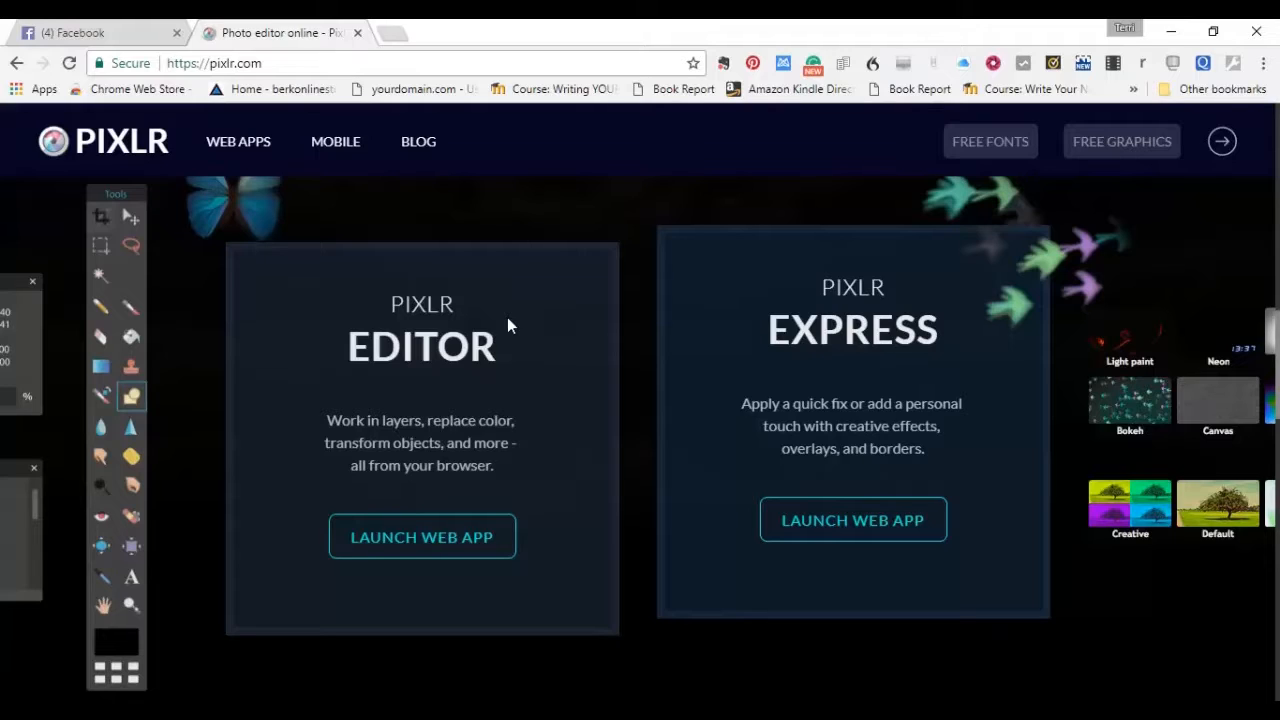
mouse_move(516, 326)
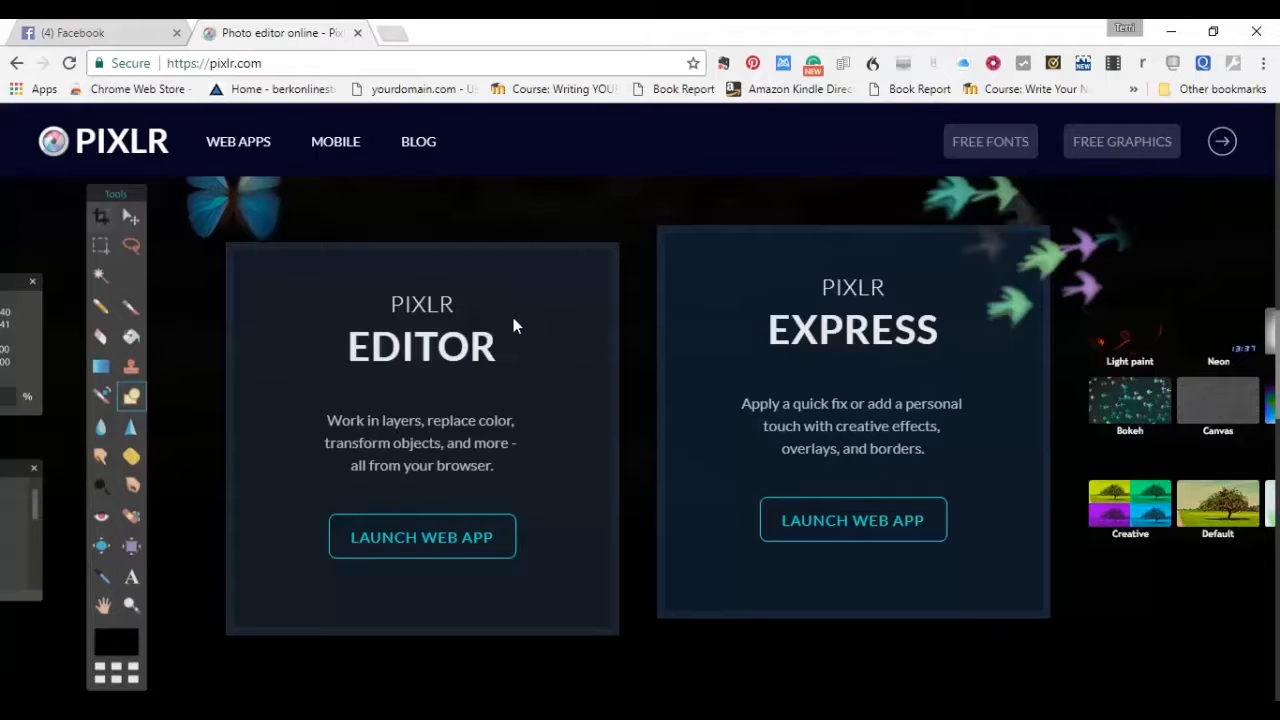
mouse_move(1004, 464)
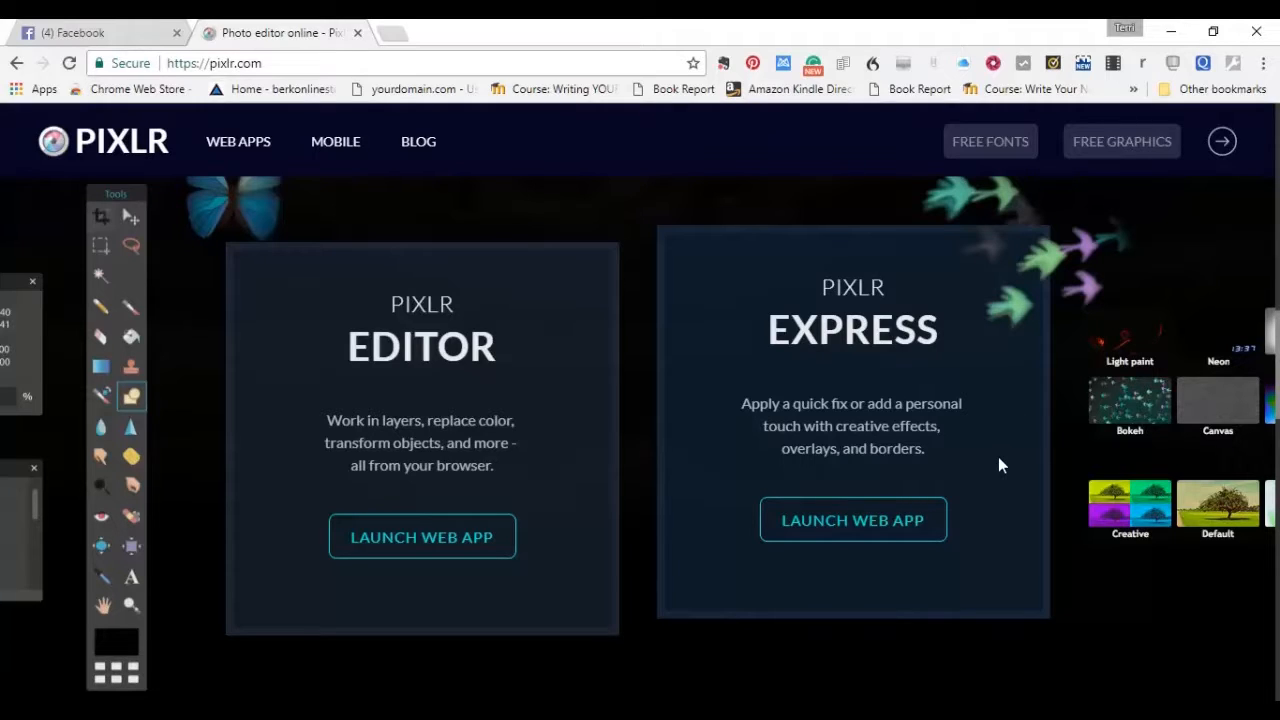
mouse_move(852, 532)
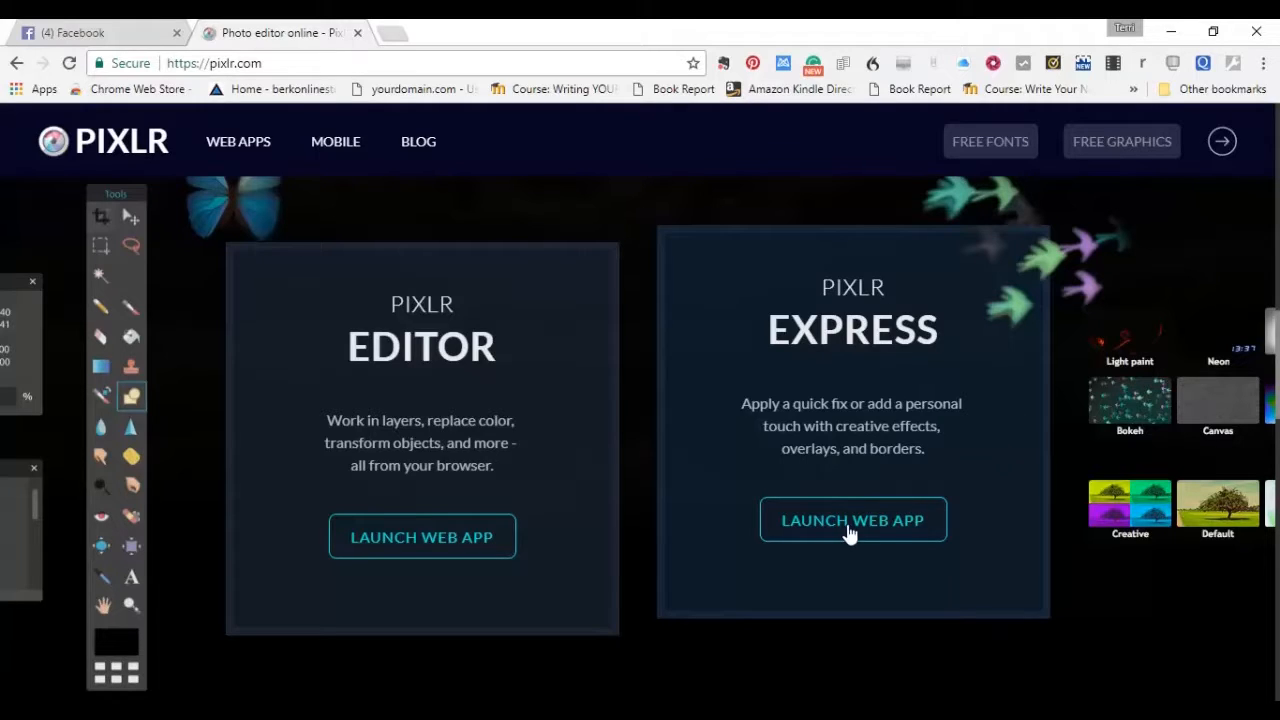
- Launch Pixlr Express and choose Browse to pick a photo from the computer
left_click(852, 520)
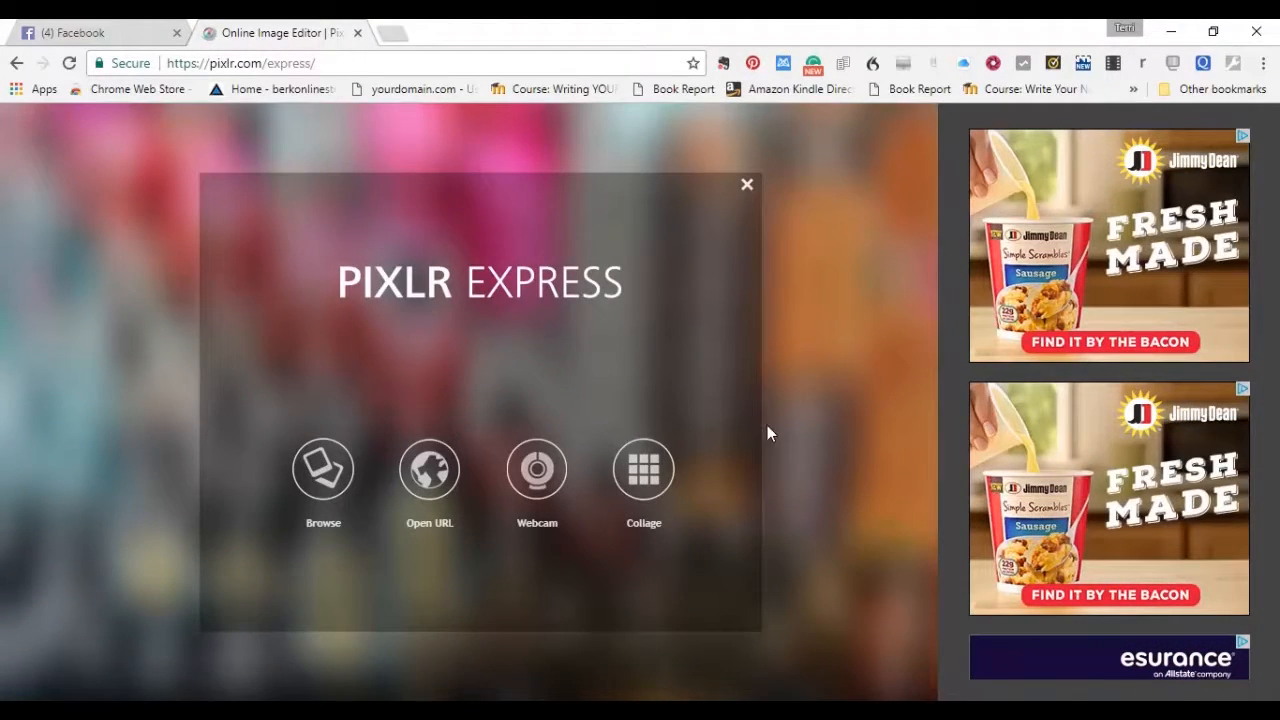
mouse_move(322, 468)
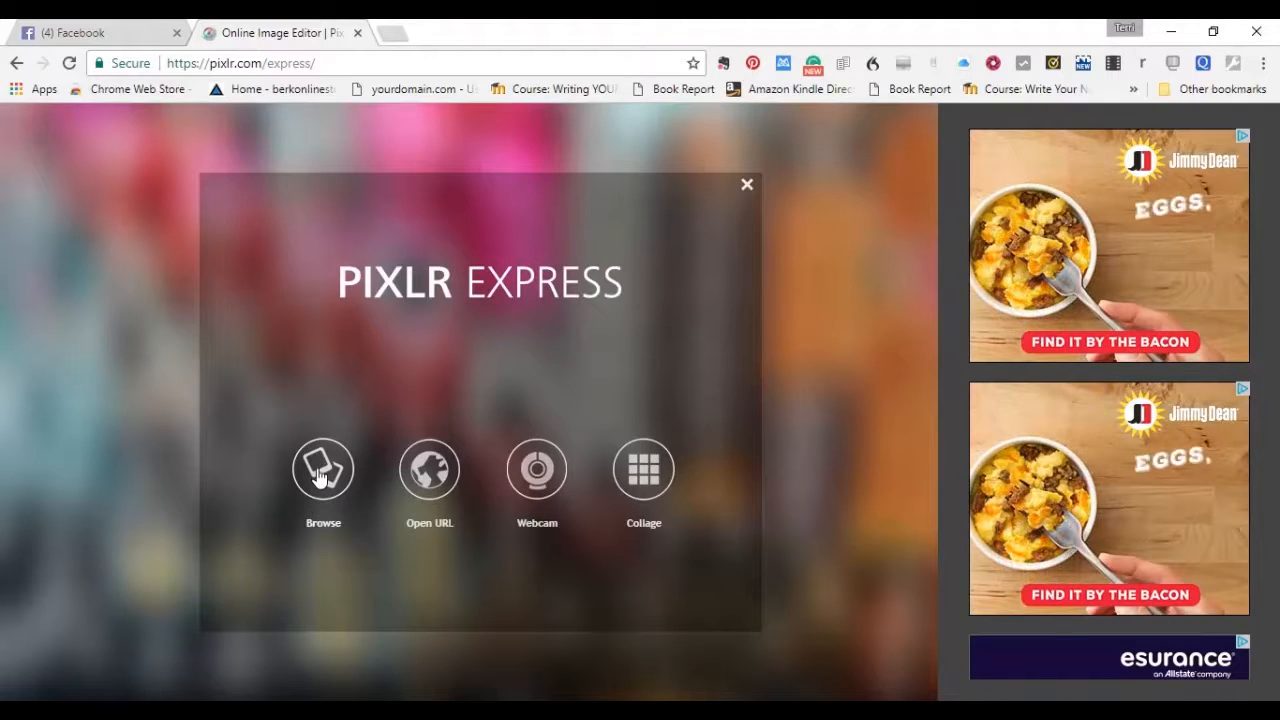
left_click(322, 468)
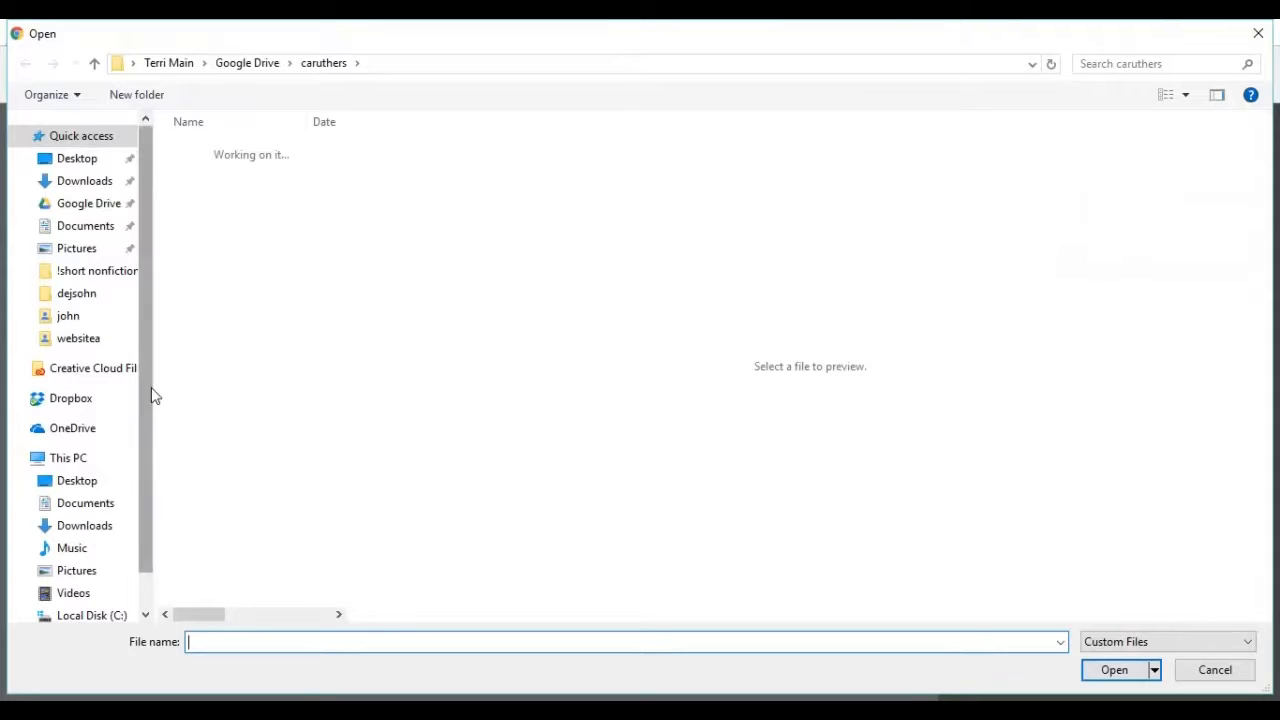
- Open the poison bottle photo from the 'meme photos blank' folder in Creative Cloud Files
left_click(92, 368)
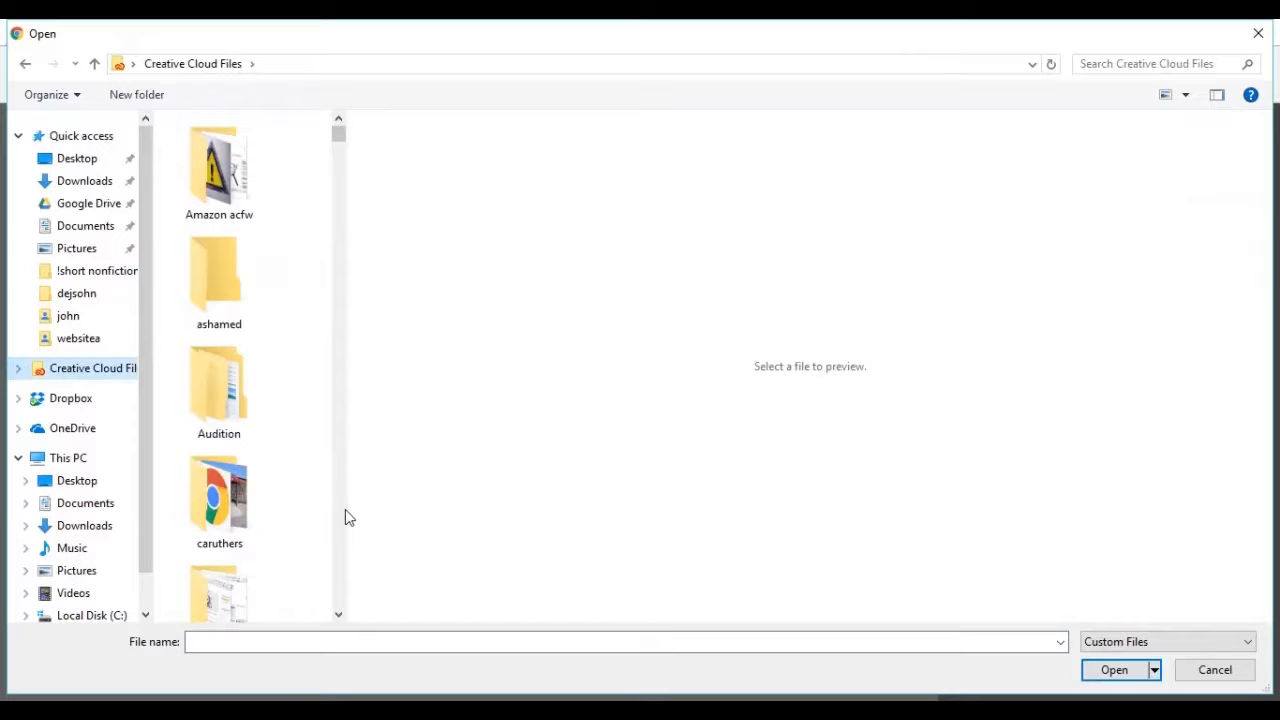
scroll("down", 3)
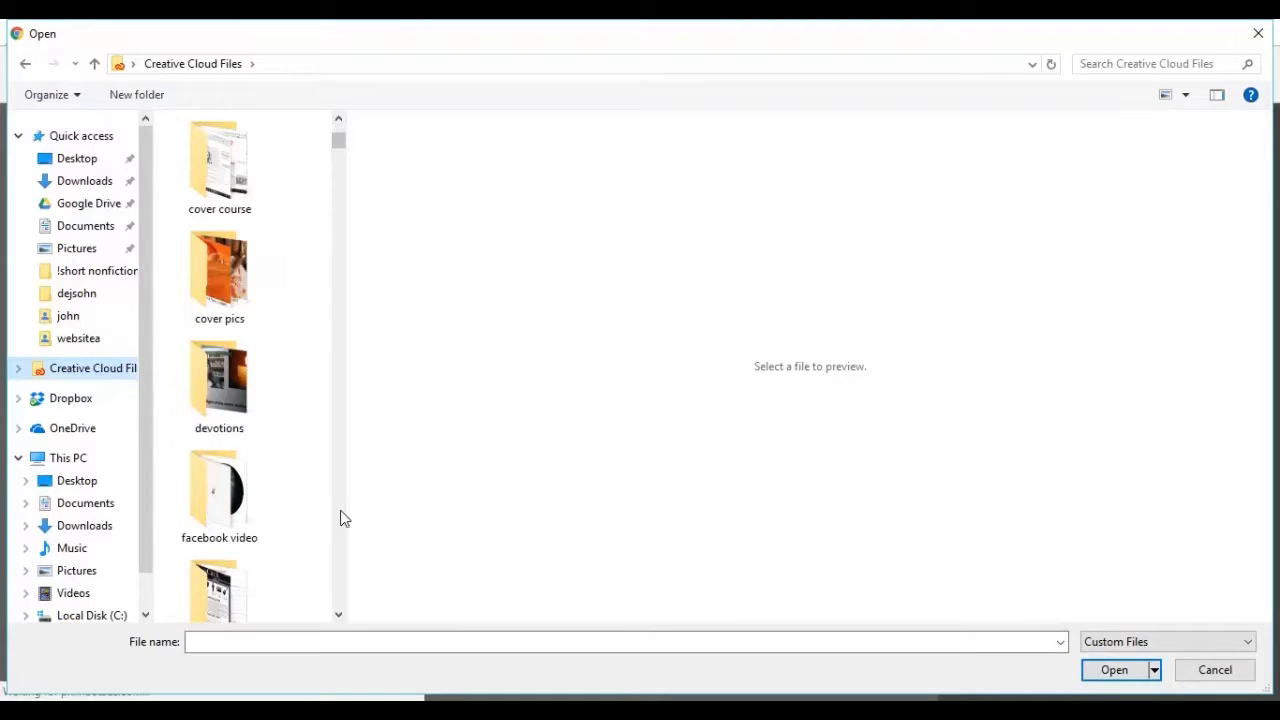
scroll("down", 3)
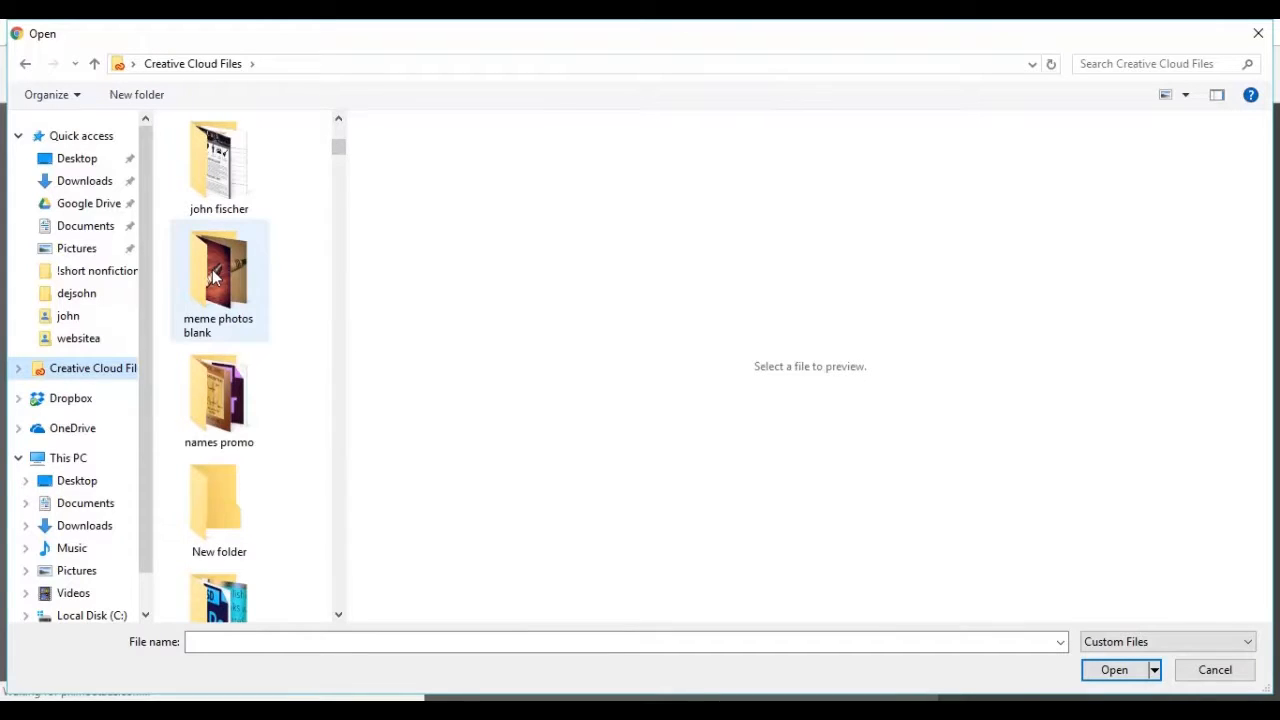
double_click(218, 270)
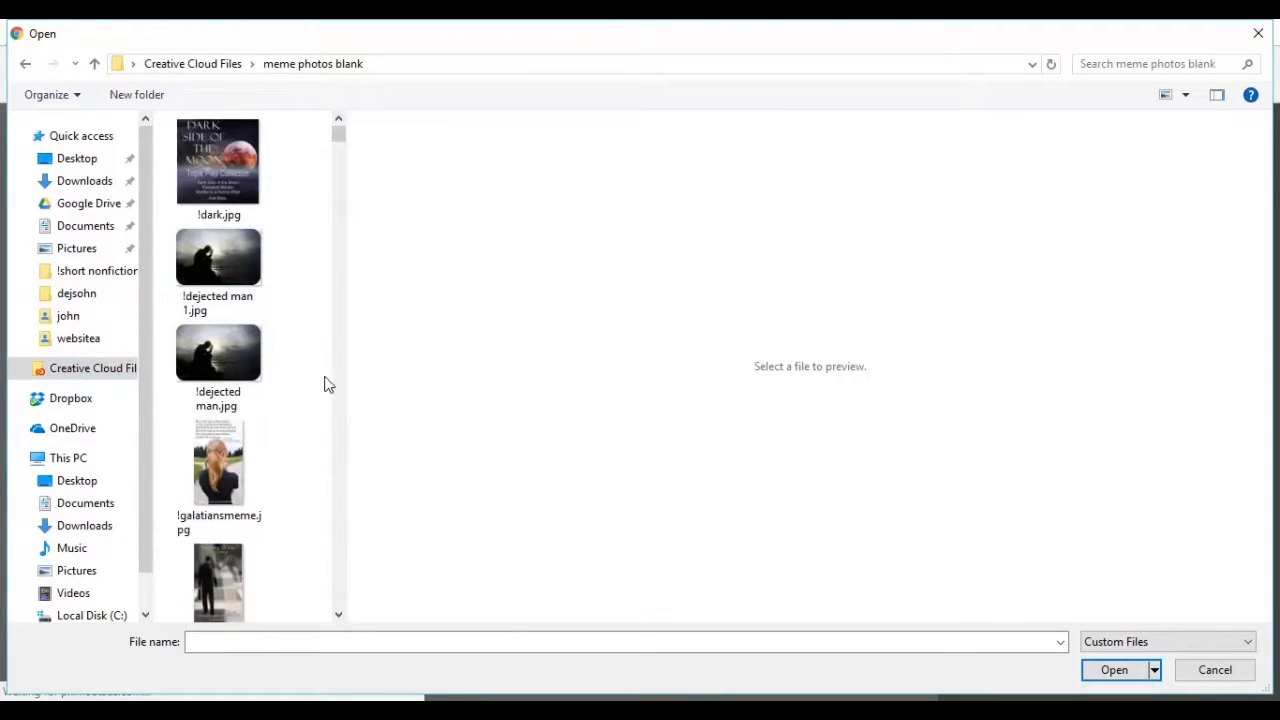
mouse_move(350, 458)
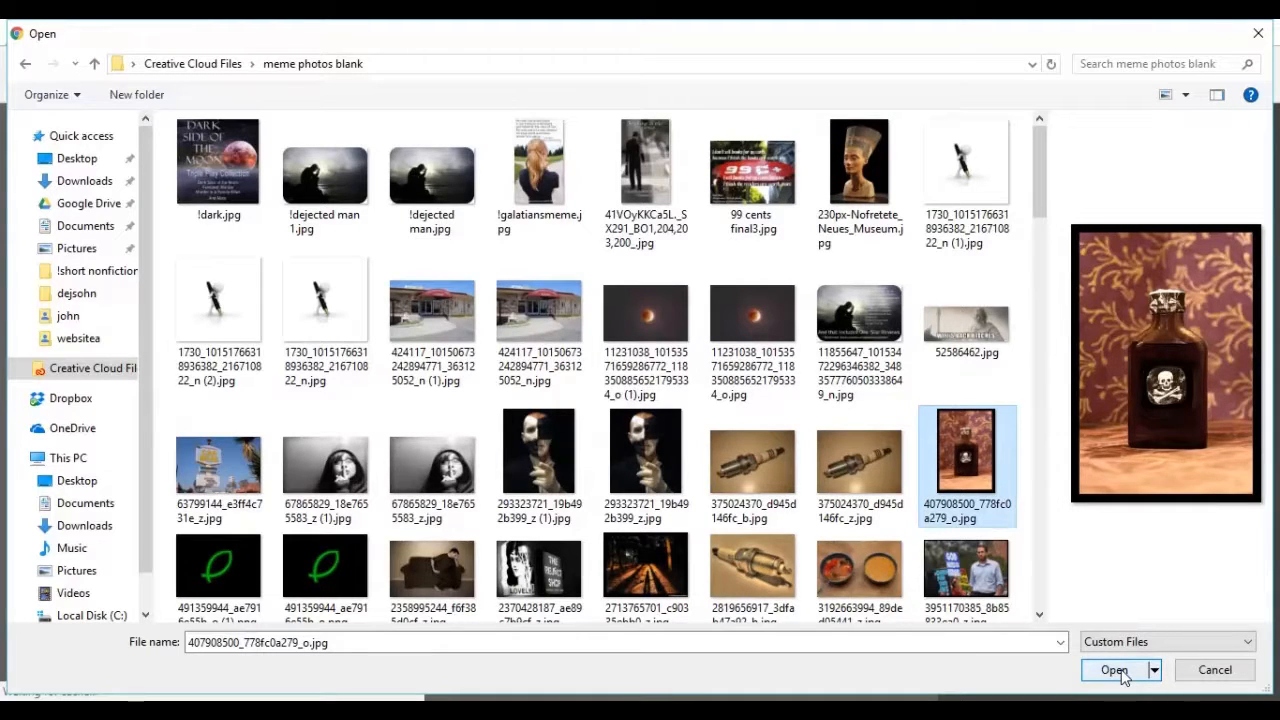
left_click(1114, 670)
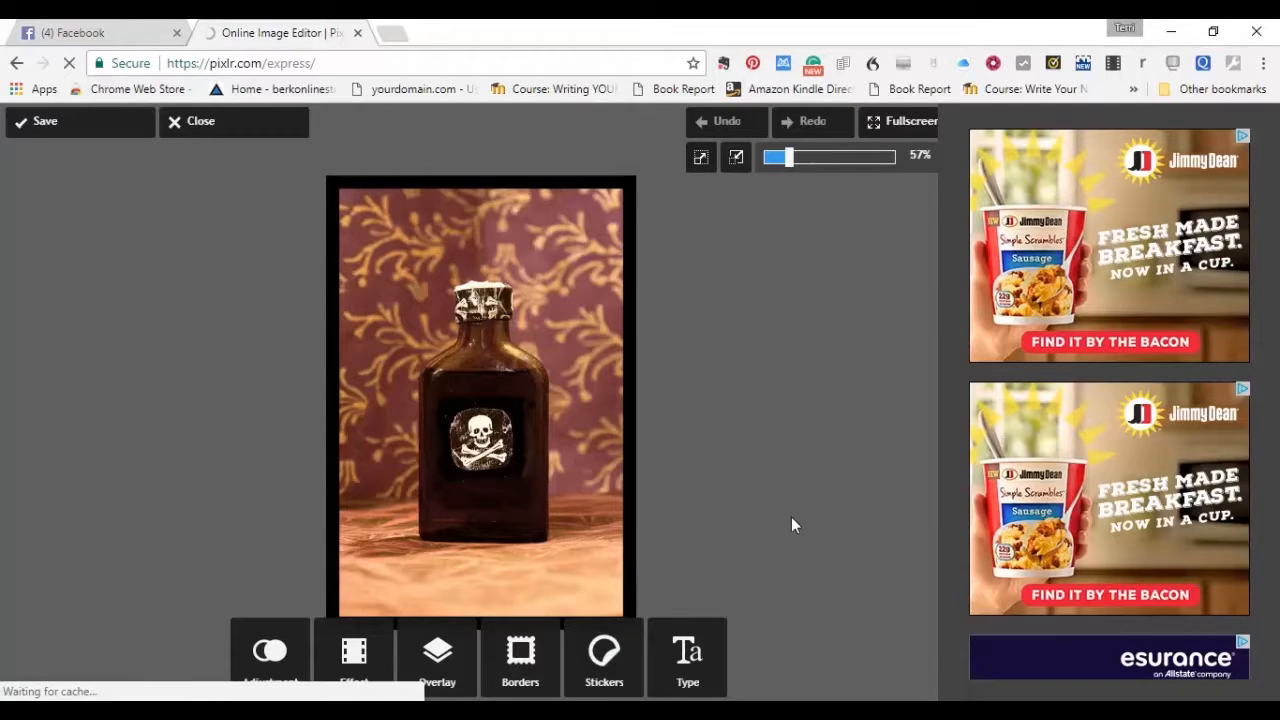
mouse_move(742, 372)
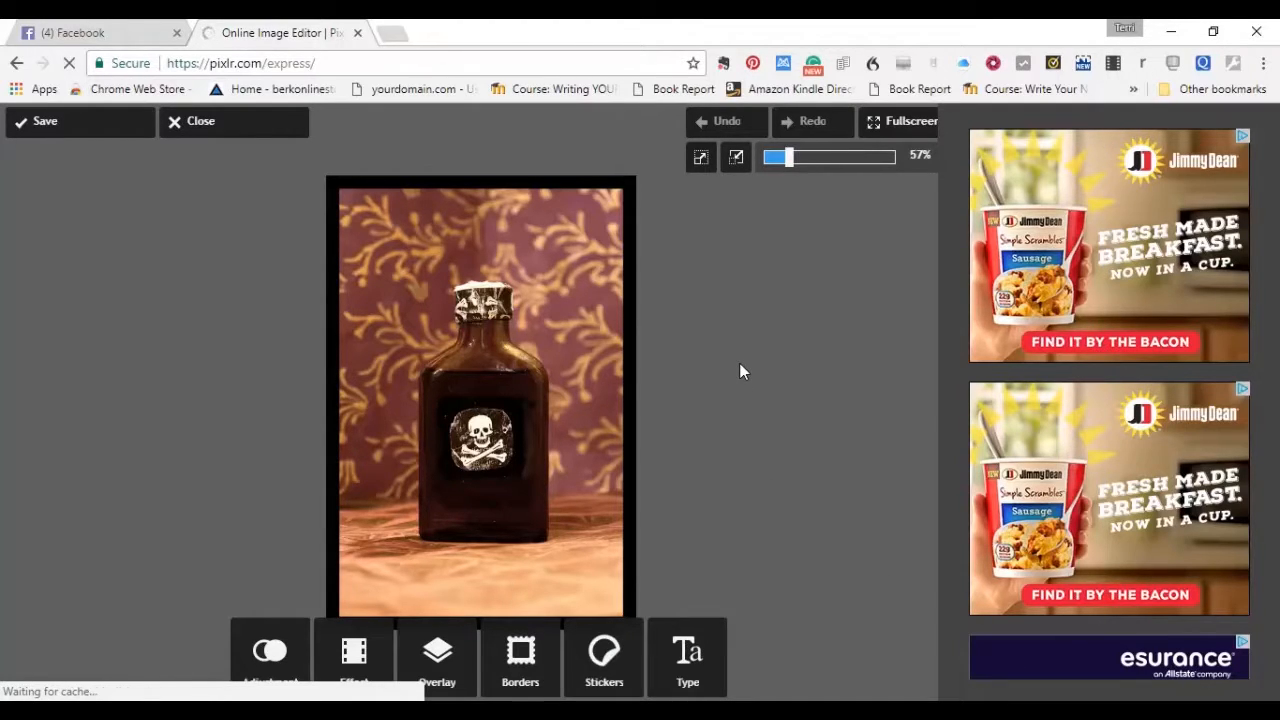
mouse_move(816, 386)
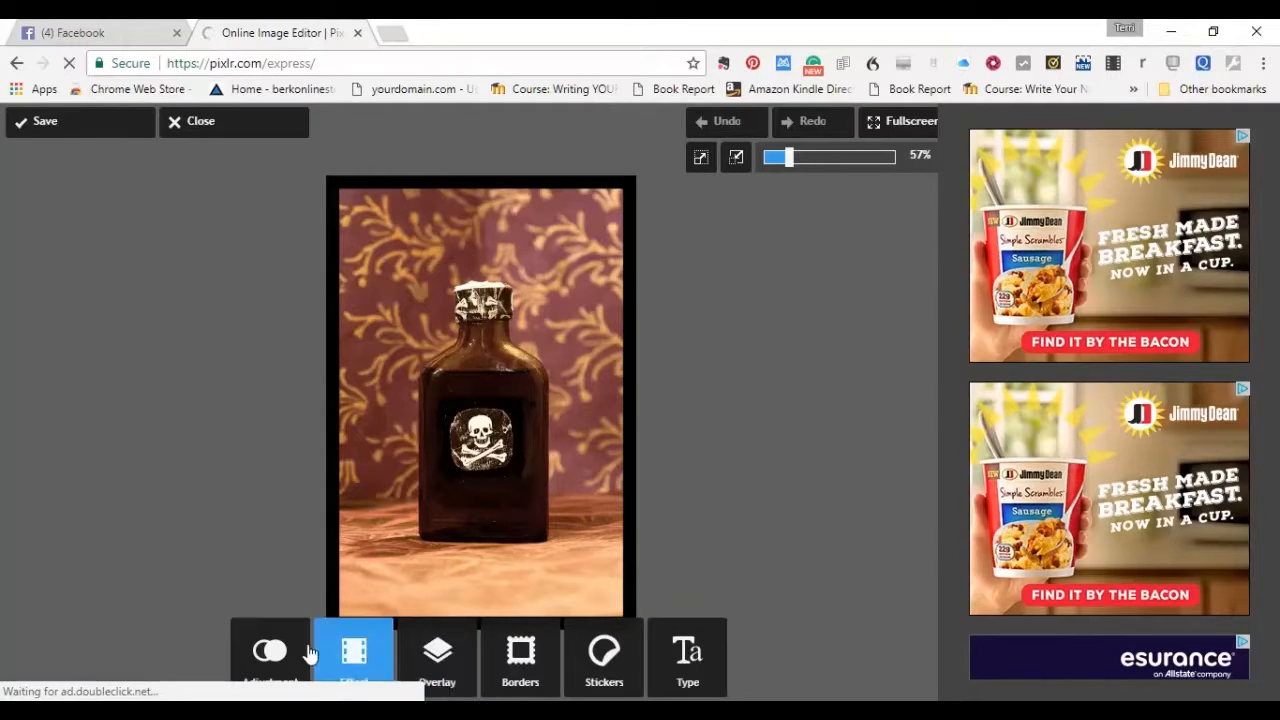
mouse_move(864, 572)
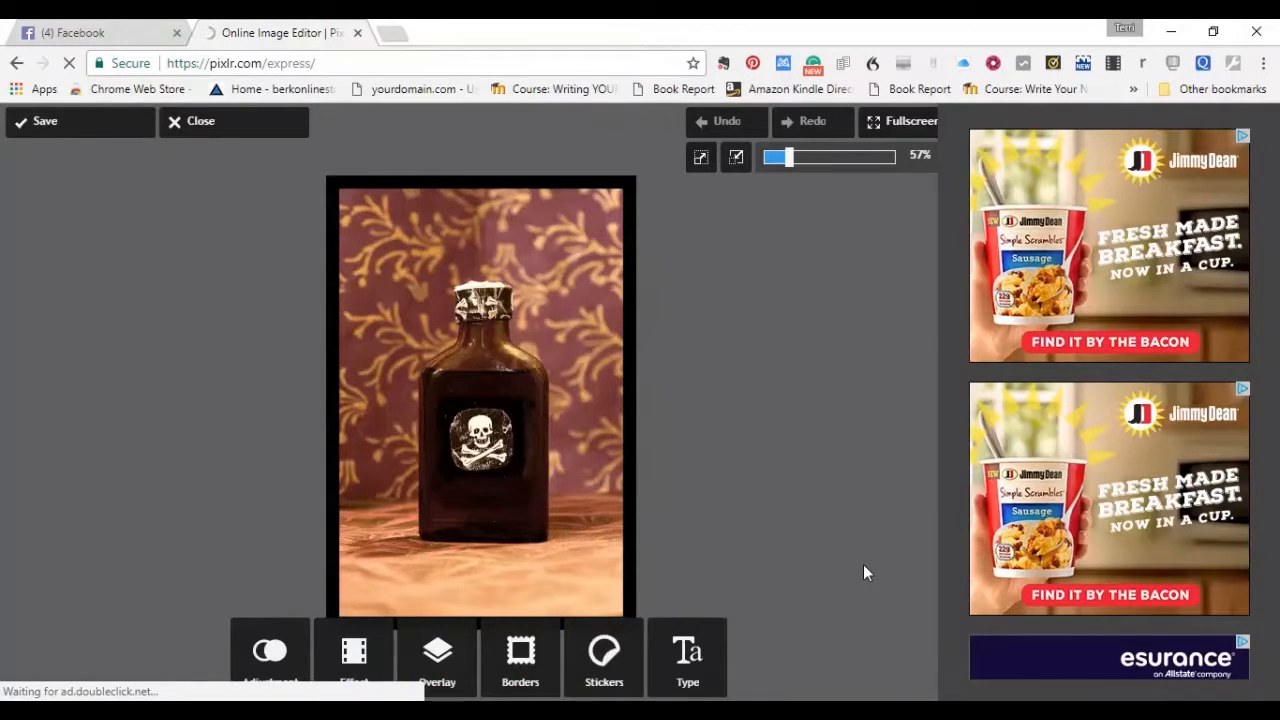
mouse_move(600, 596)
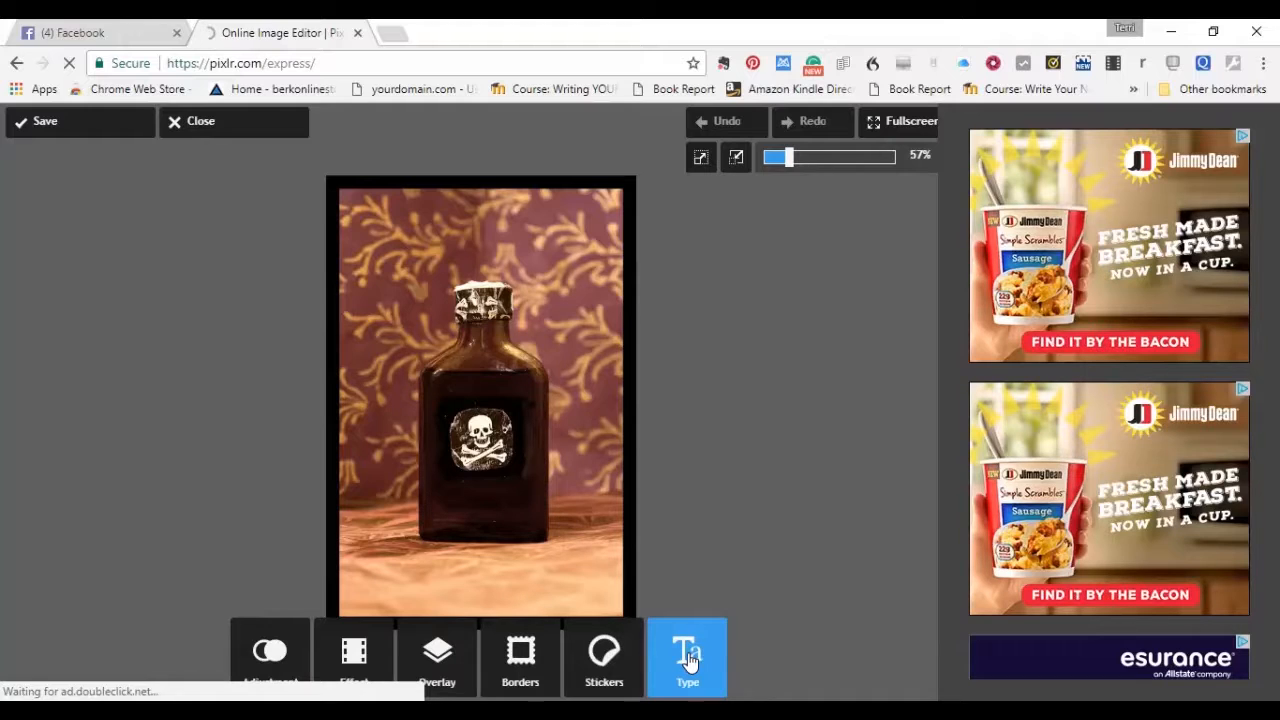
- Start the Type tool, browse the text style categories and choose Retro
left_click(688, 656)
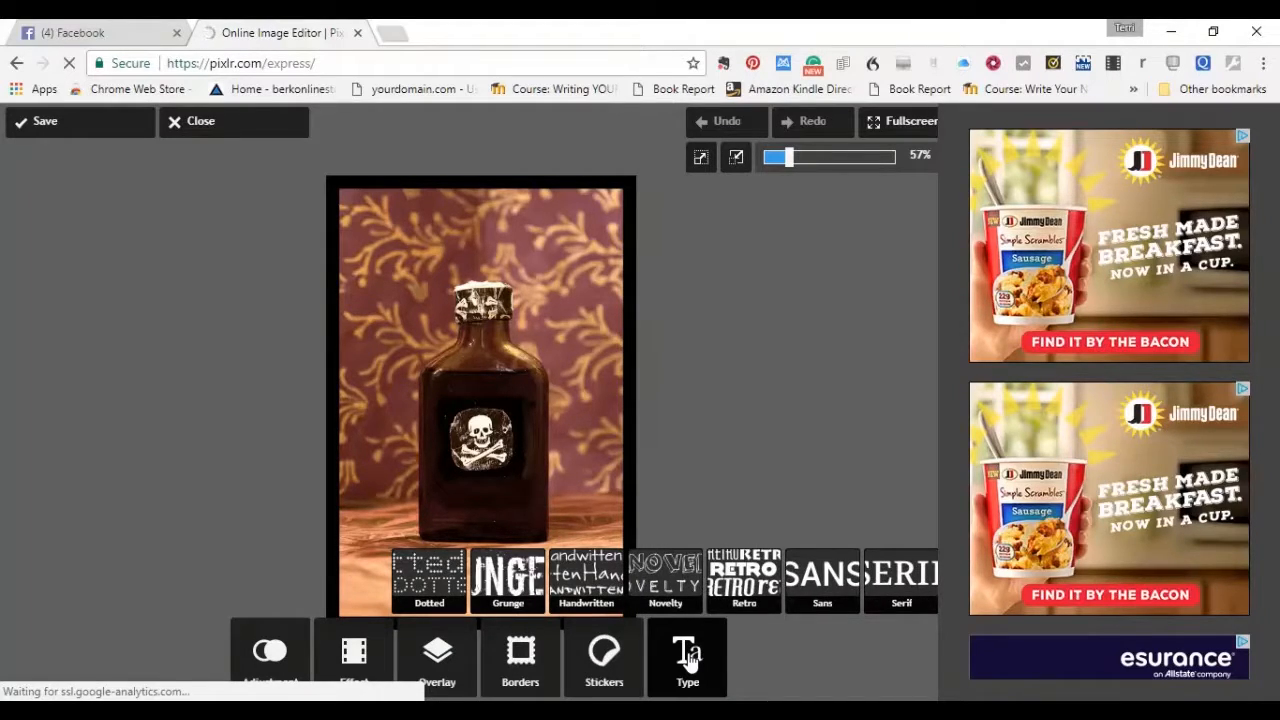
left_click(428, 582)
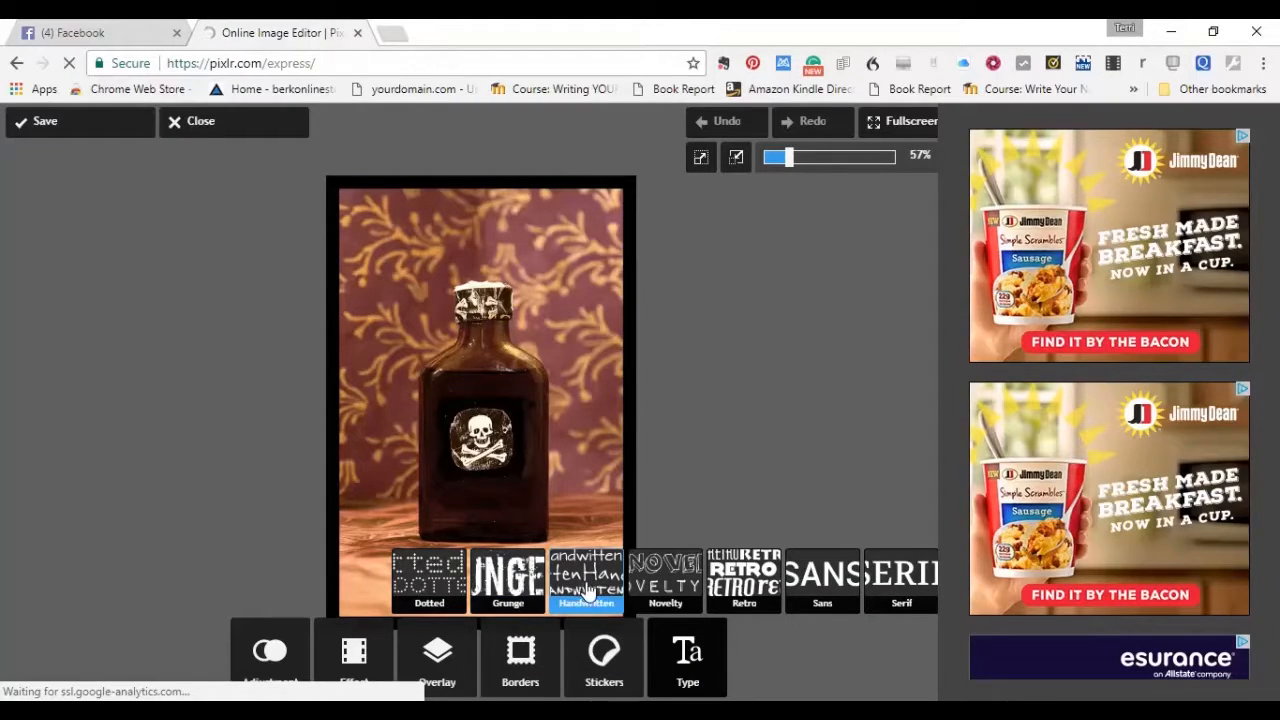
left_click(428, 582)
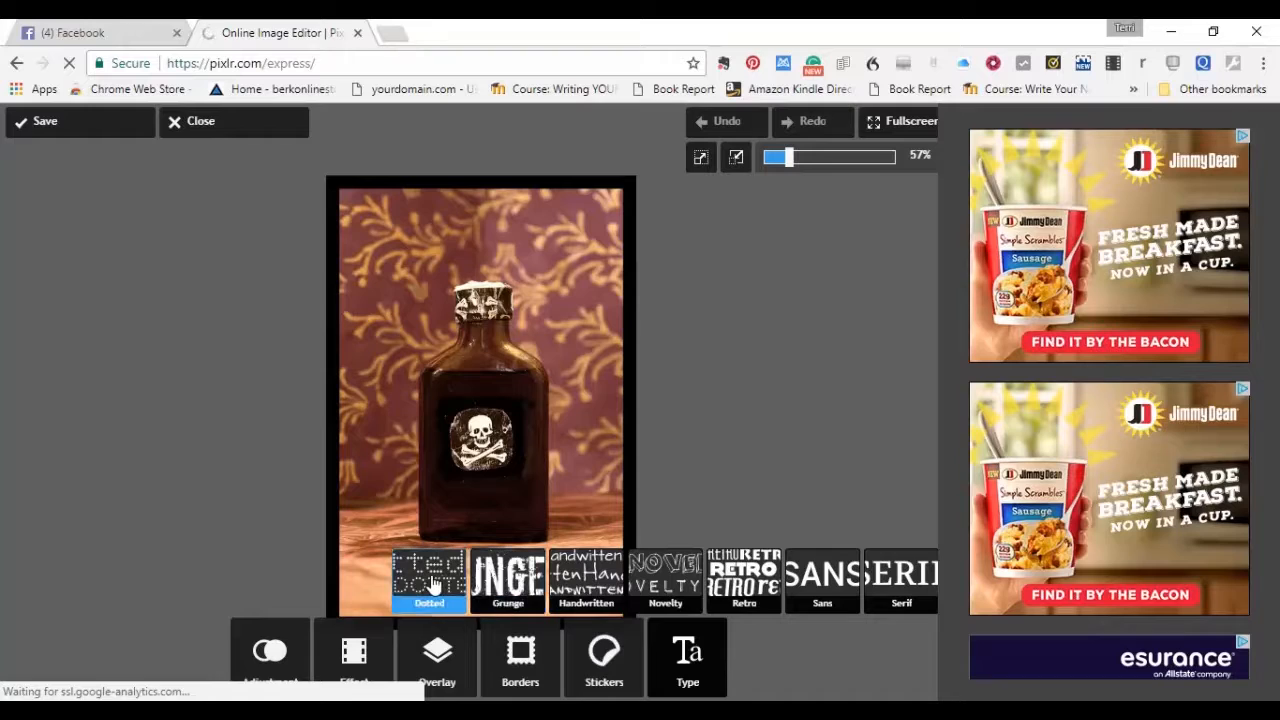
left_click(508, 580)
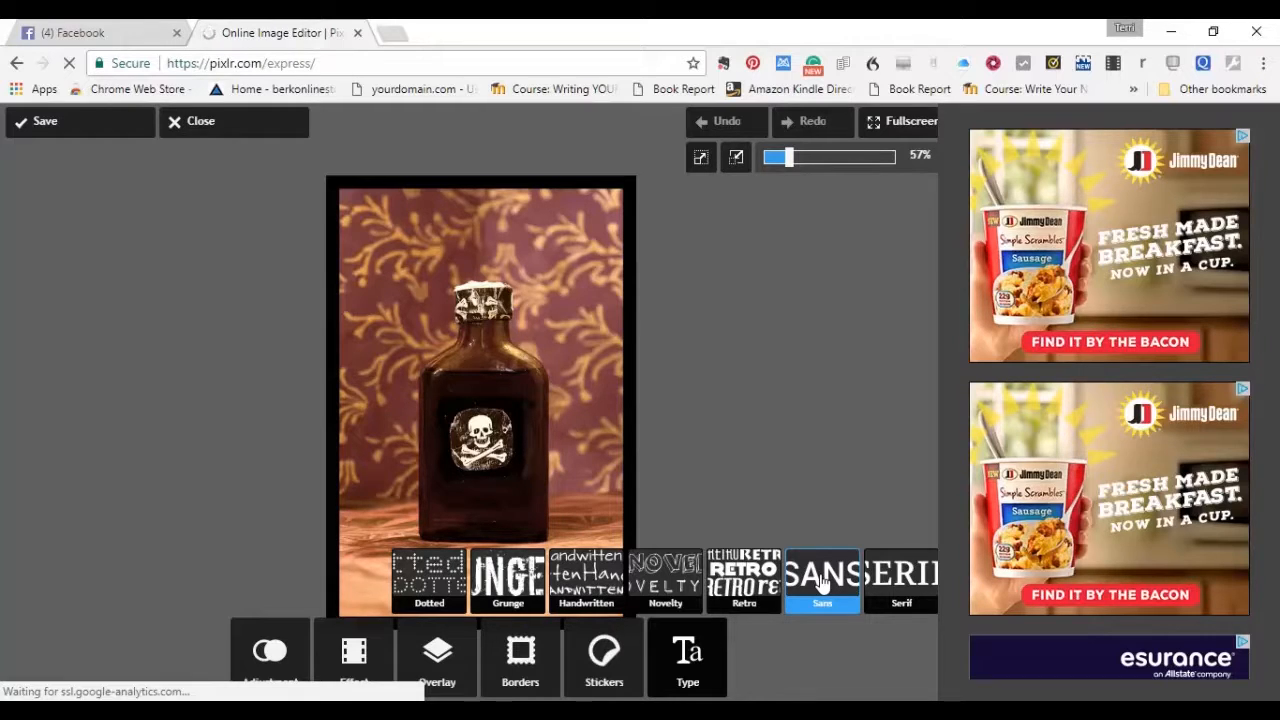
left_click(900, 580)
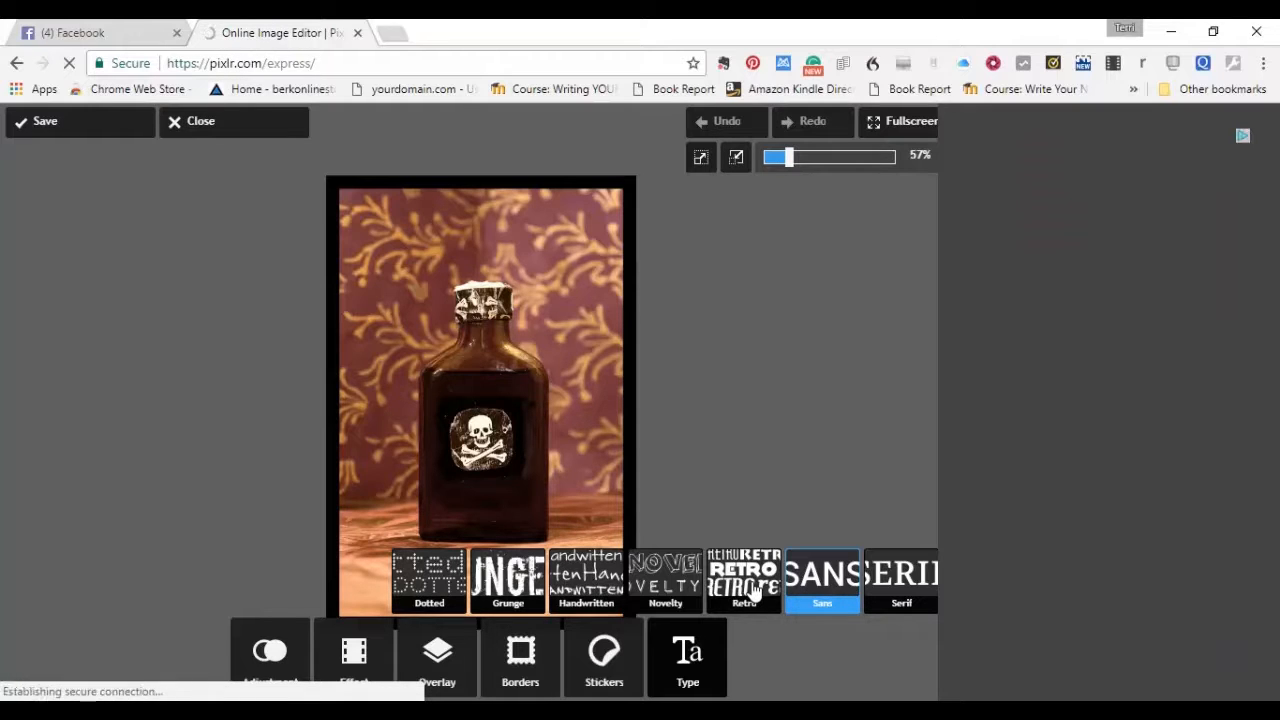
left_click(744, 580)
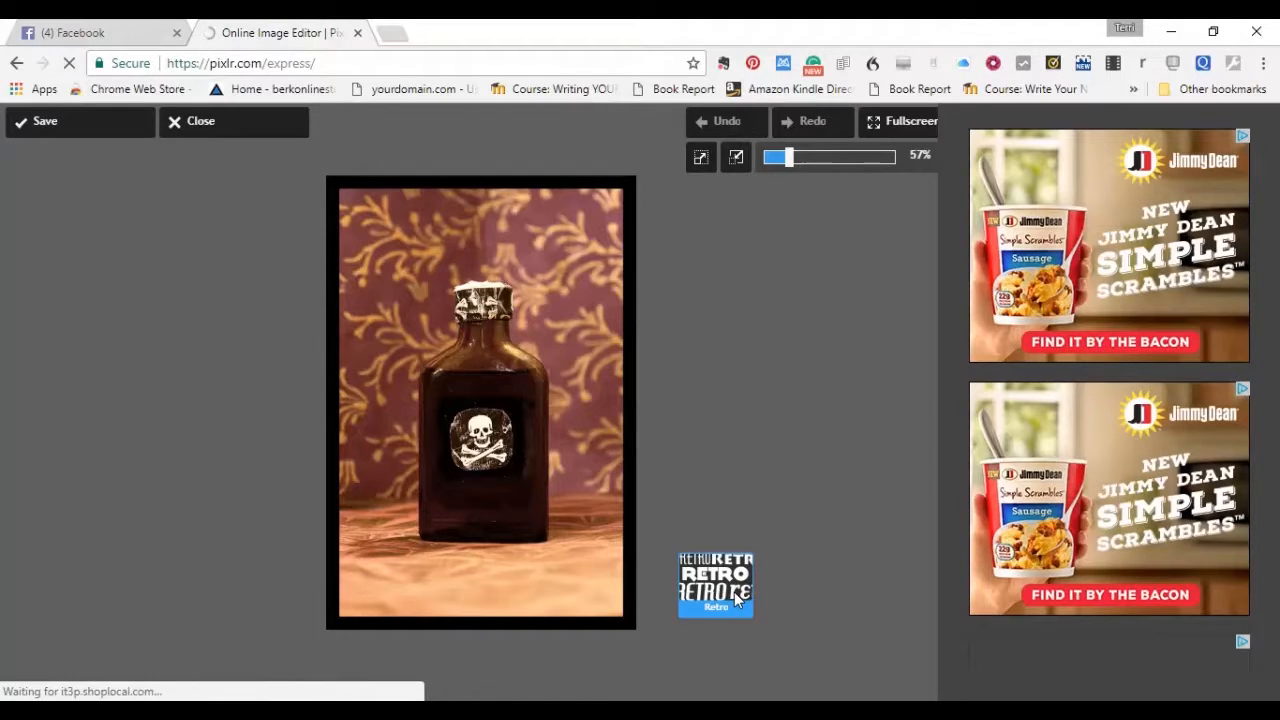
- Set the Retro text's font to Hamburger Heaven and begin entering the caption
left_click(716, 584)
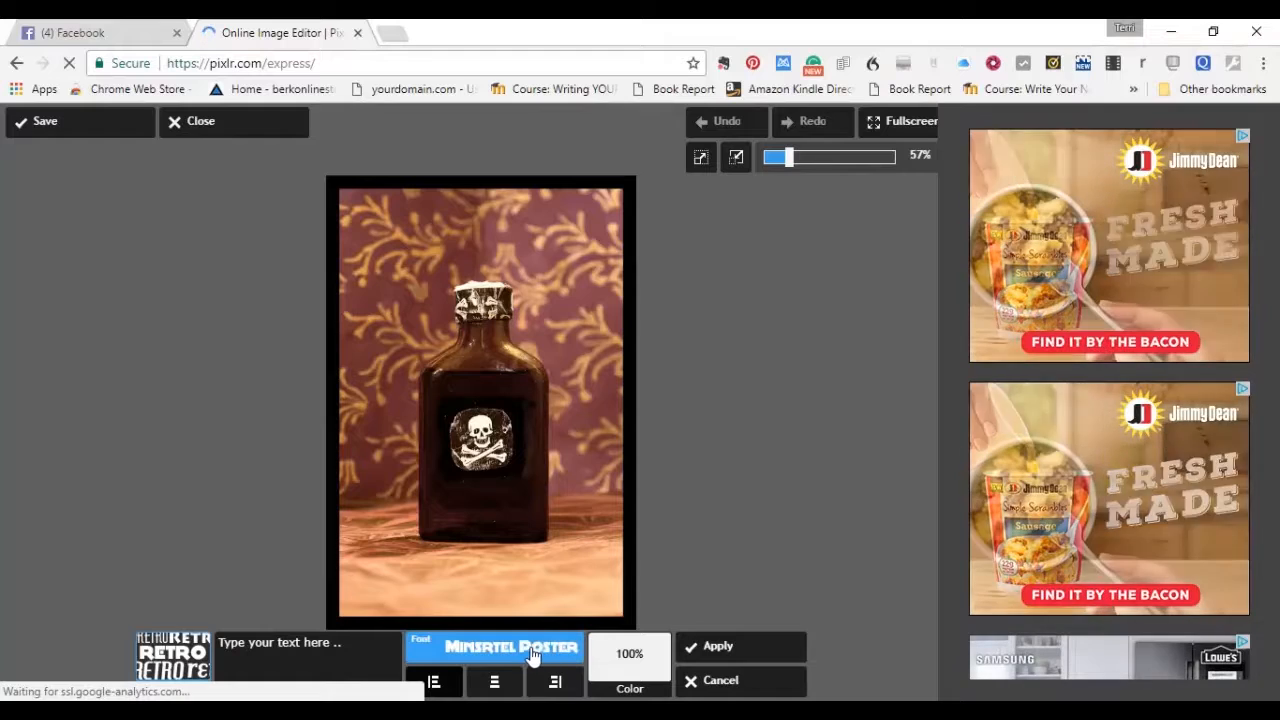
left_click(510, 648)
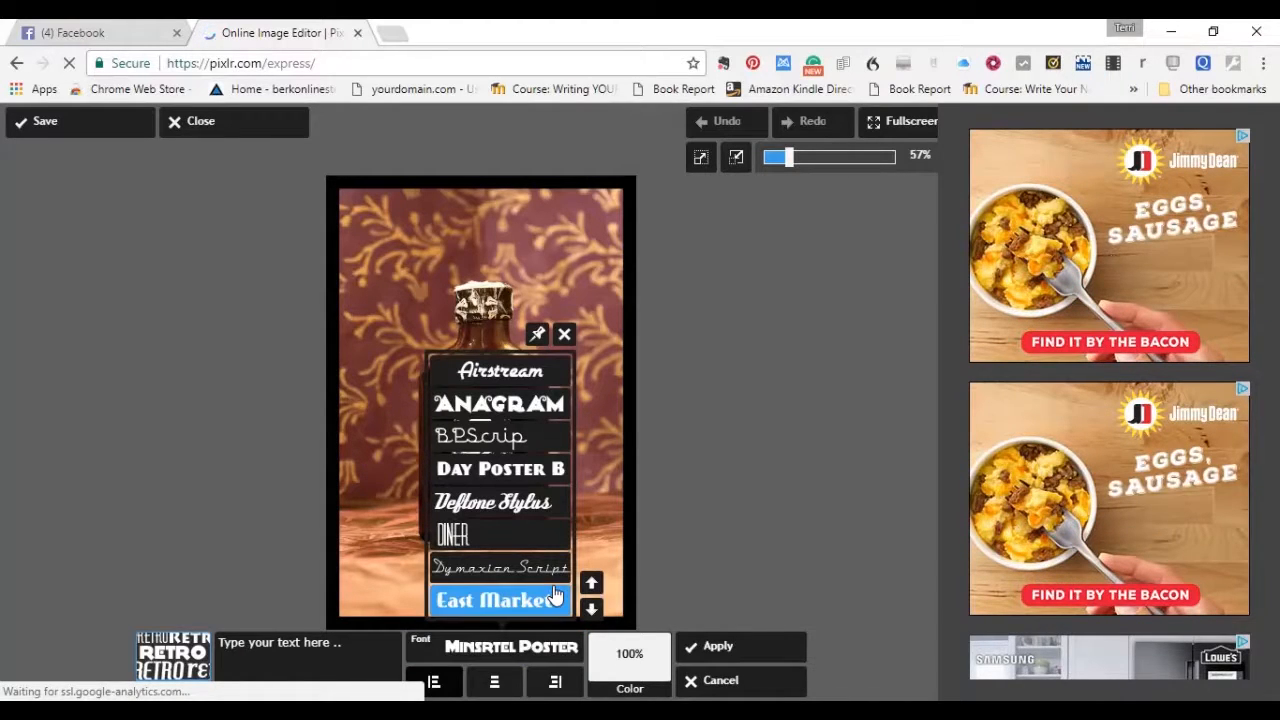
left_click(500, 536)
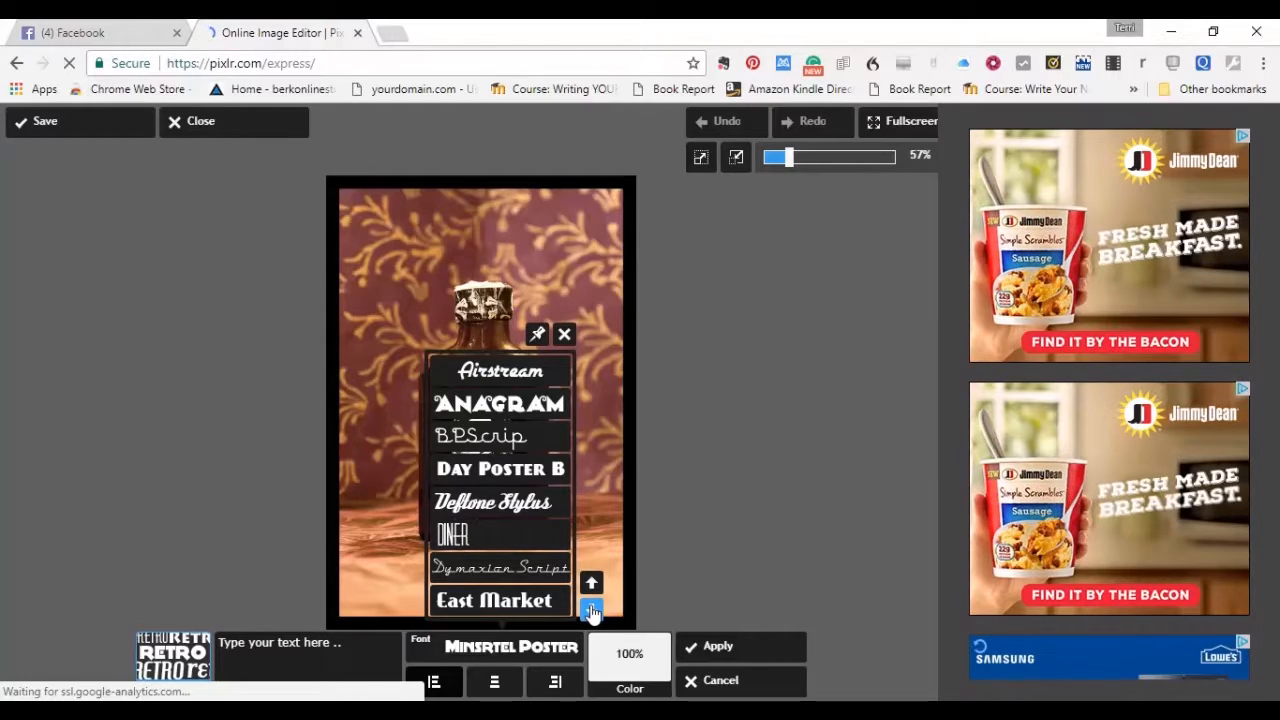
left_click(592, 612)
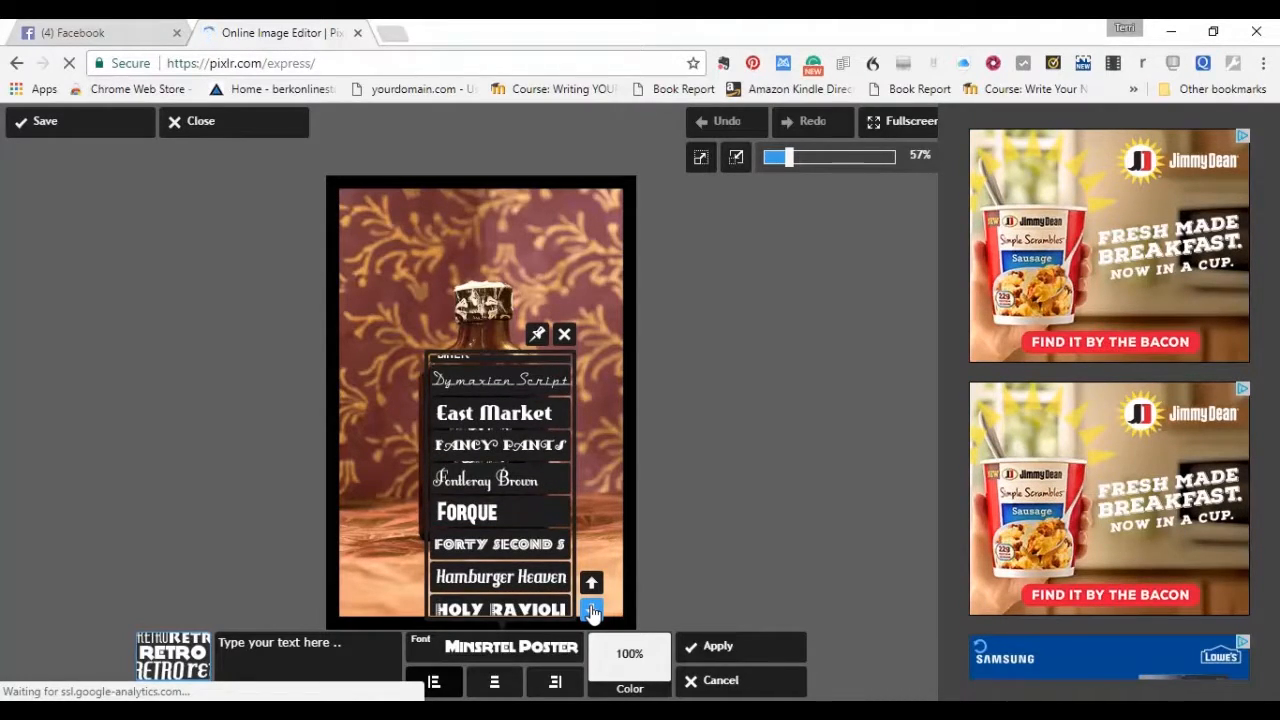
left_click(500, 576)
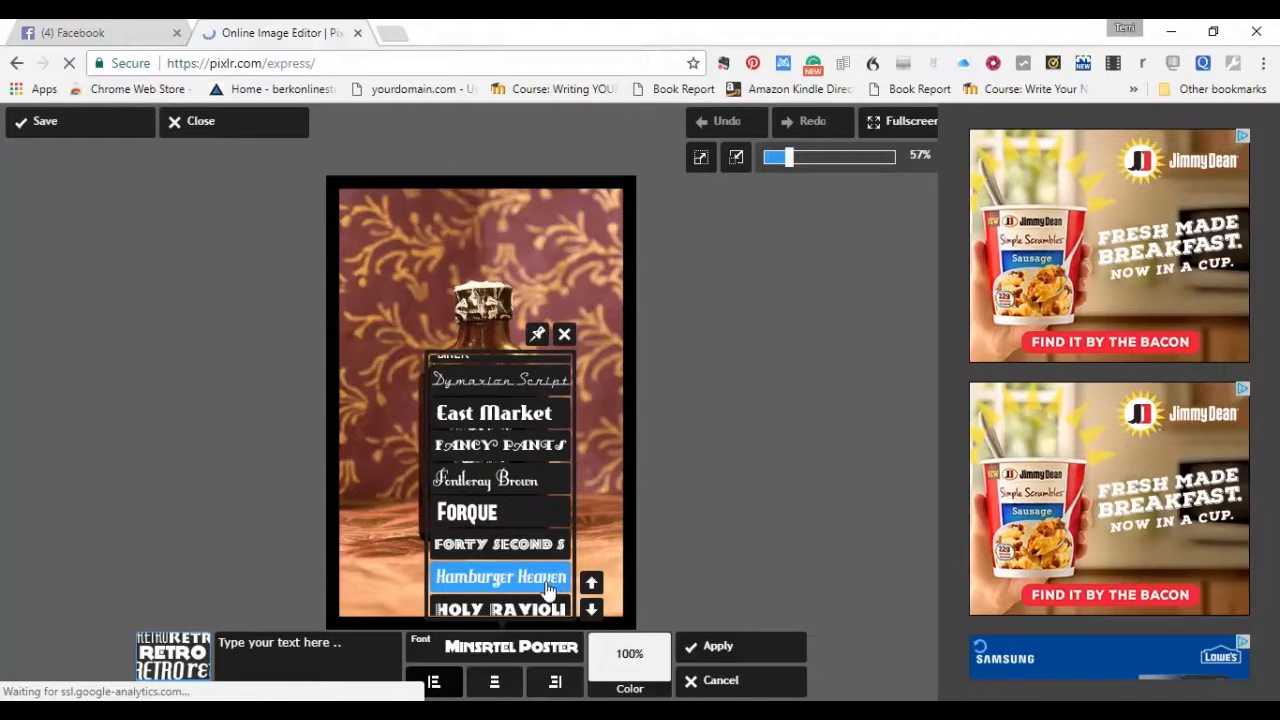
left_click(500, 576)
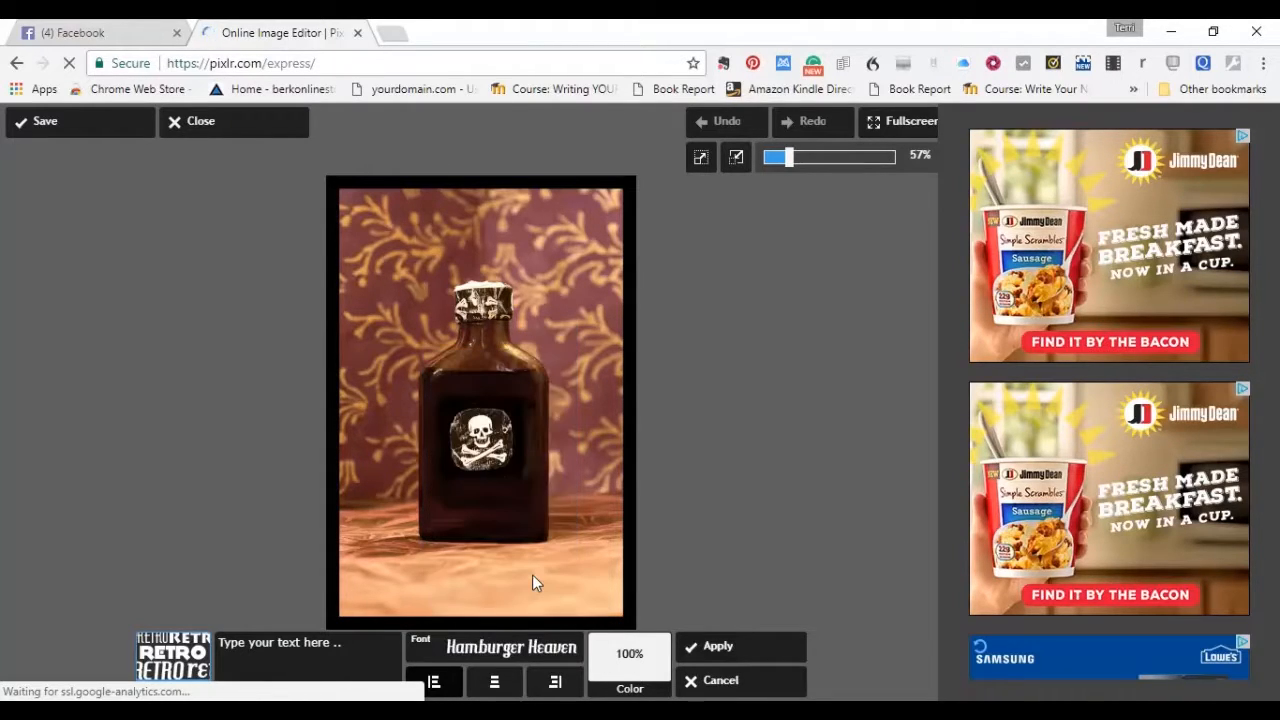
mouse_move(392, 332)
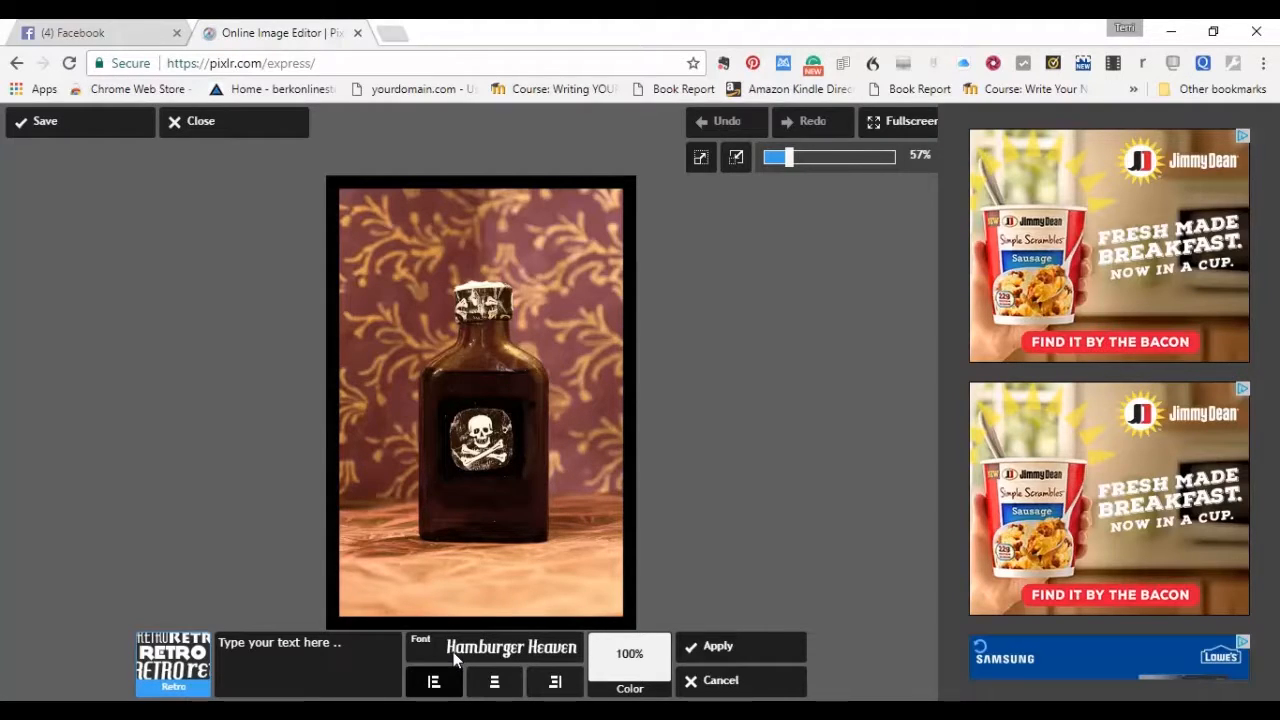
mouse_move(332, 640)
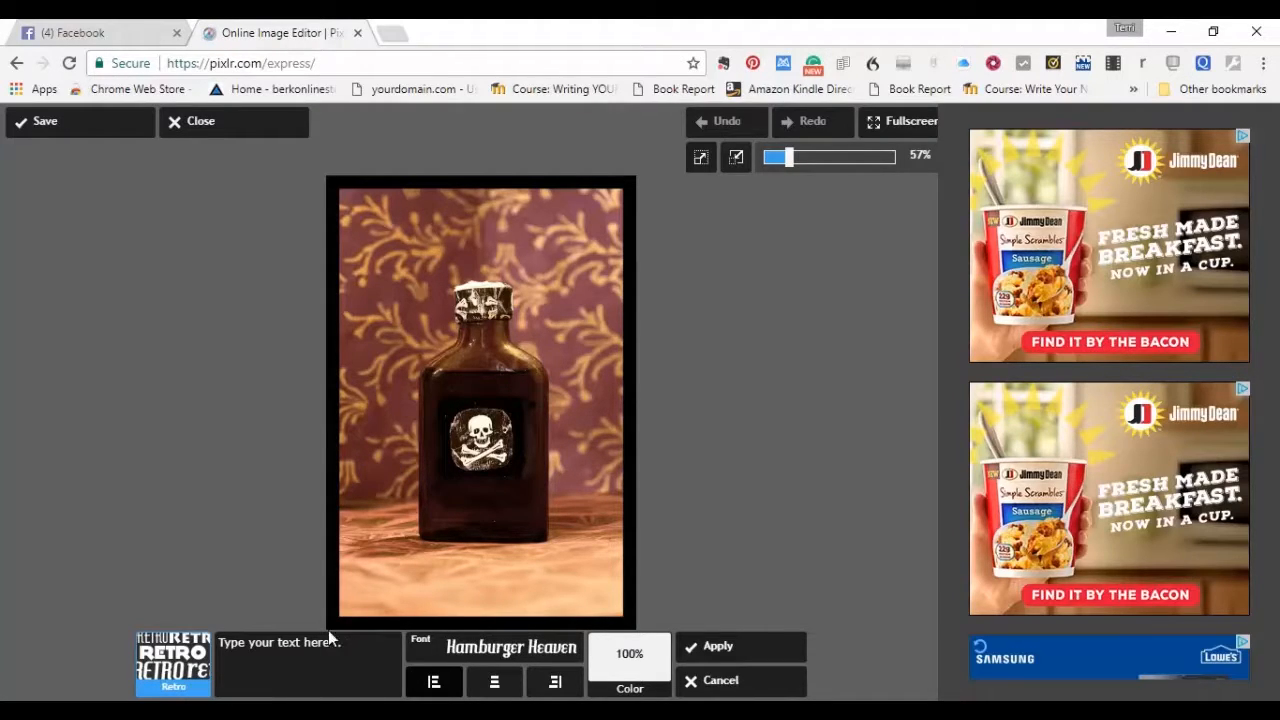
mouse_move(518, 226)
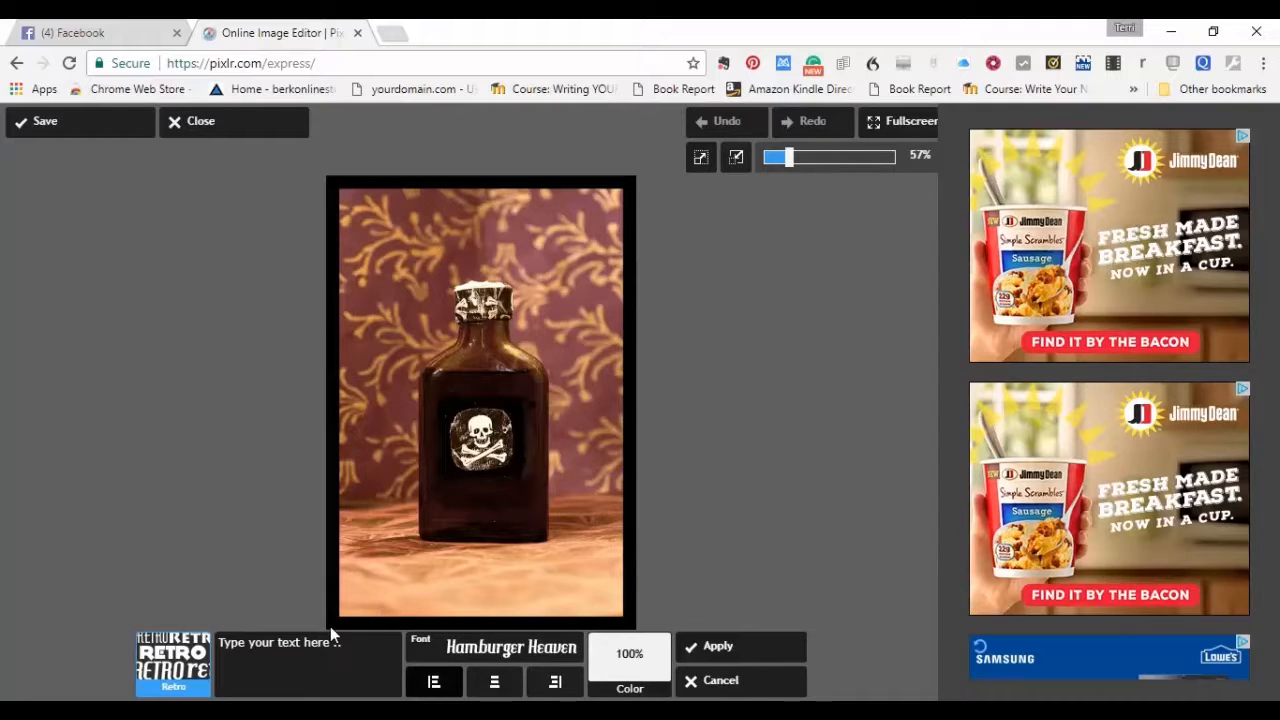
left_click(300, 664)
type("B")
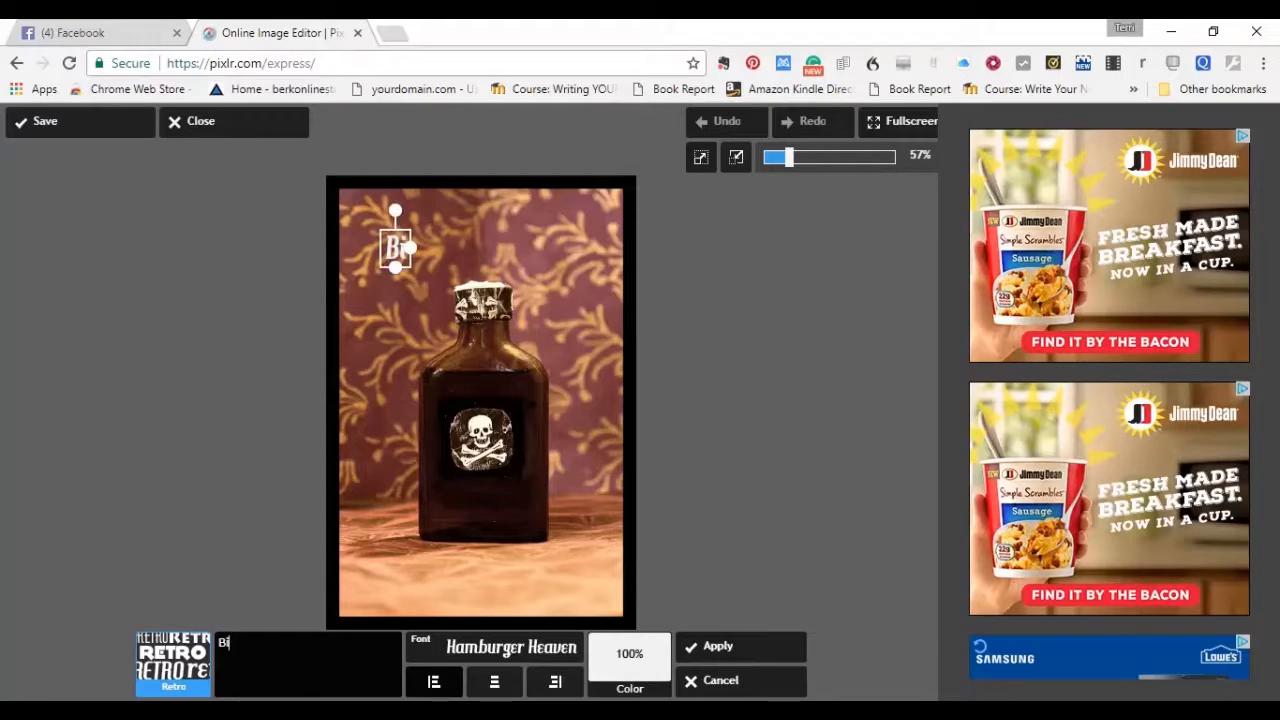
- Enter the top caption 'Bitterness is a Poison' in white Hamburger Heaven
type("itterness is a")
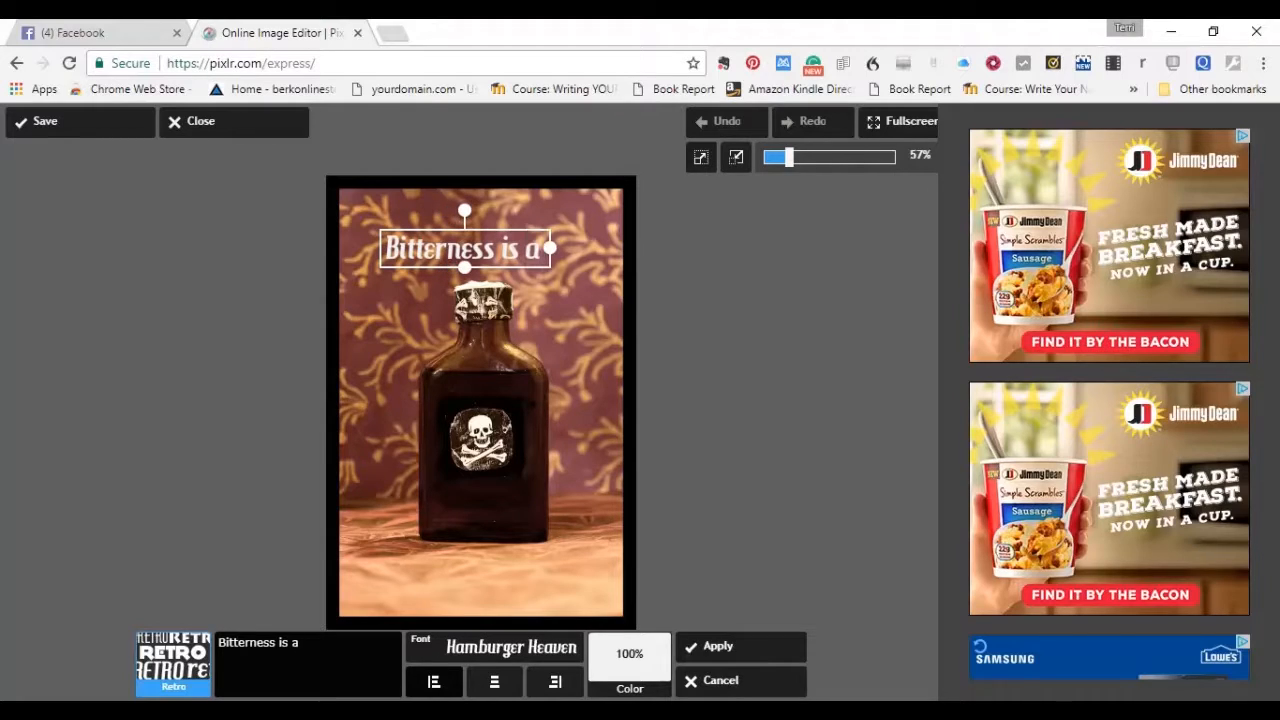
type("Poiso")
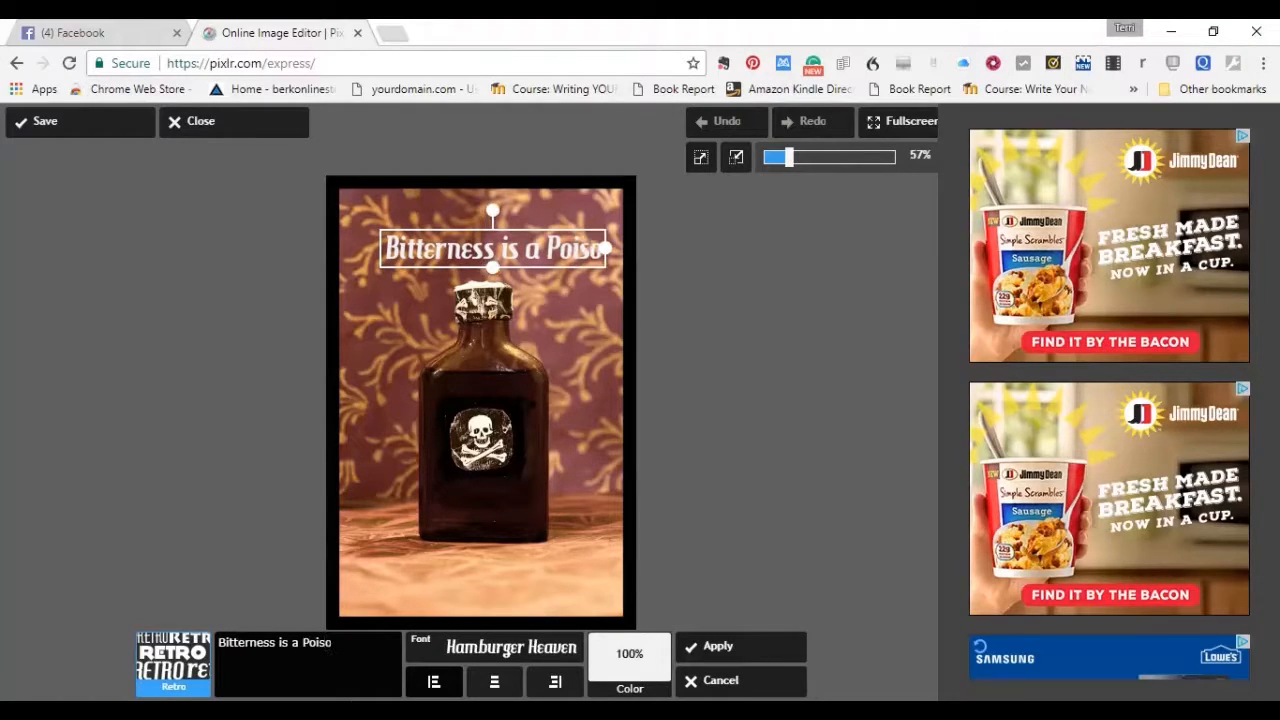
type("n")
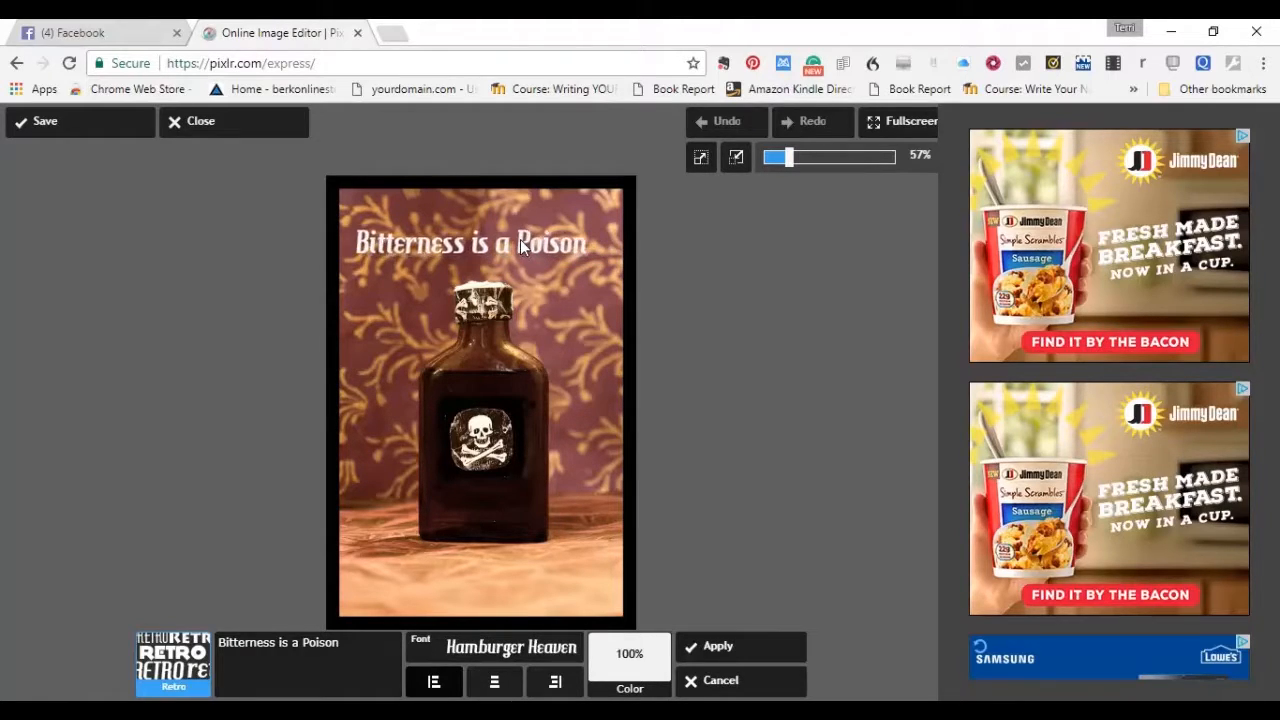
left_click(470, 240)
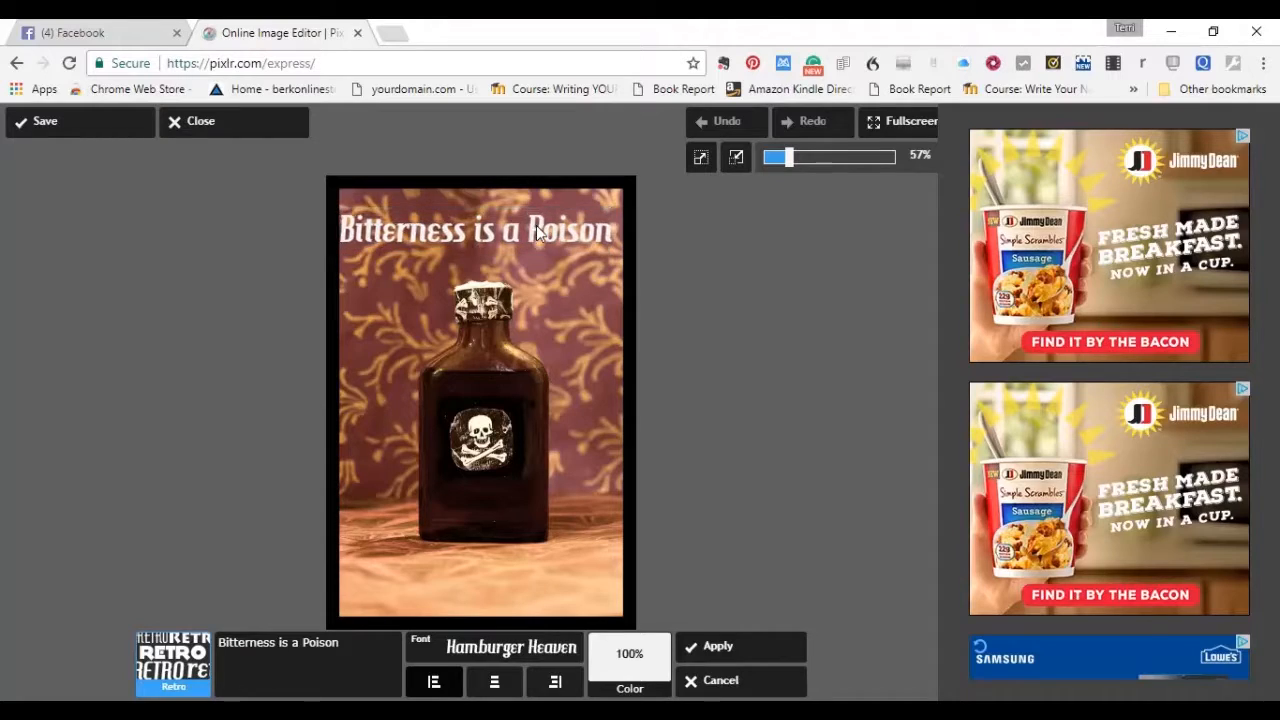
- Position the 'Bitterness is a Poison' caption across the top and apply it
left_click(480, 228)
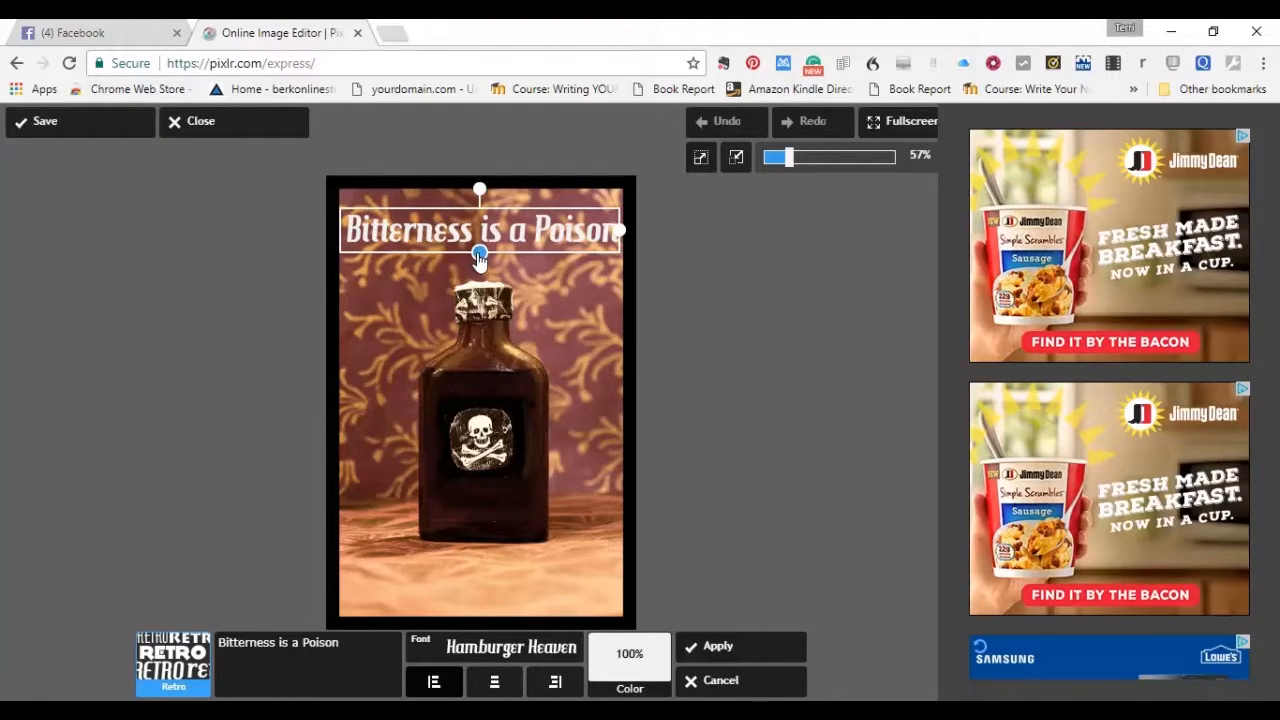
mouse_move(550, 252)
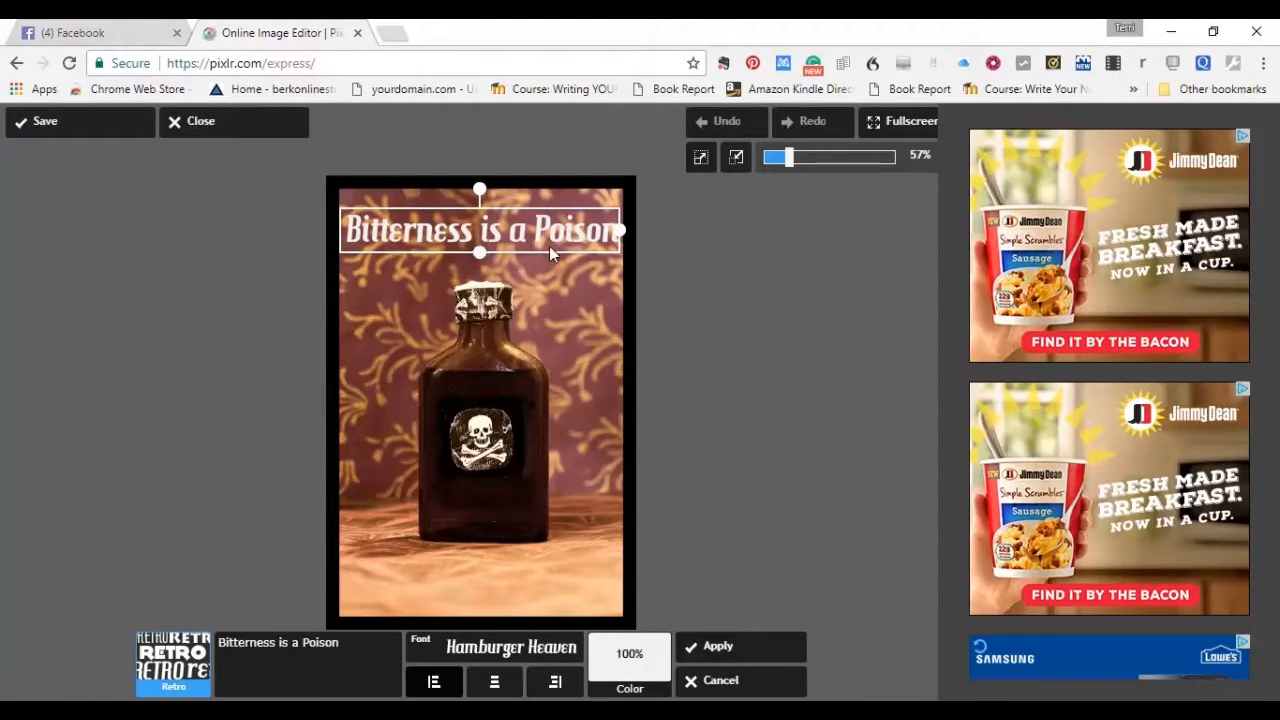
mouse_move(518, 262)
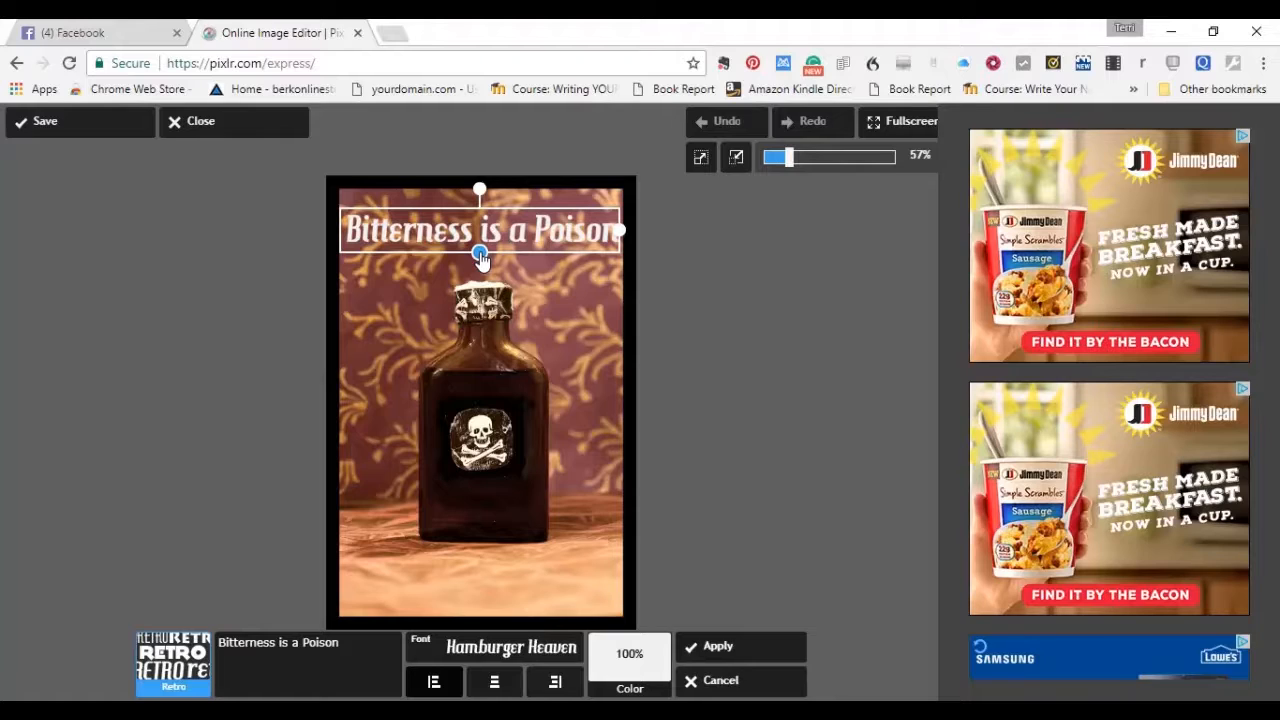
mouse_move(584, 290)
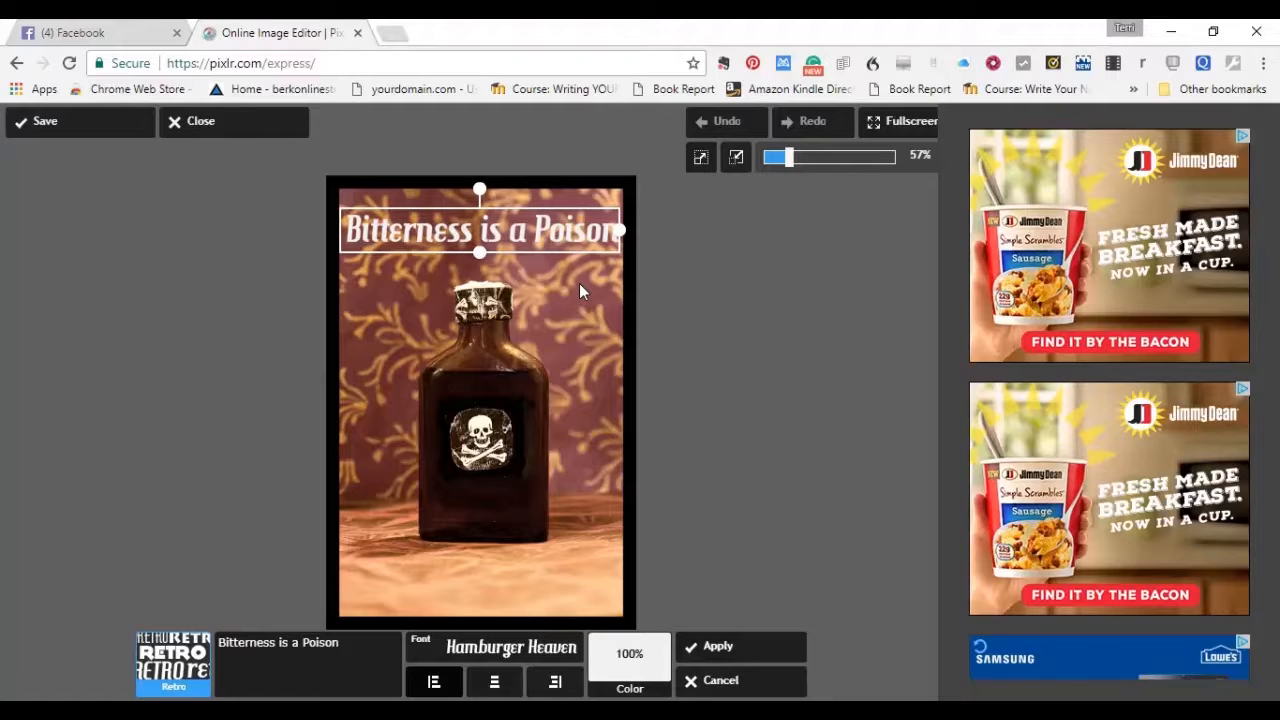
mouse_move(524, 236)
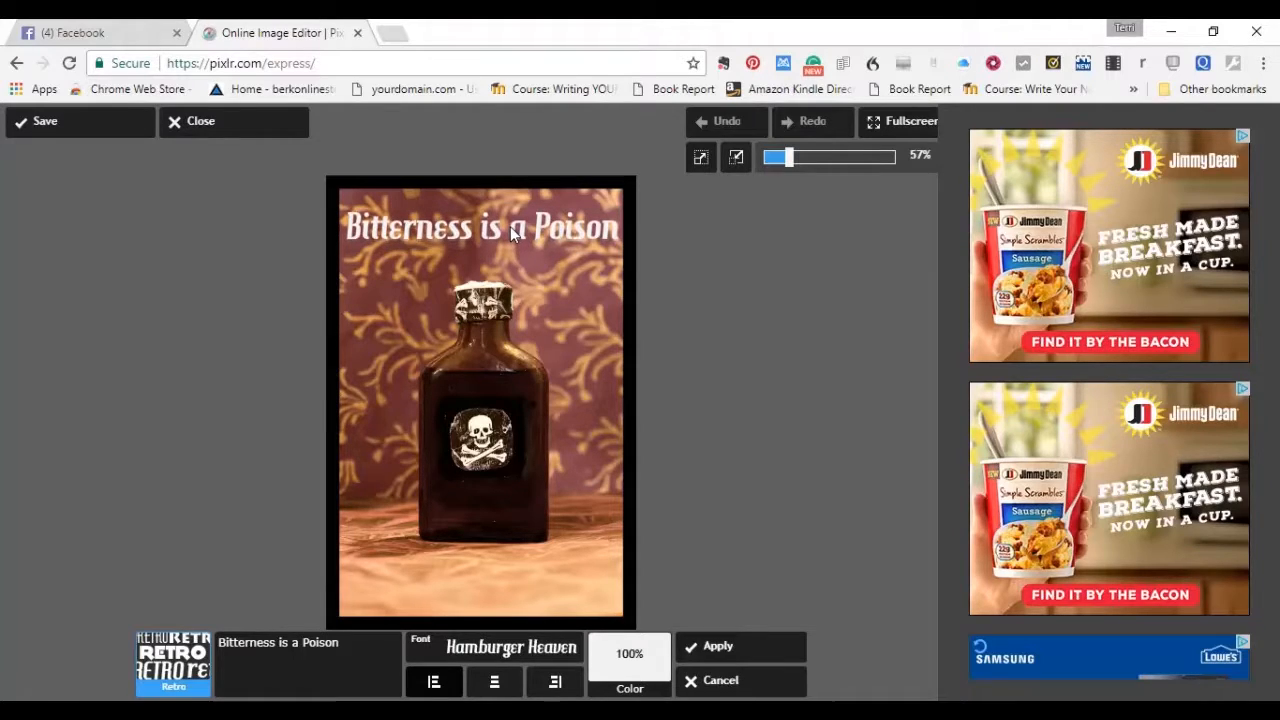
left_click(480, 224)
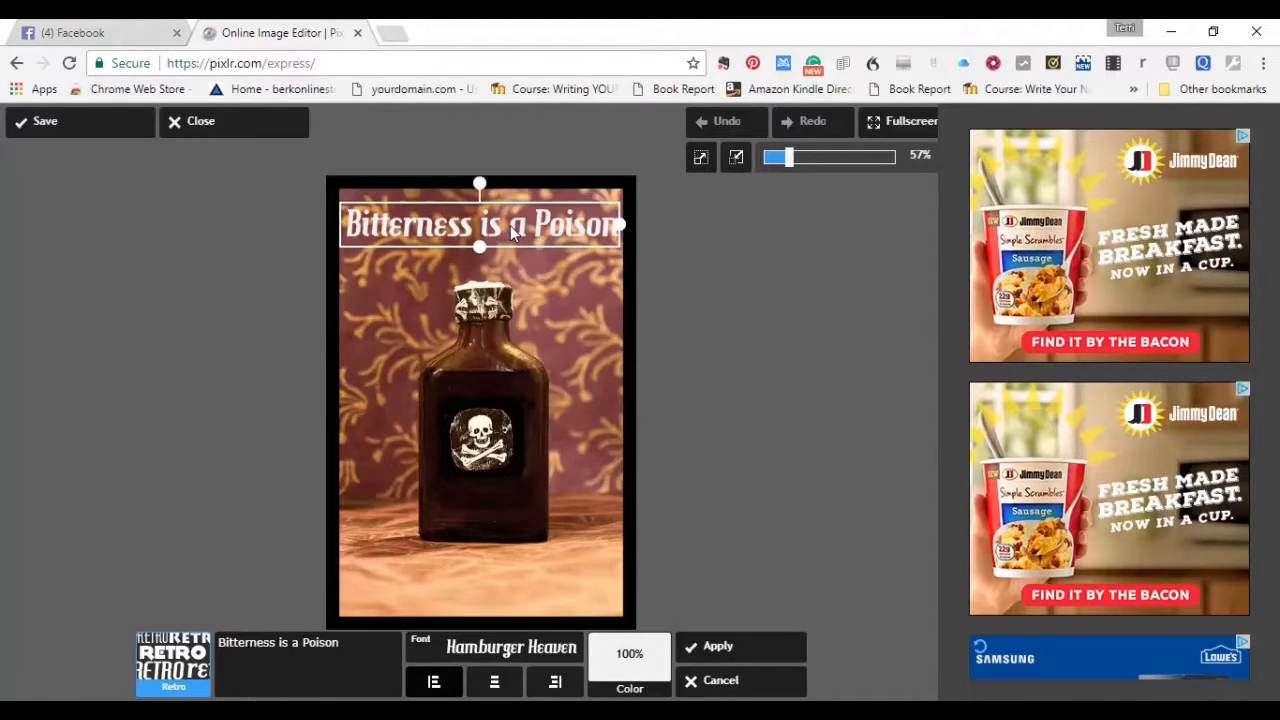
mouse_move(364, 638)
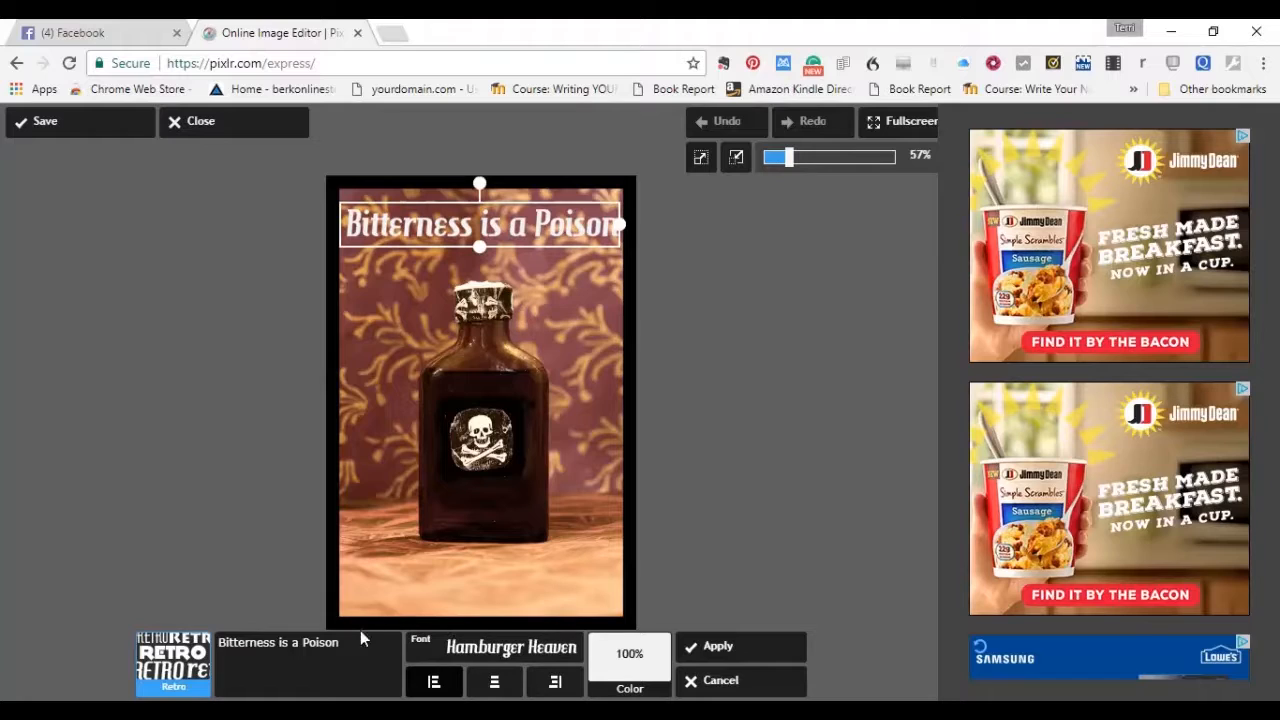
mouse_move(804, 624)
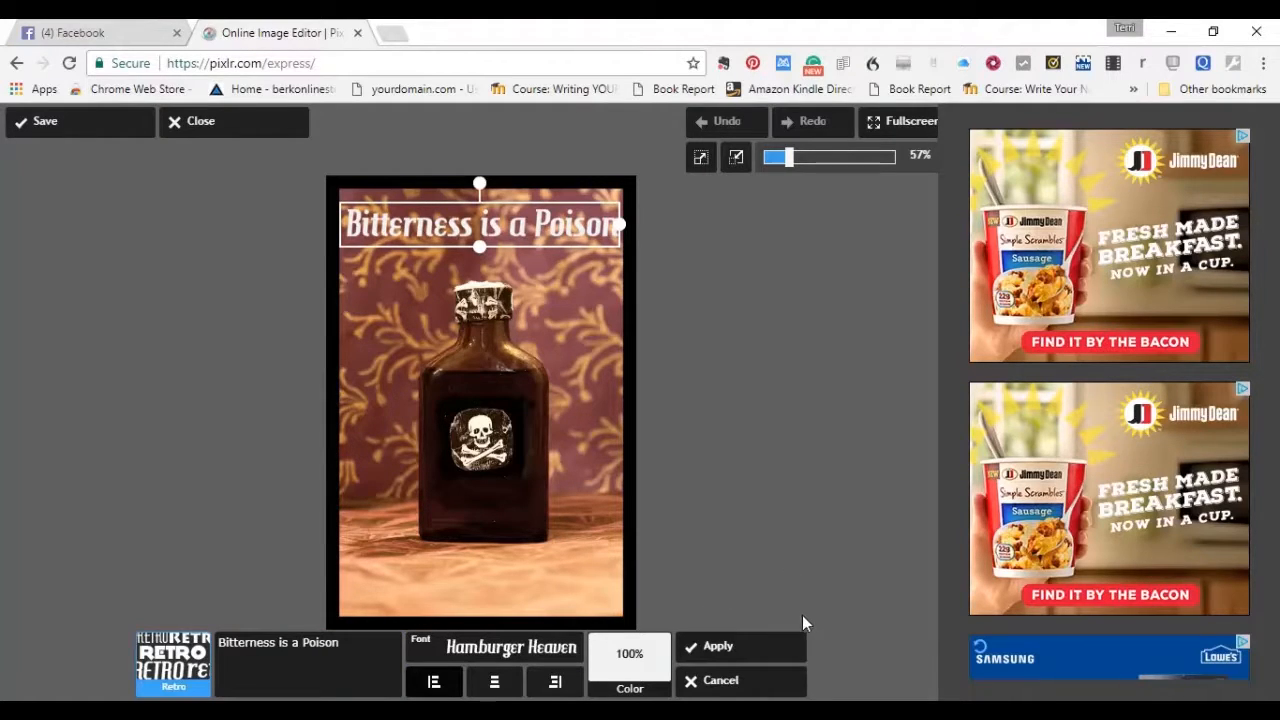
mouse_move(736, 656)
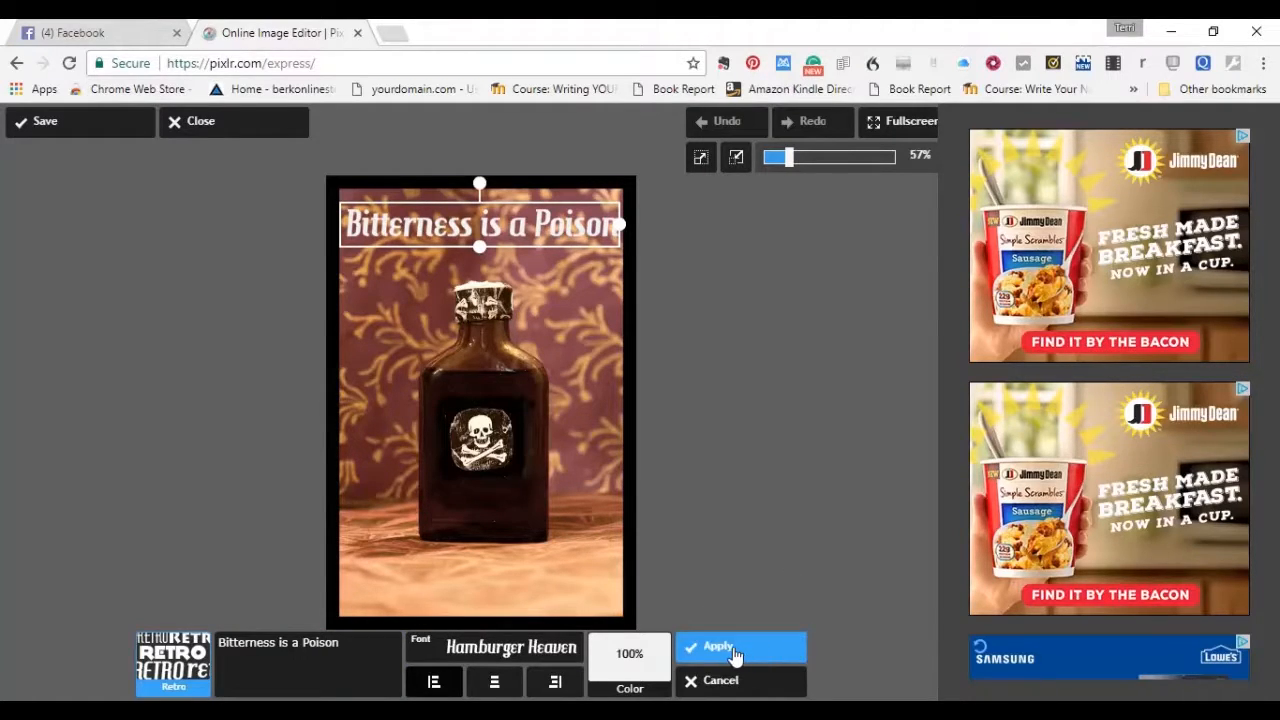
left_click(718, 648)
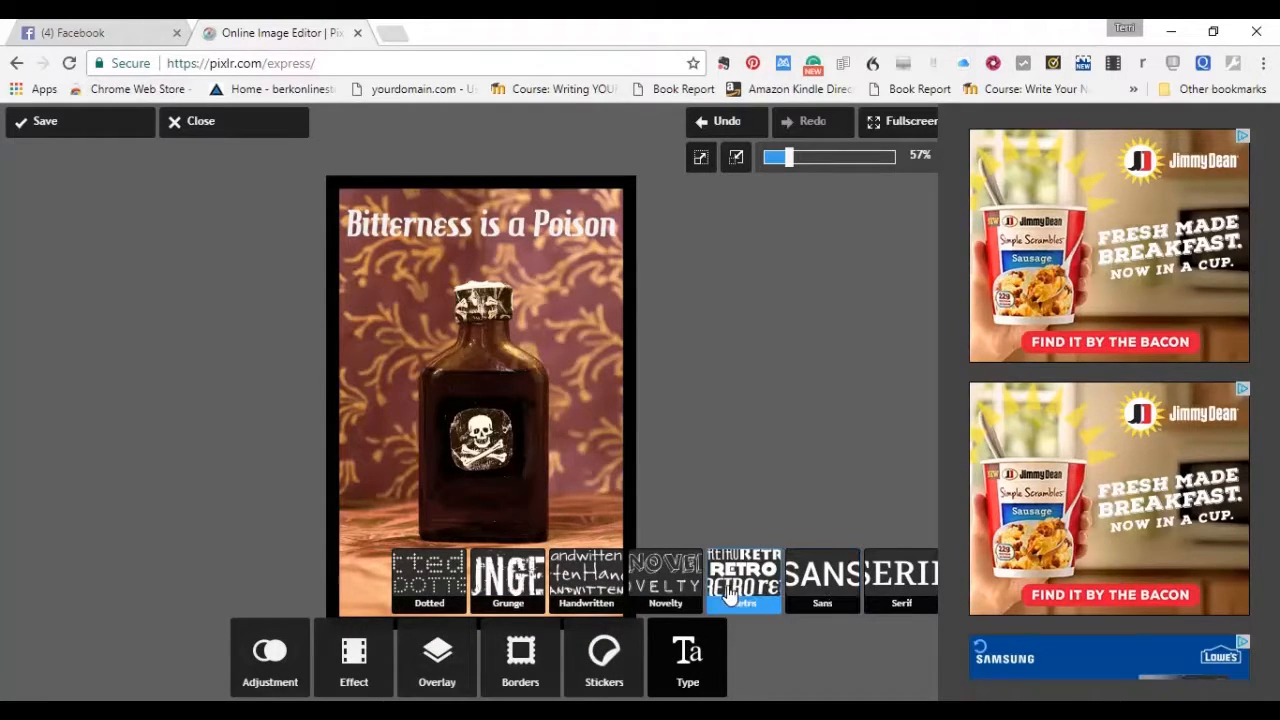
- Start a second Retro text item, keeping Hamburger Heaven as its font
left_click(742, 578)
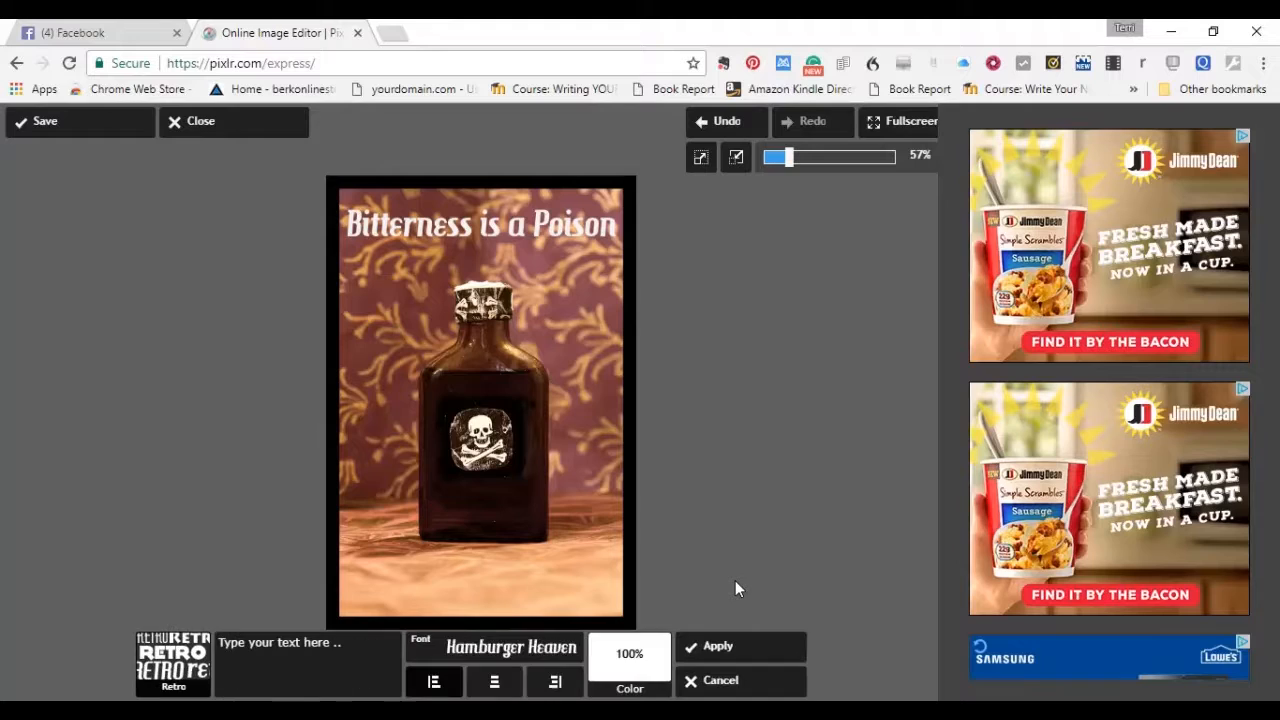
left_click(510, 648)
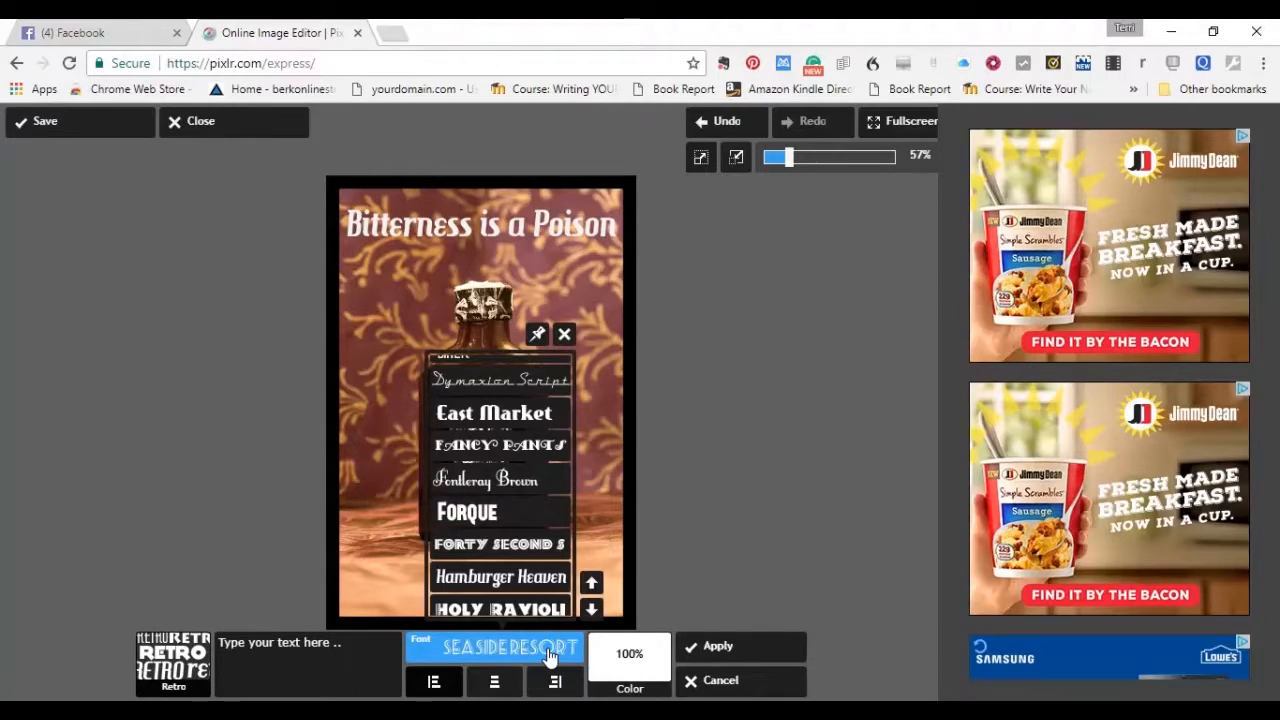
left_click(500, 576)
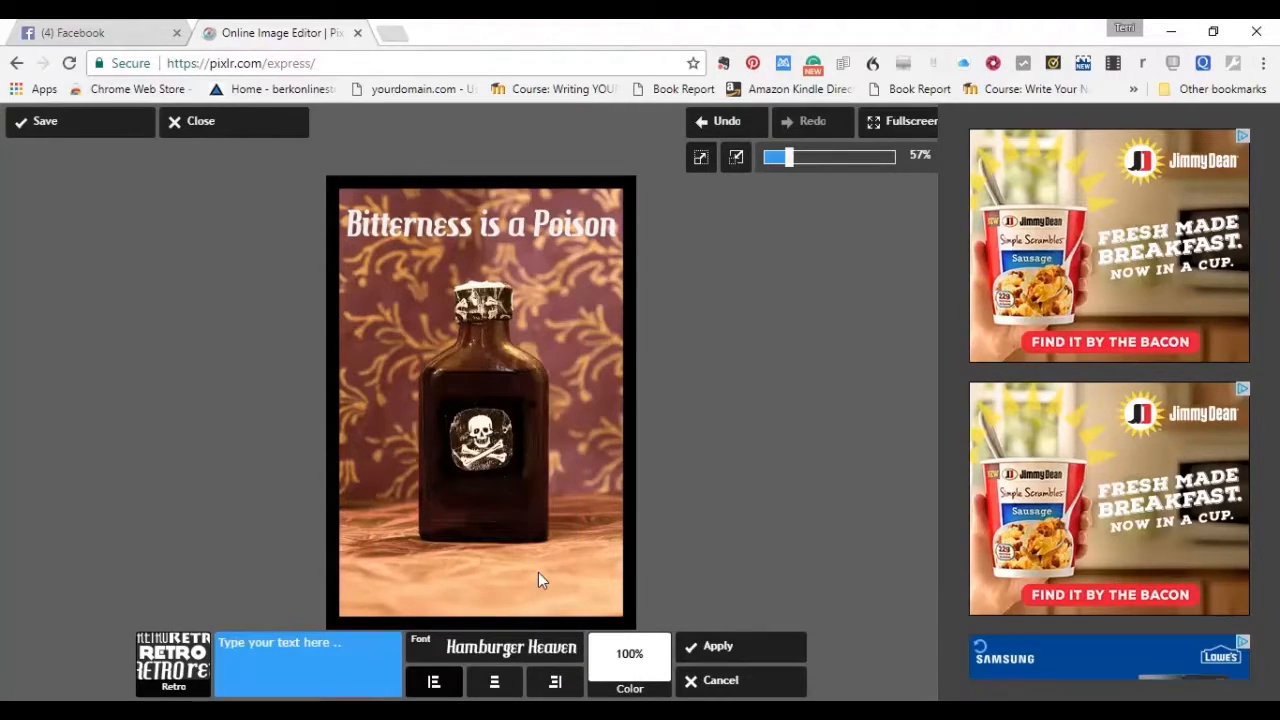
mouse_move(750, 604)
type("F")
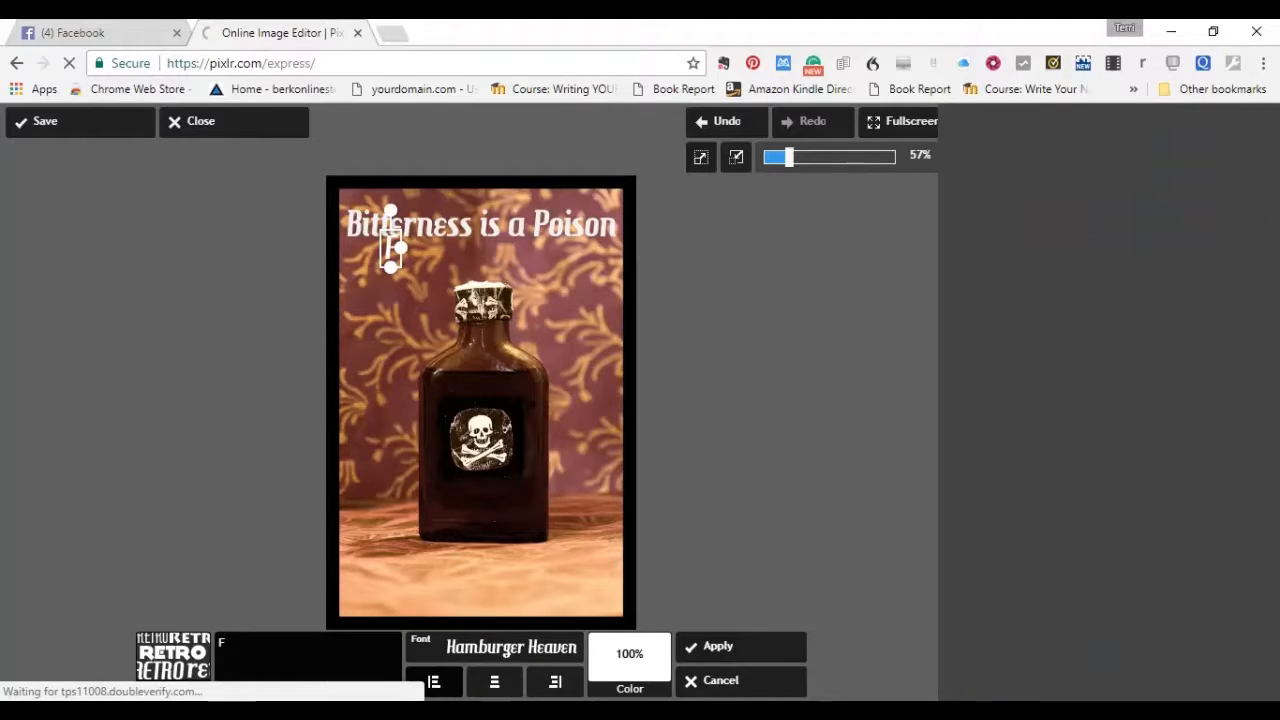
- Enter the second caption 'Forgiveness is the Antidote' over two lines
type("orgive")
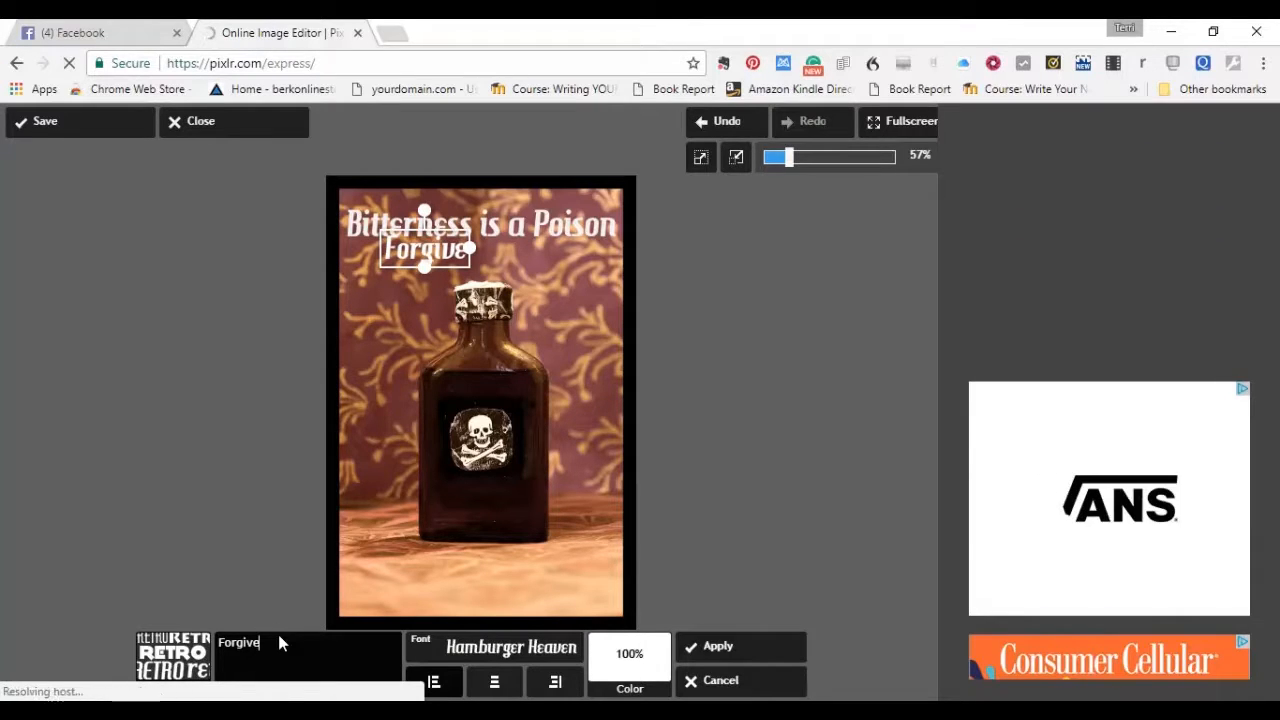
type("ness")
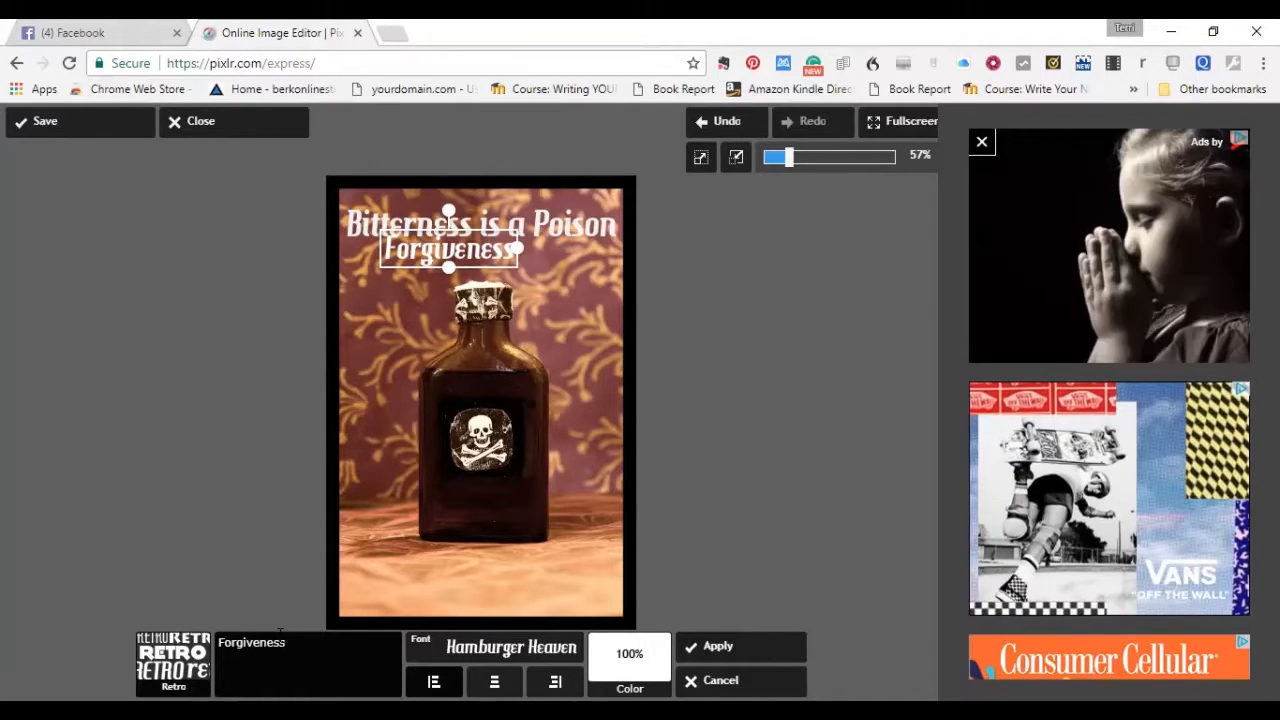
type("is the Anti")
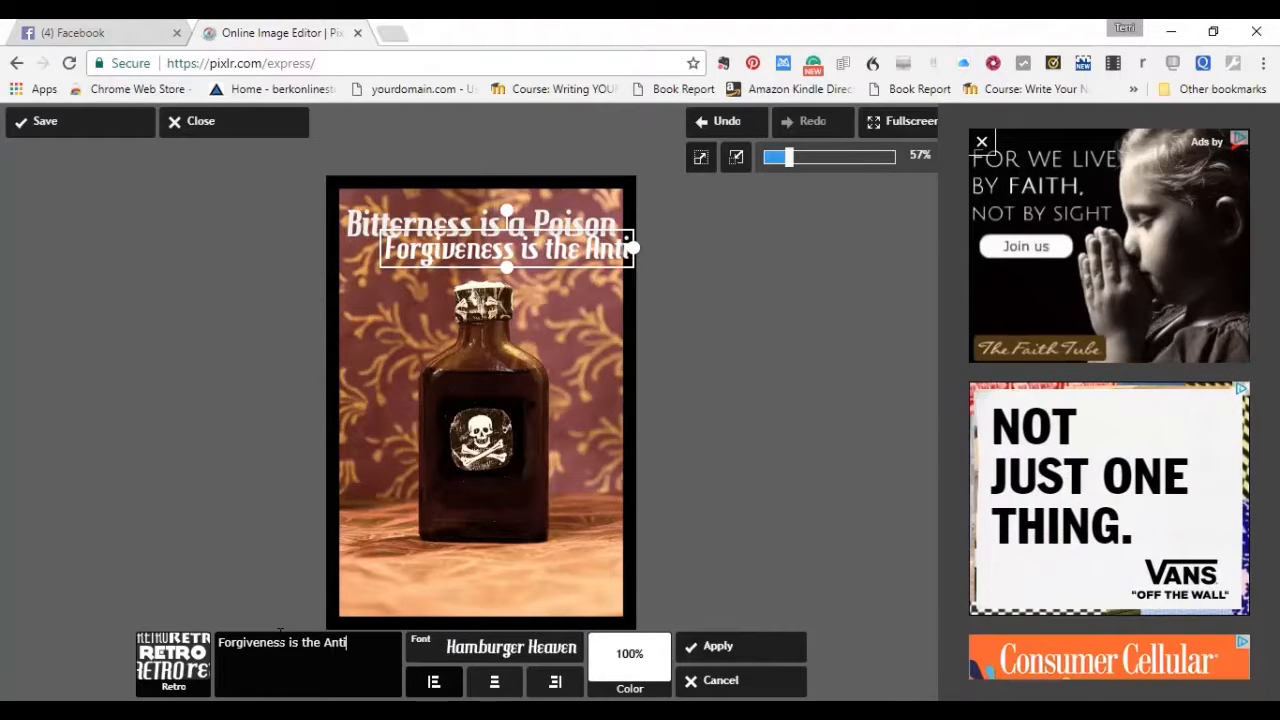
type("do")
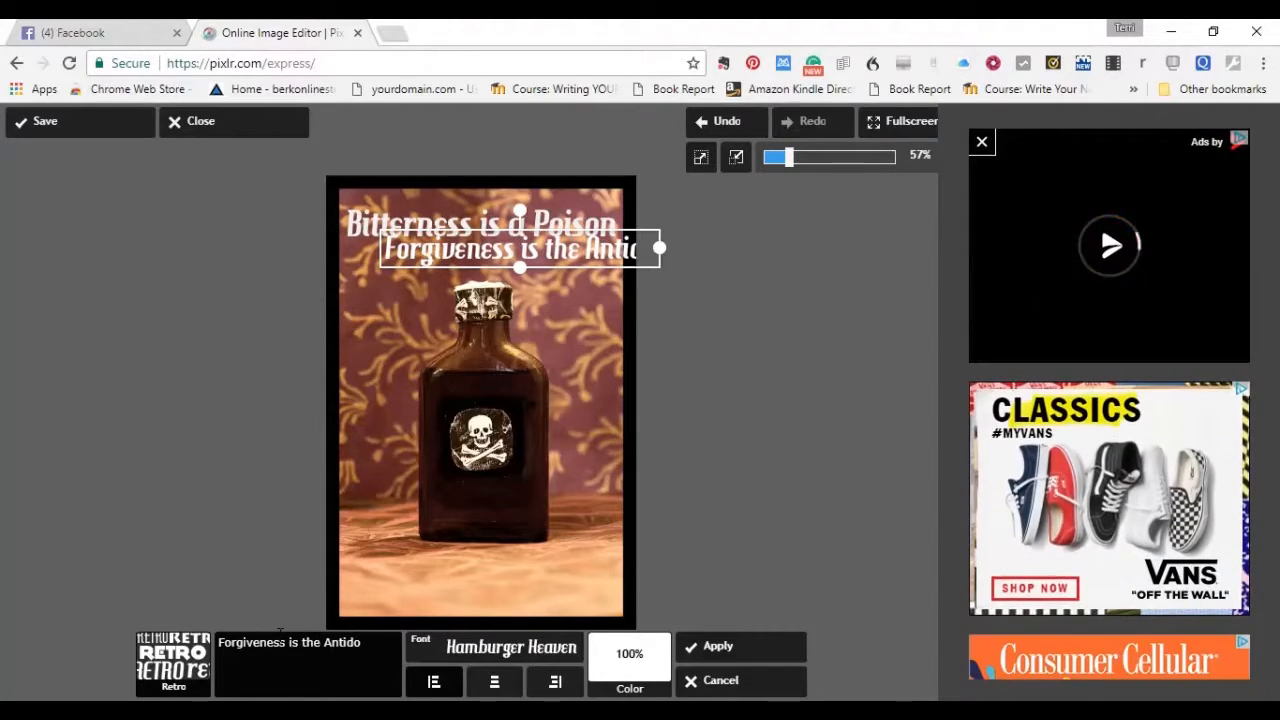
type("te")
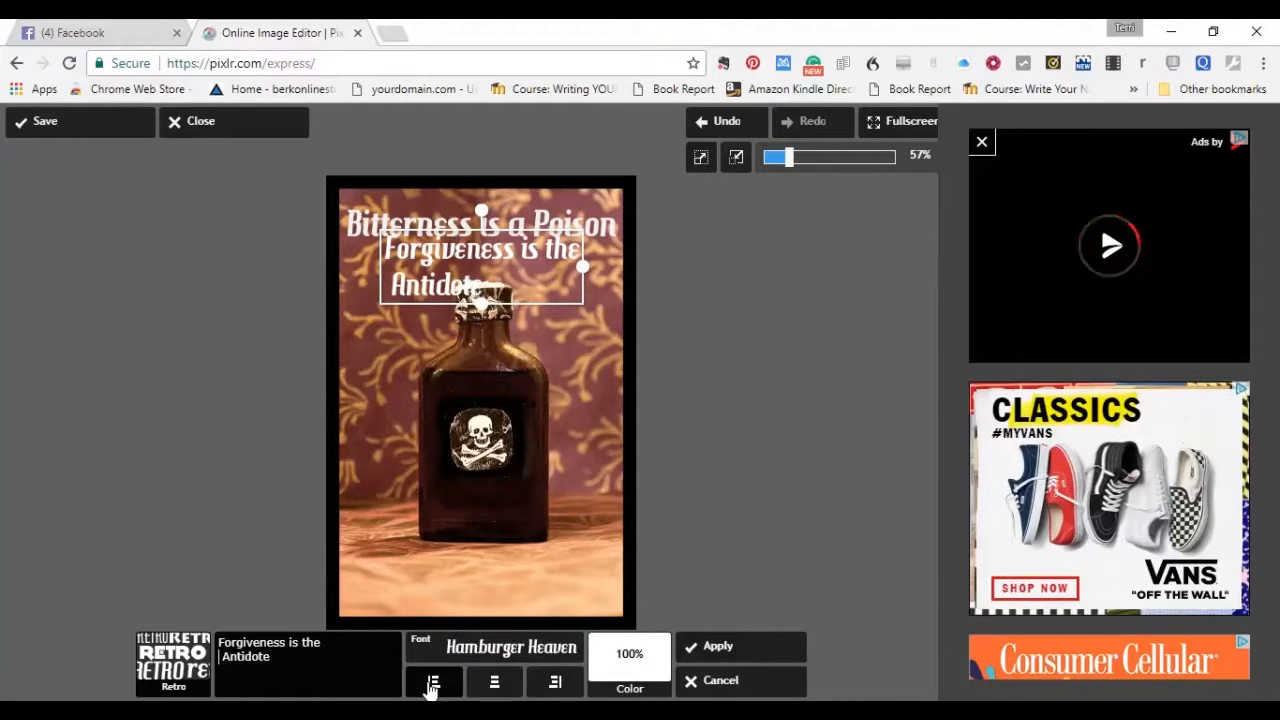
- Try left and right alignment, then center the 'Forgiveness is the Antidote' caption
left_click(554, 680)
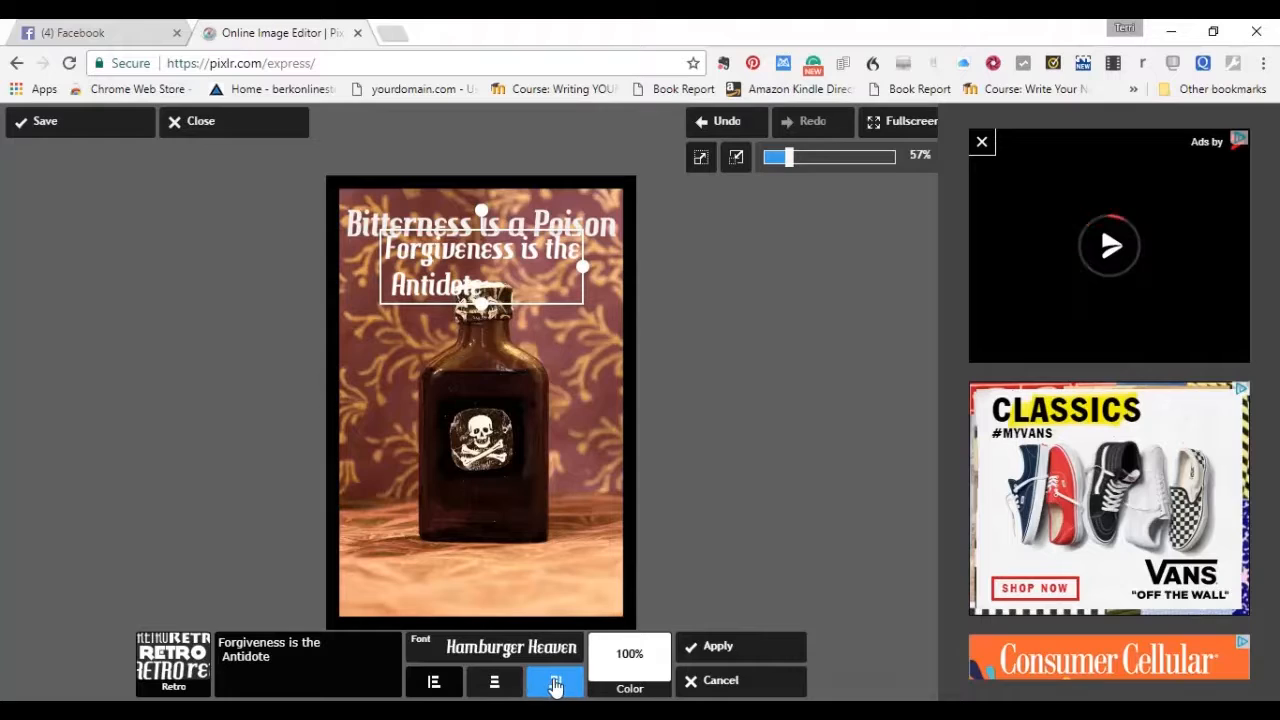
left_click(434, 680)
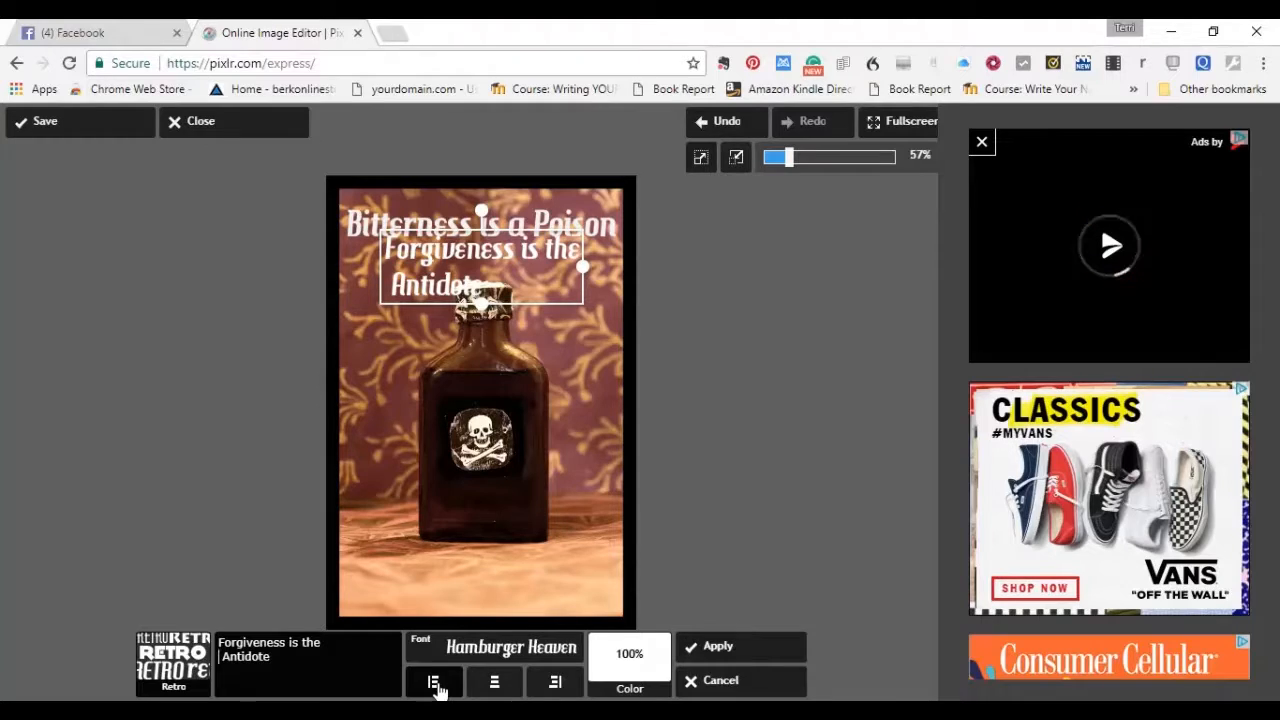
left_click(554, 680)
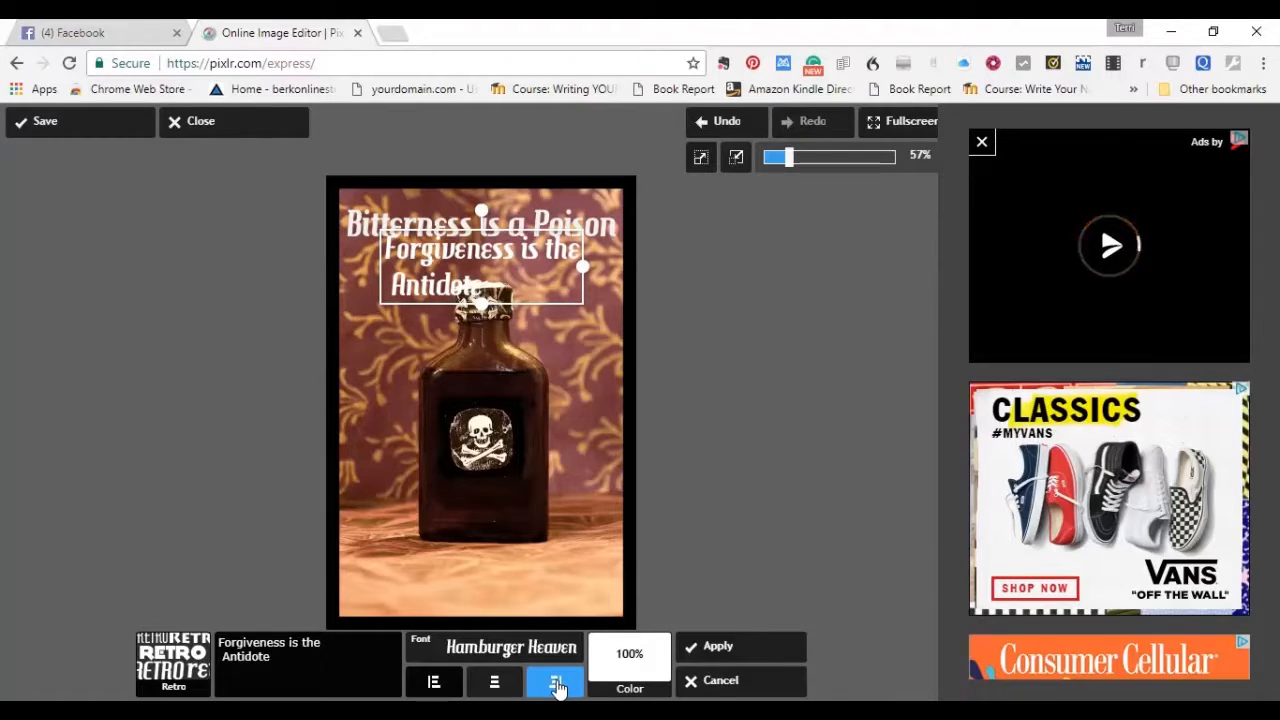
left_click(554, 680)
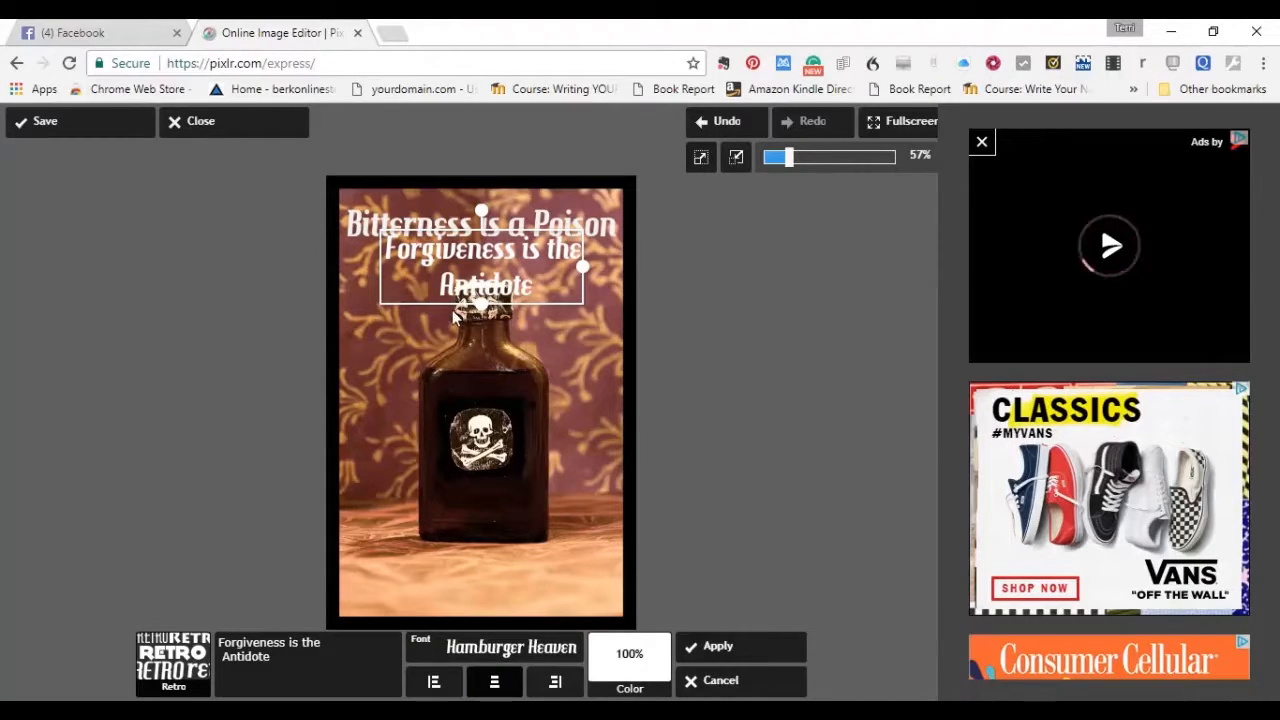
mouse_move(520, 276)
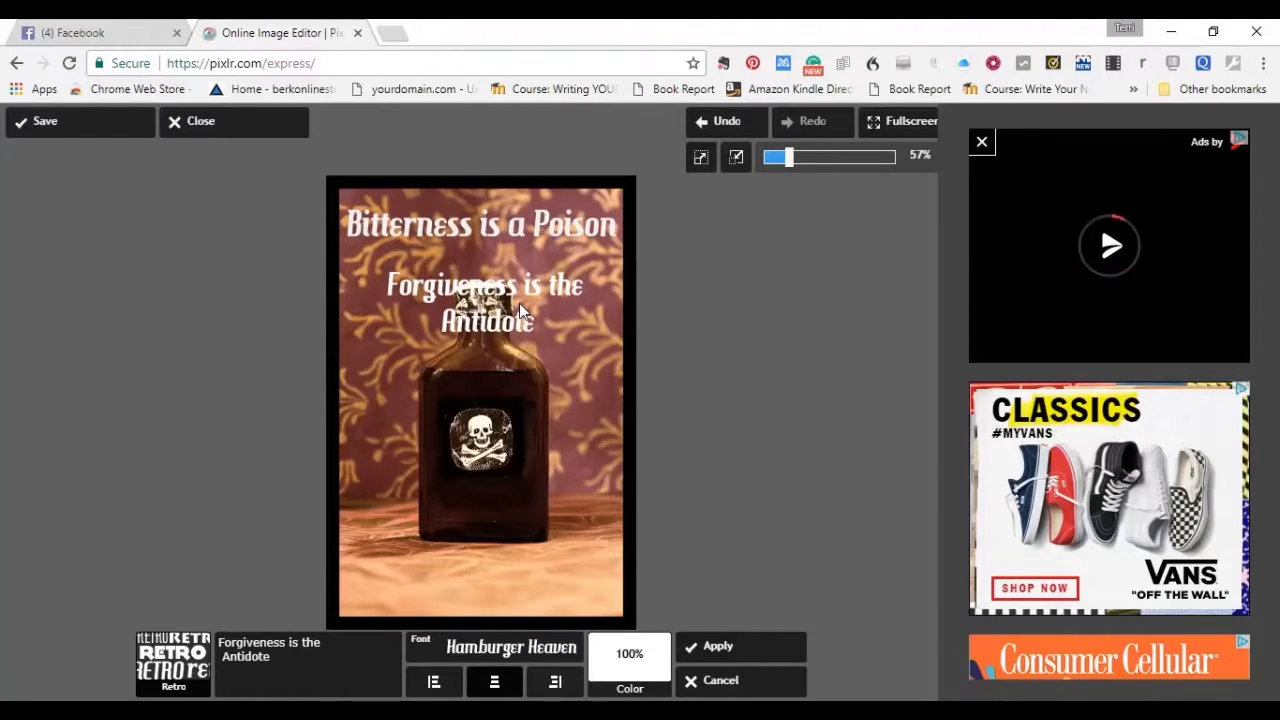
- Move the 'Forgiveness is the Antidote' caption to the bottom of the bottle photo and apply it
left_click_drag(484, 290, 484, 524)
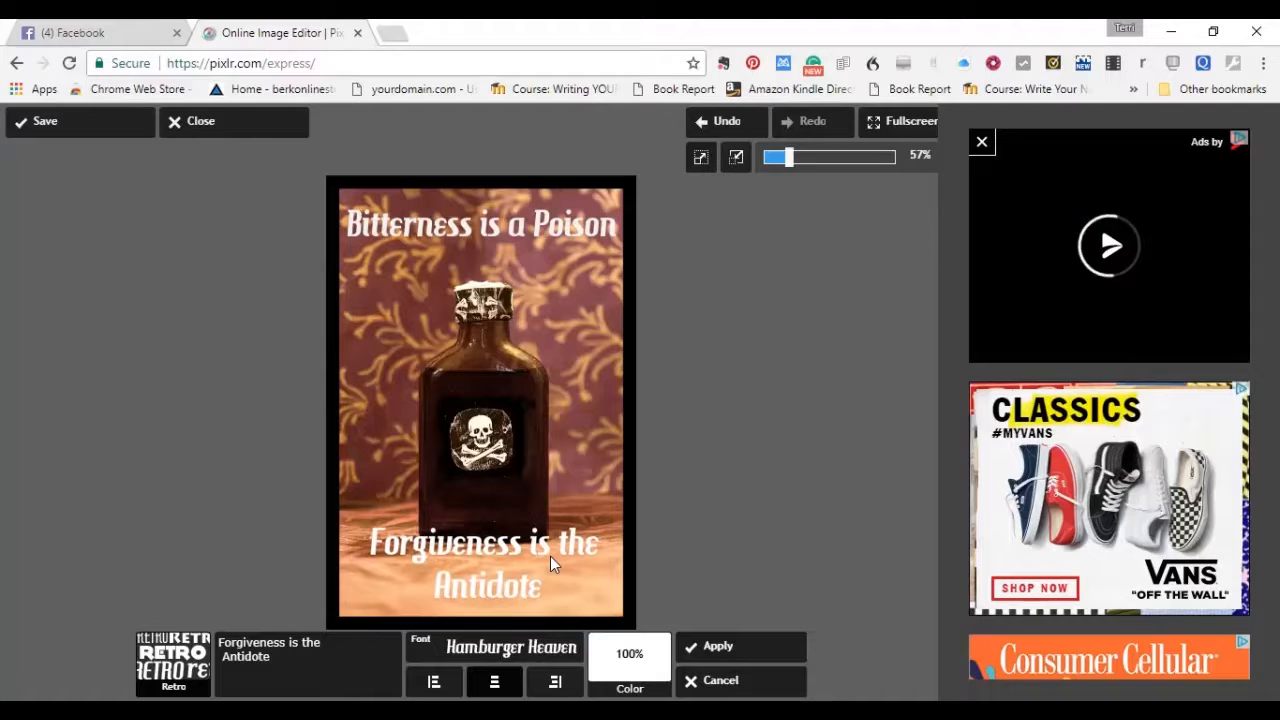
left_click(480, 564)
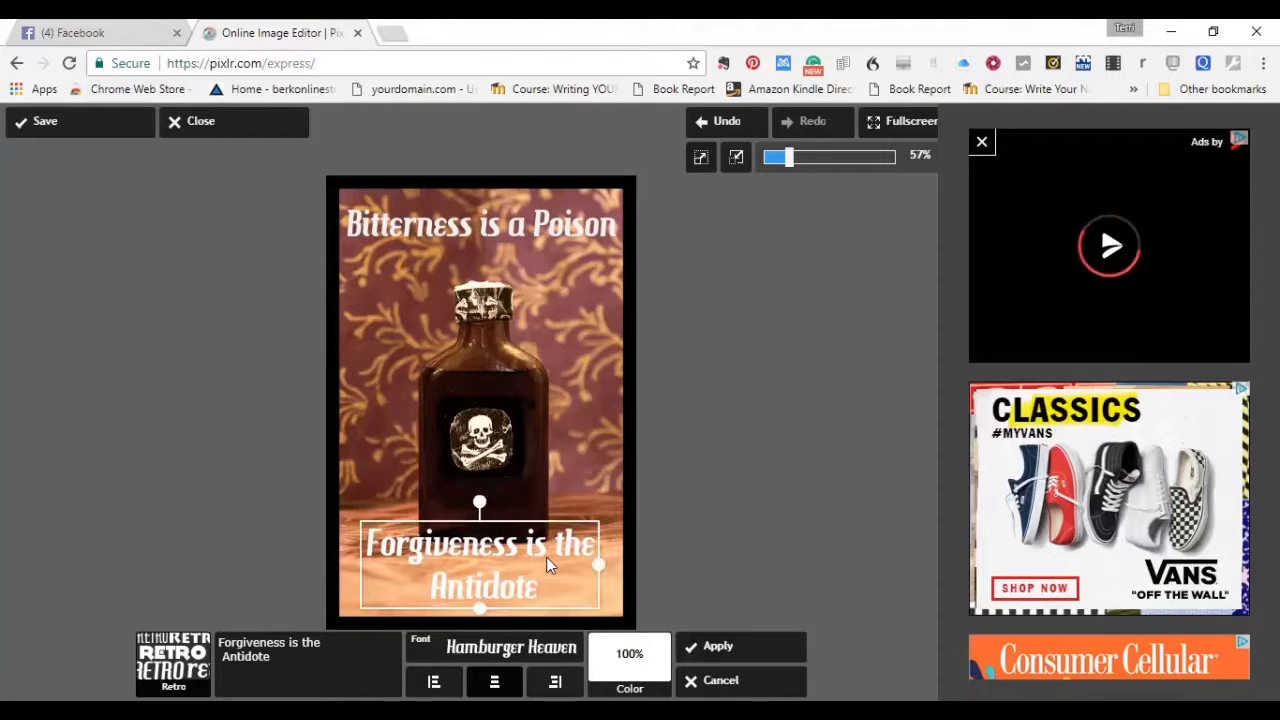
left_click(716, 646)
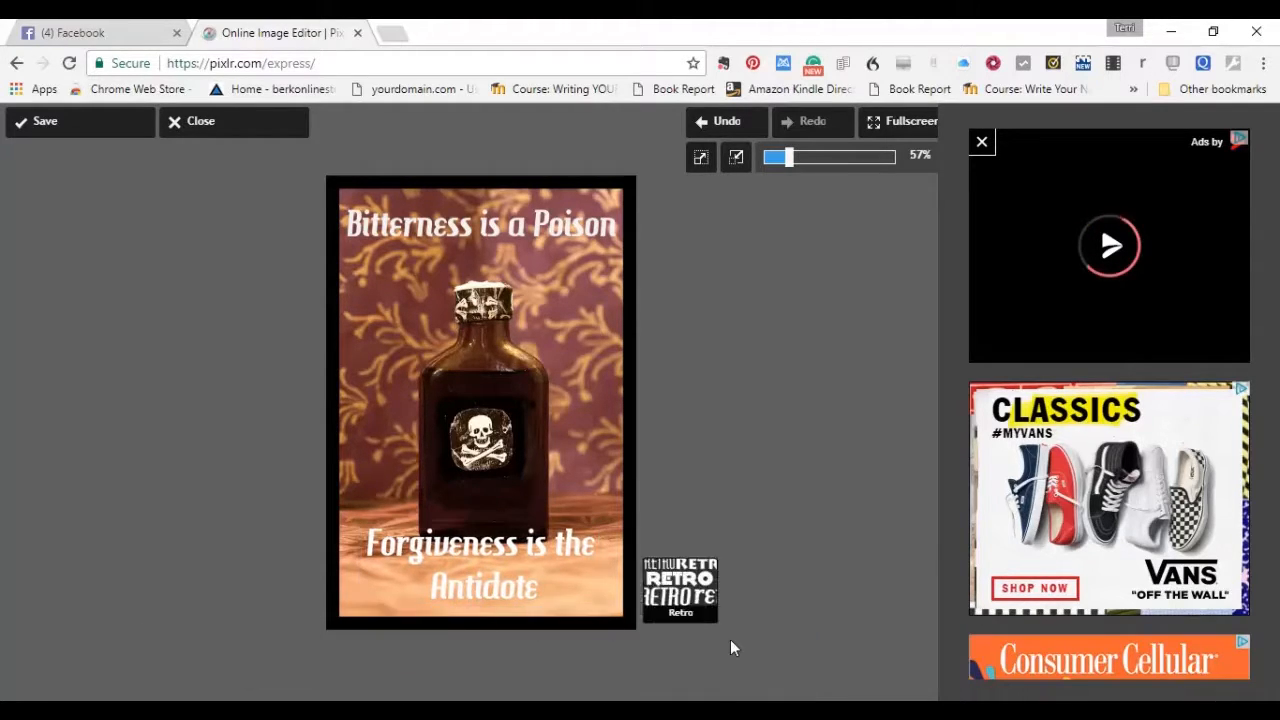
left_click(688, 656)
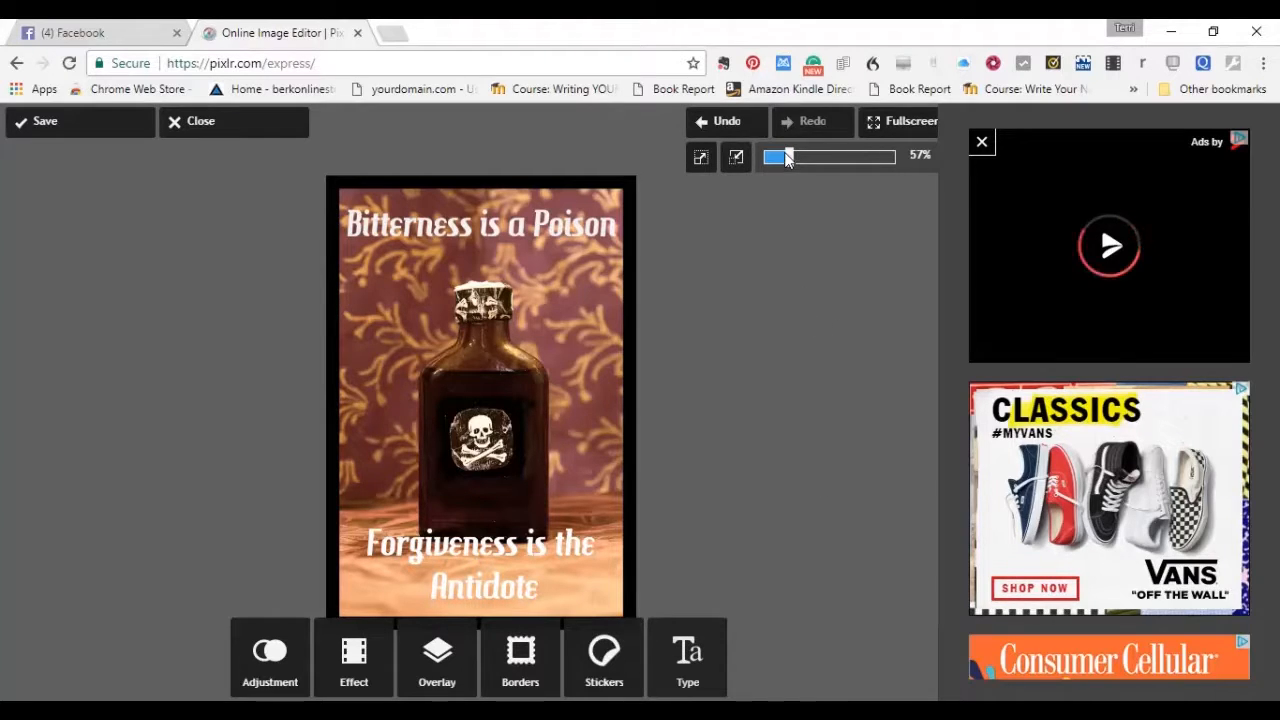
mouse_move(694, 240)
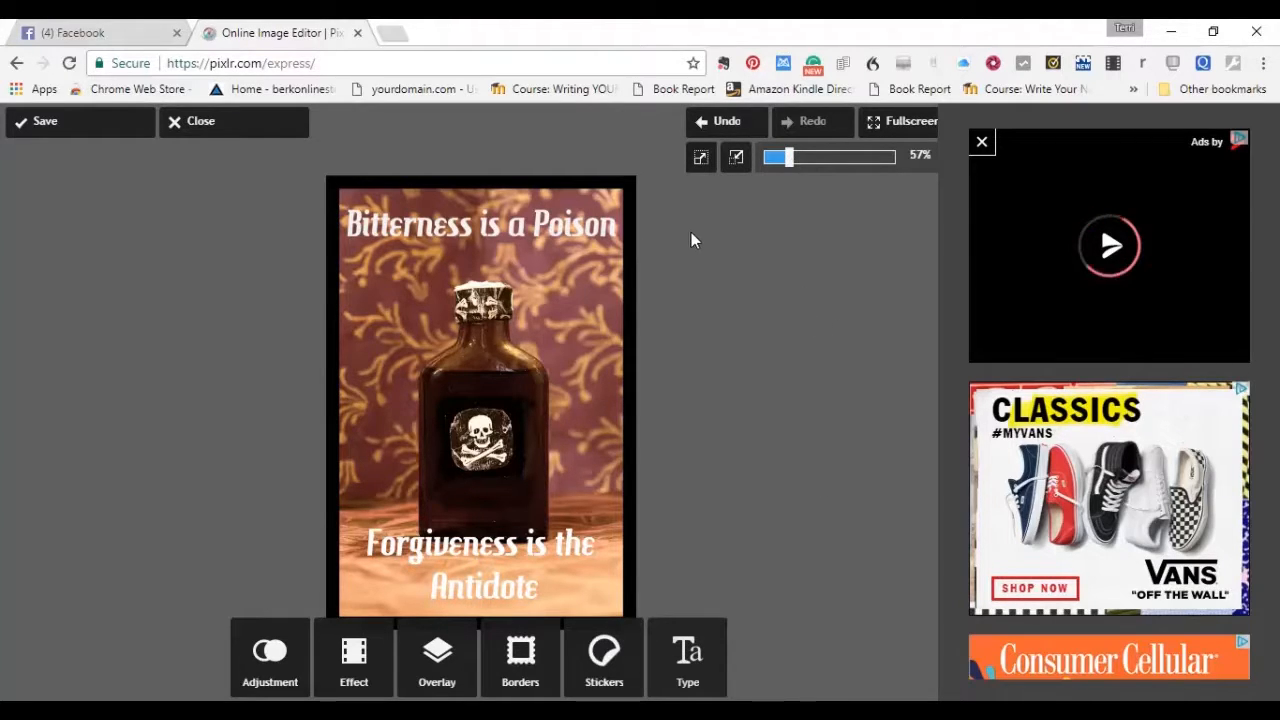
mouse_move(488, 568)
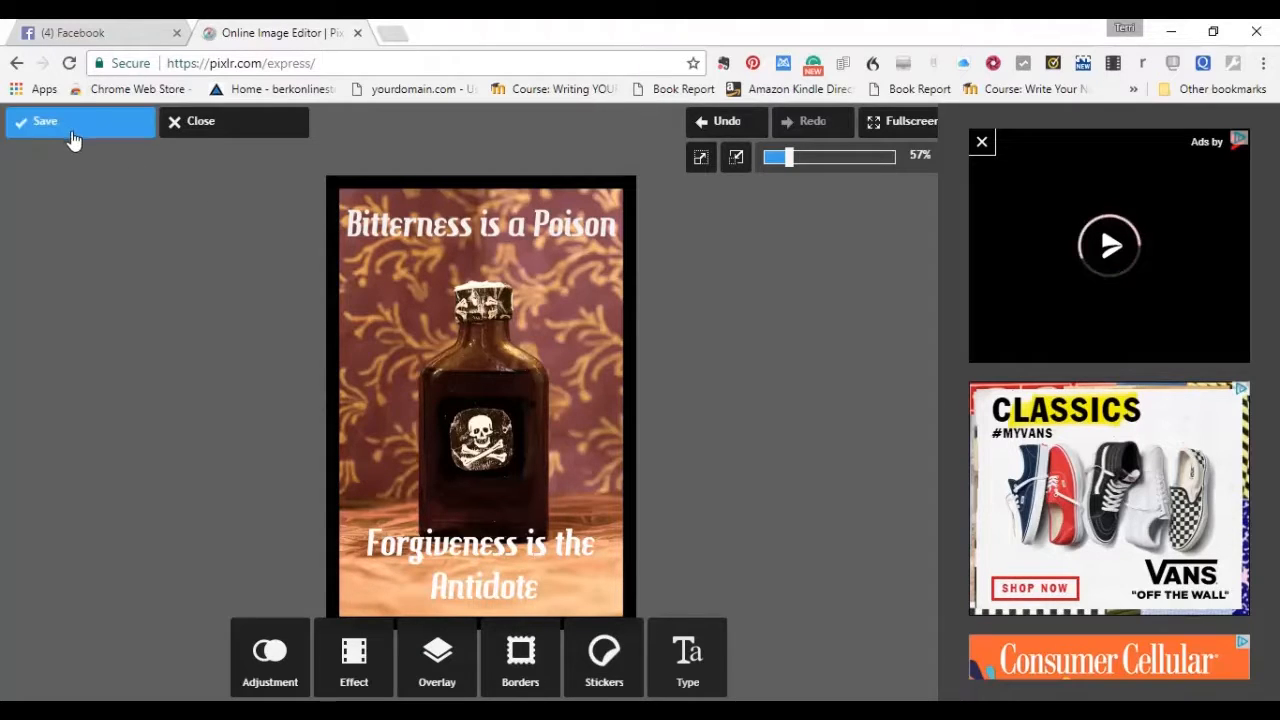
- In the save dialog, name the file 'poison meme' and raise the quality slider to 86
left_click(44, 122)
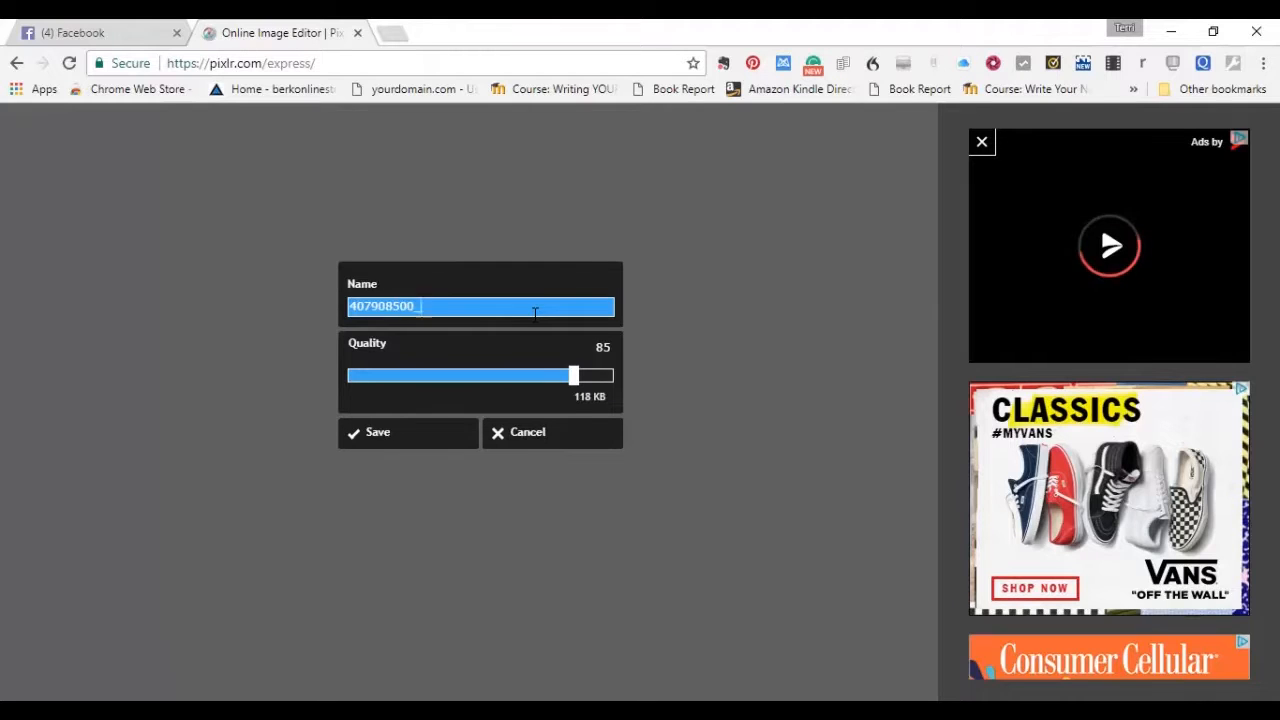
type("poison mem")
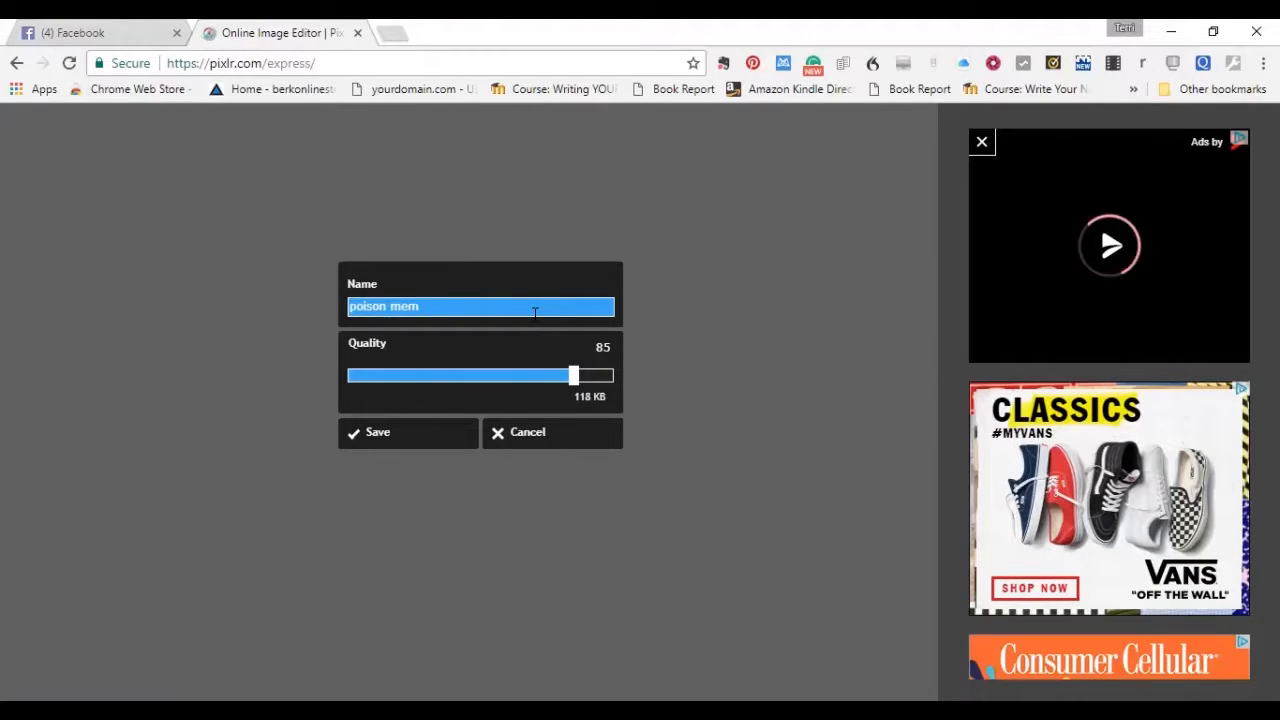
type("e")
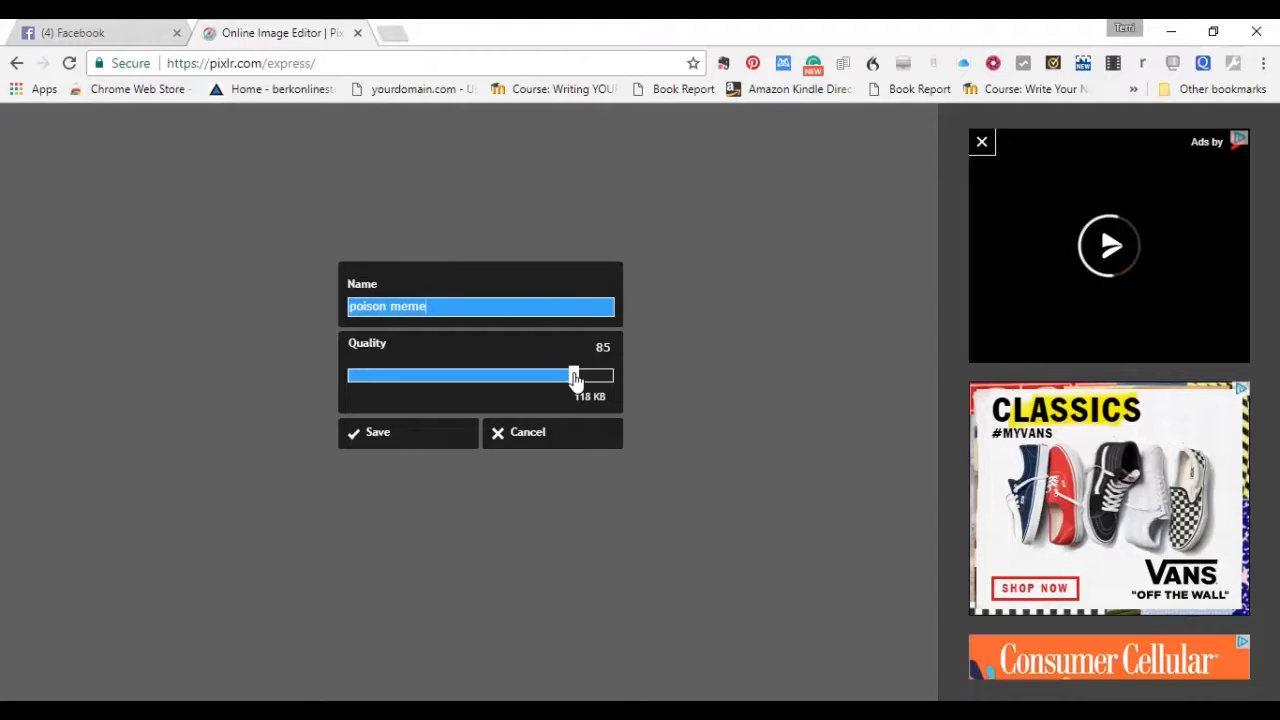
left_click_drag(572, 376, 576, 376)
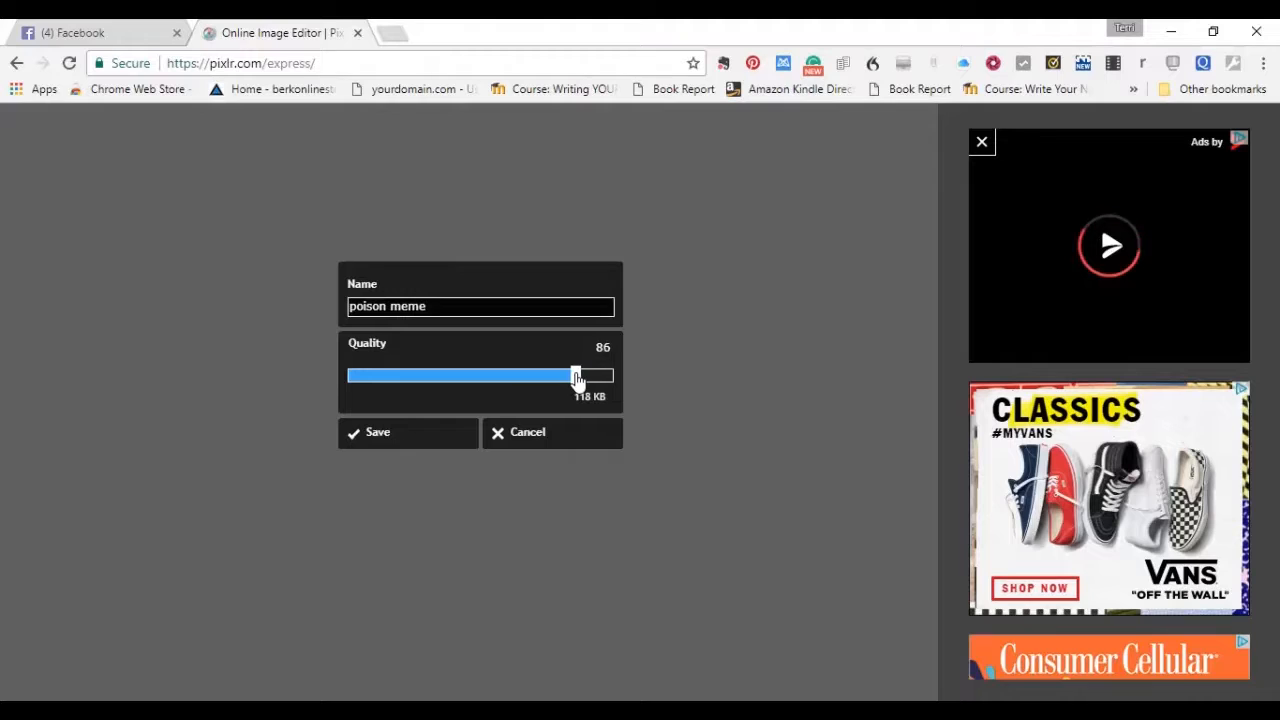
left_click(408, 432)
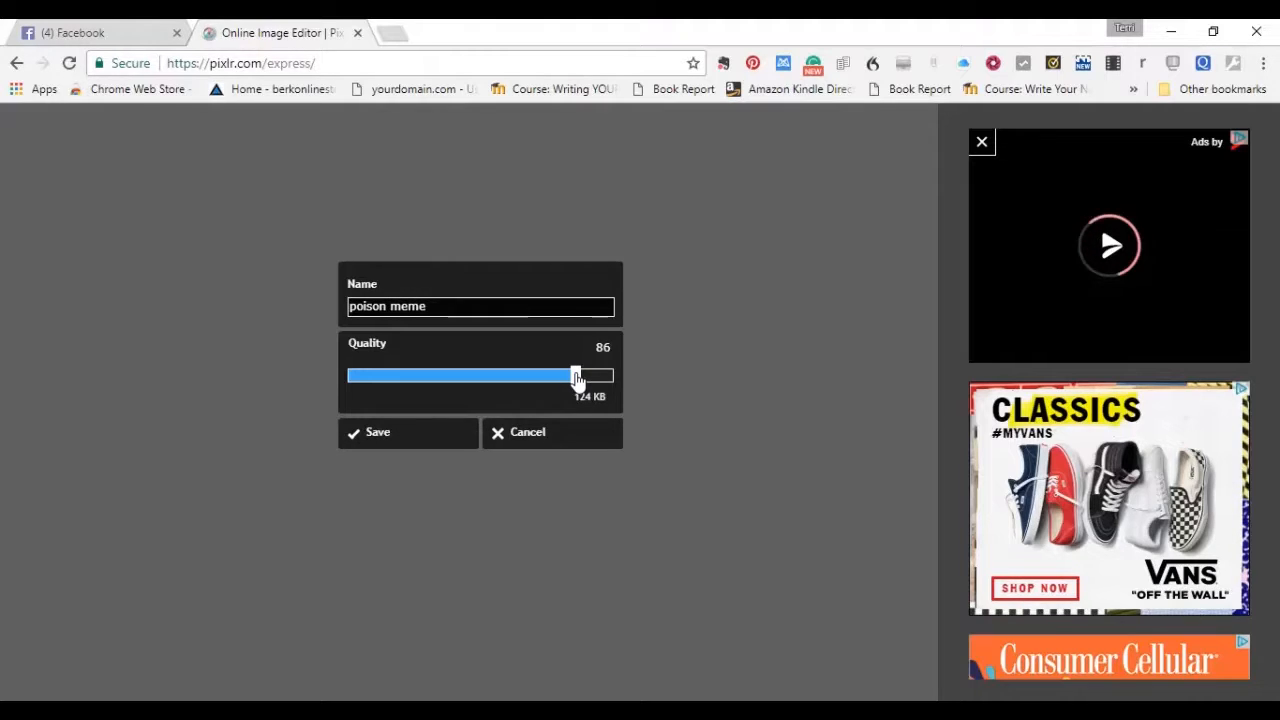
mouse_move(624, 520)
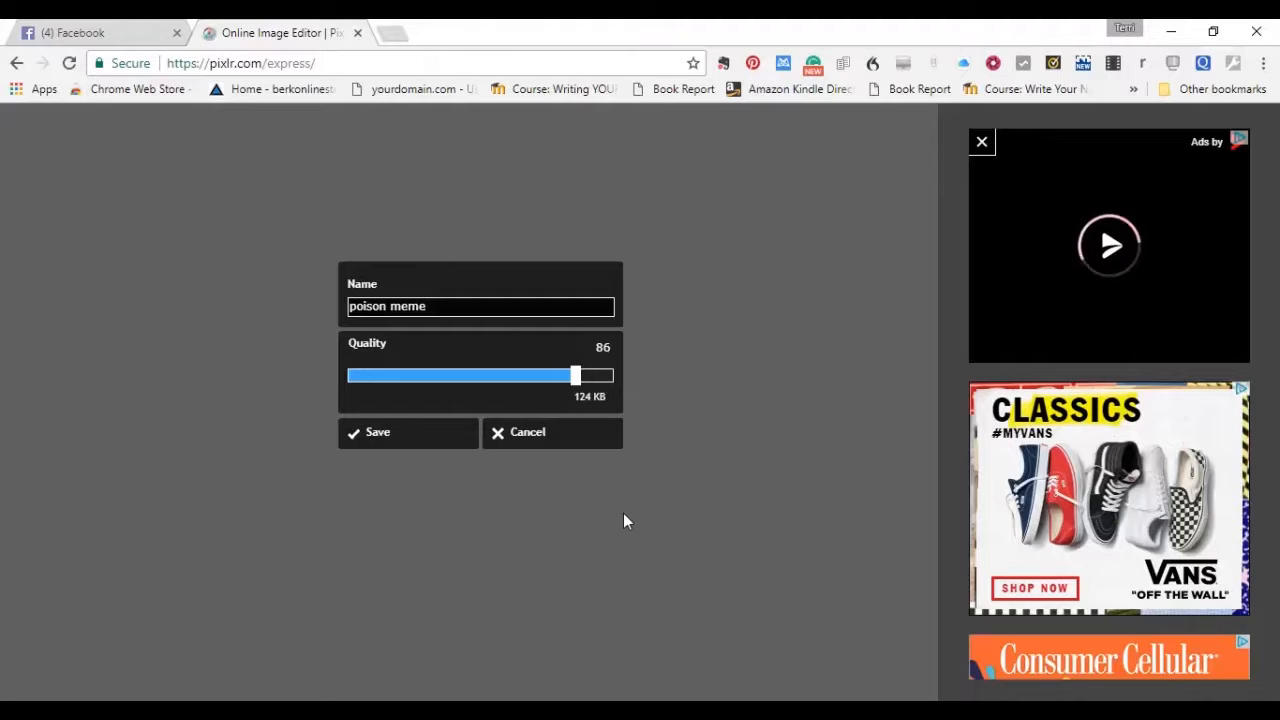
mouse_move(484, 540)
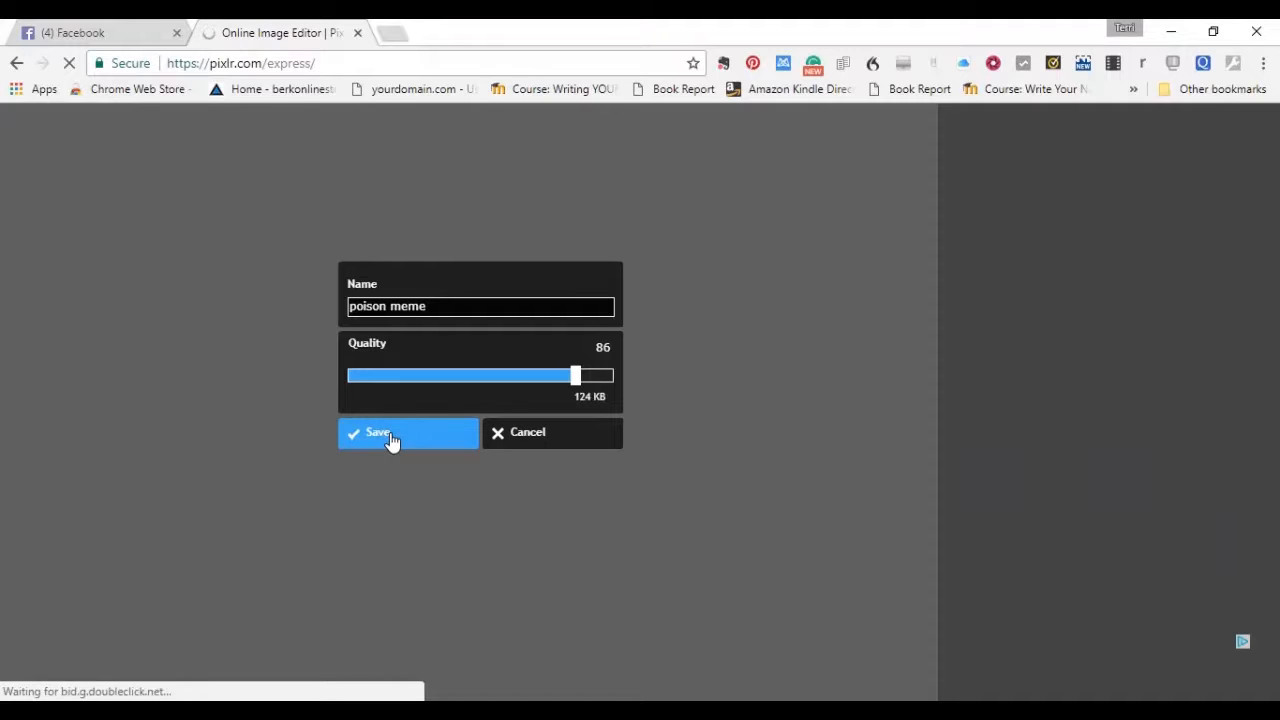
- Export the image as poison meme.jpg into the meme photos blank folder
left_click(392, 432)
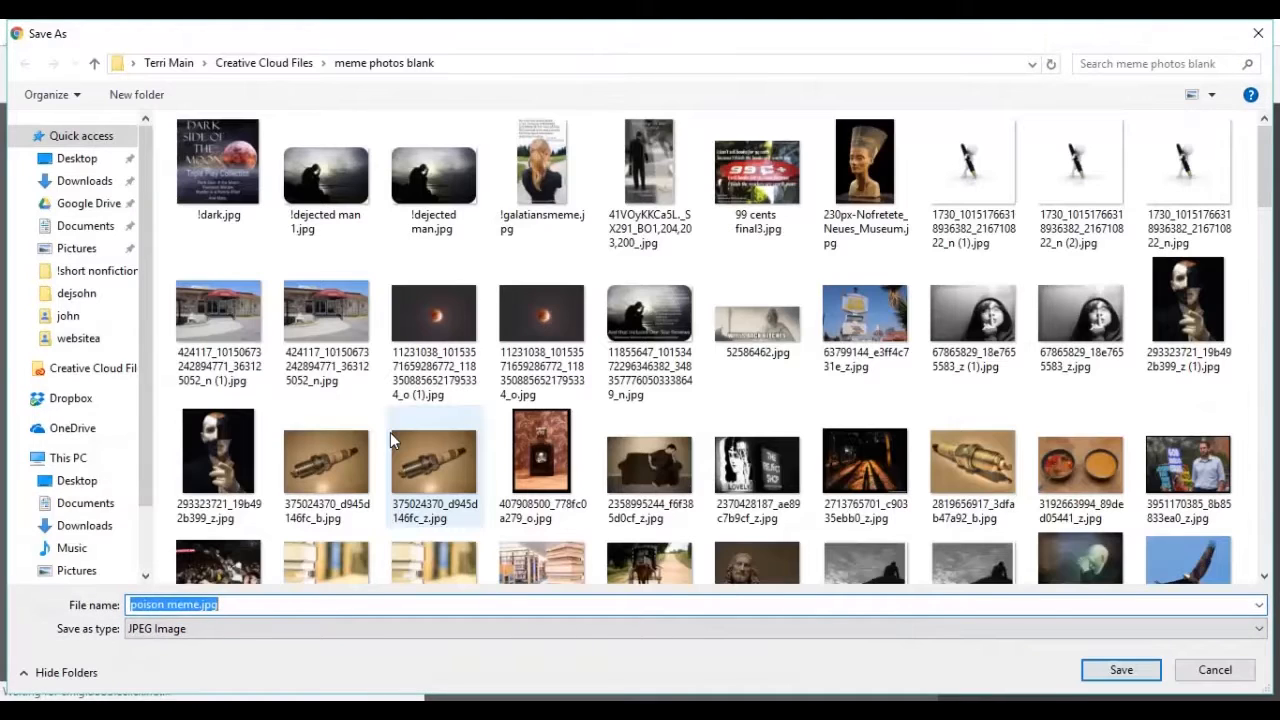
left_click(324, 164)
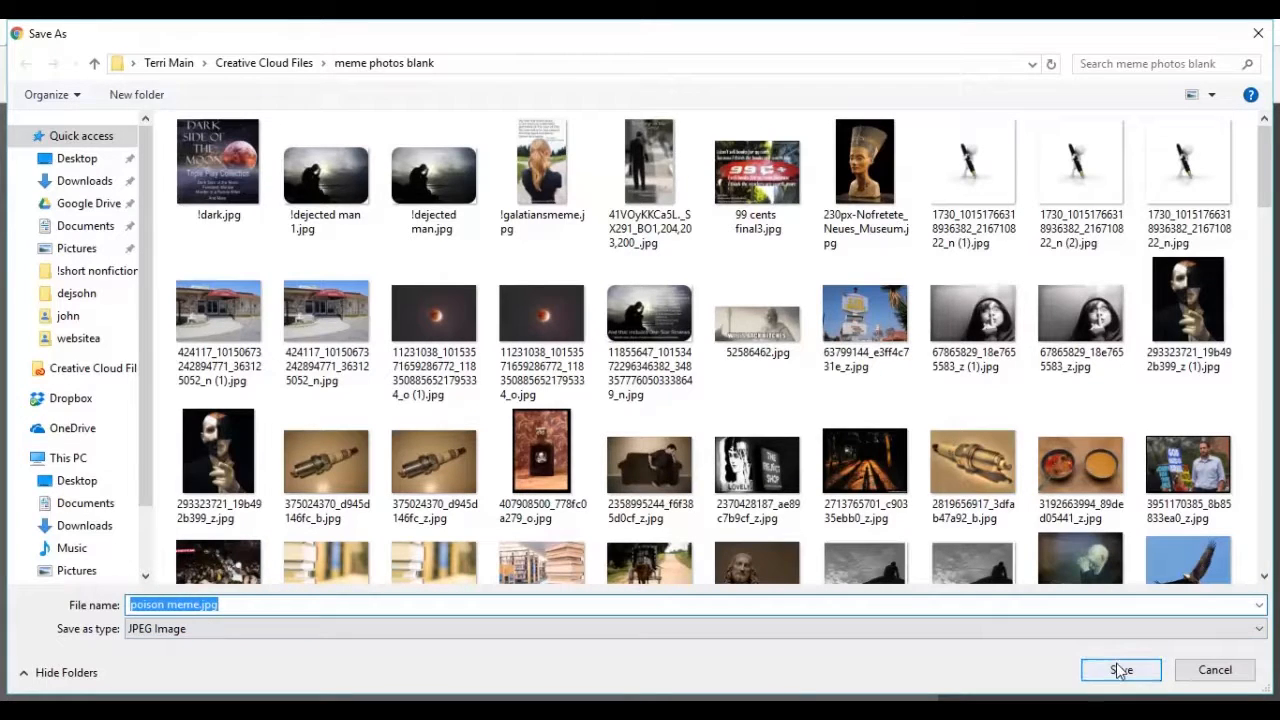
left_click(1120, 668)
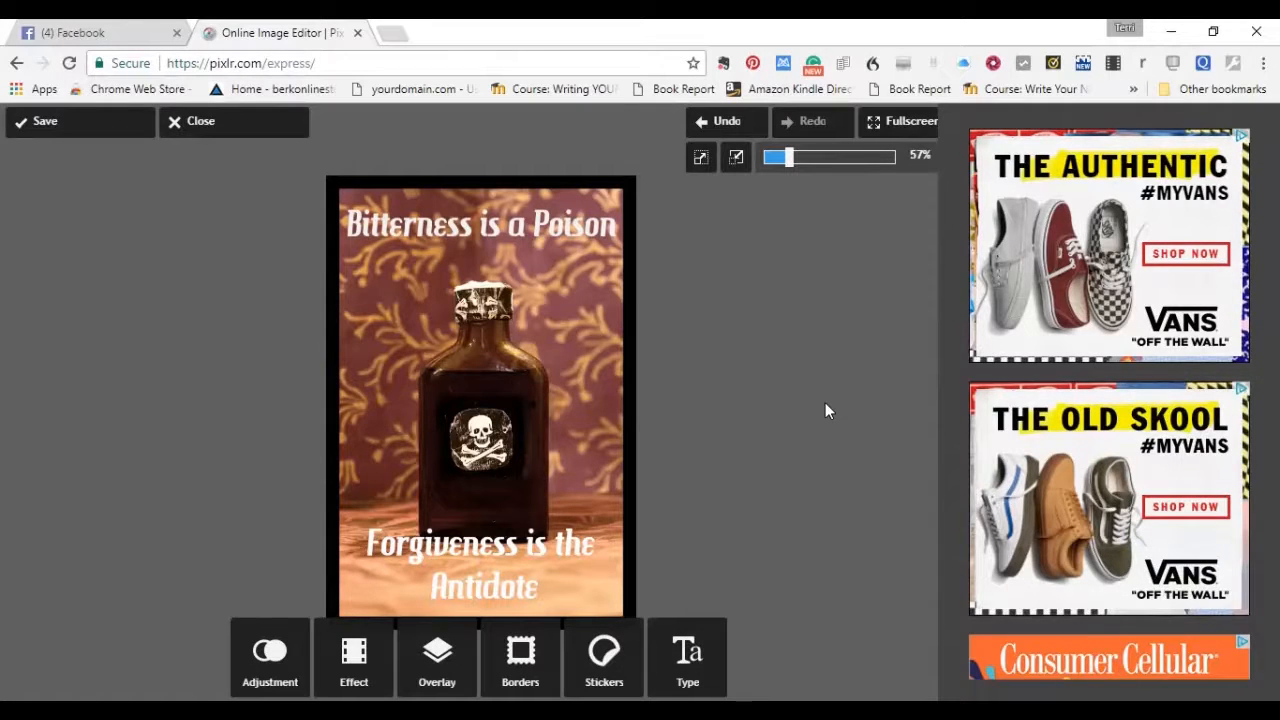
mouse_move(724, 388)
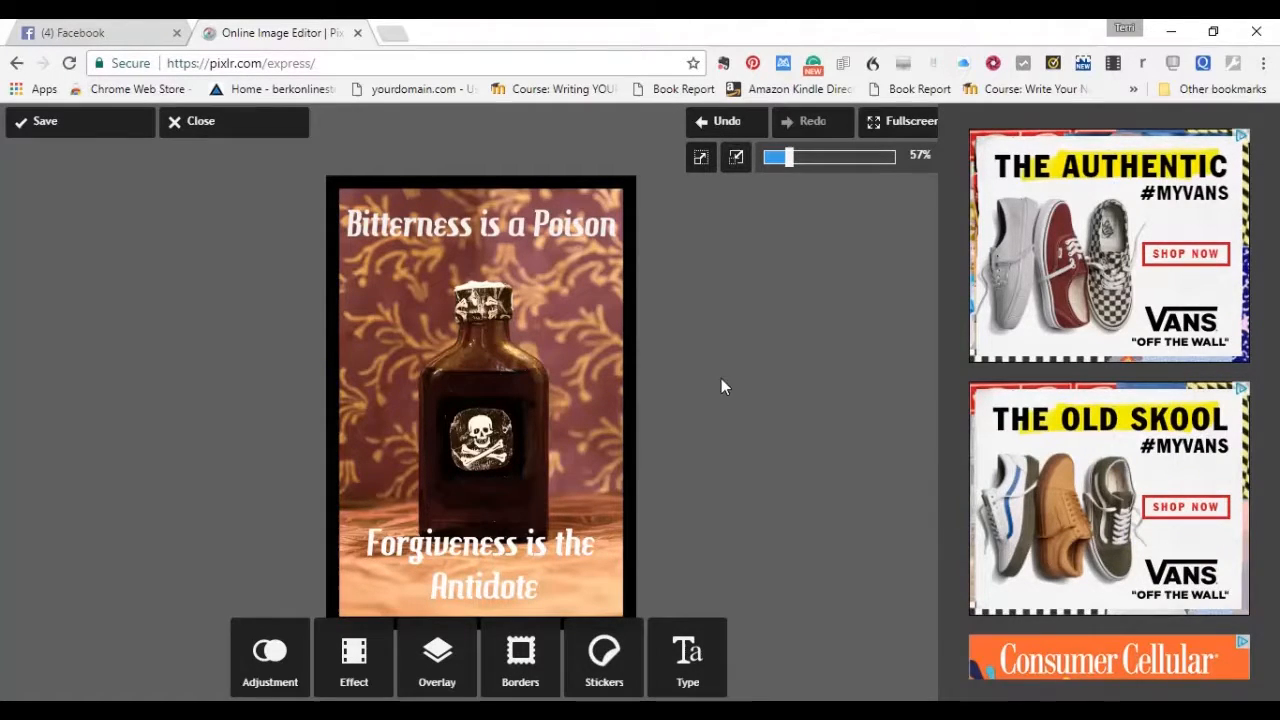
- Return to the Facebook news feed and start a Photo/Video post
left_click(96, 32)
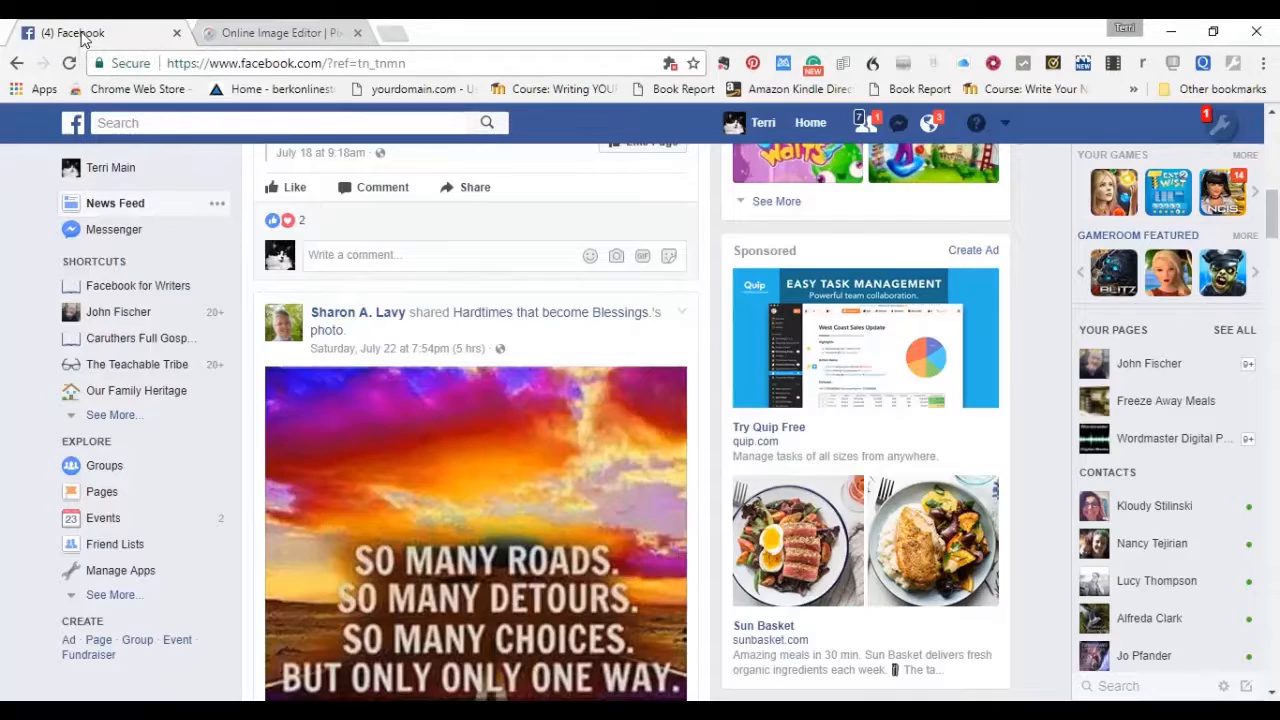
scroll("up", 3)
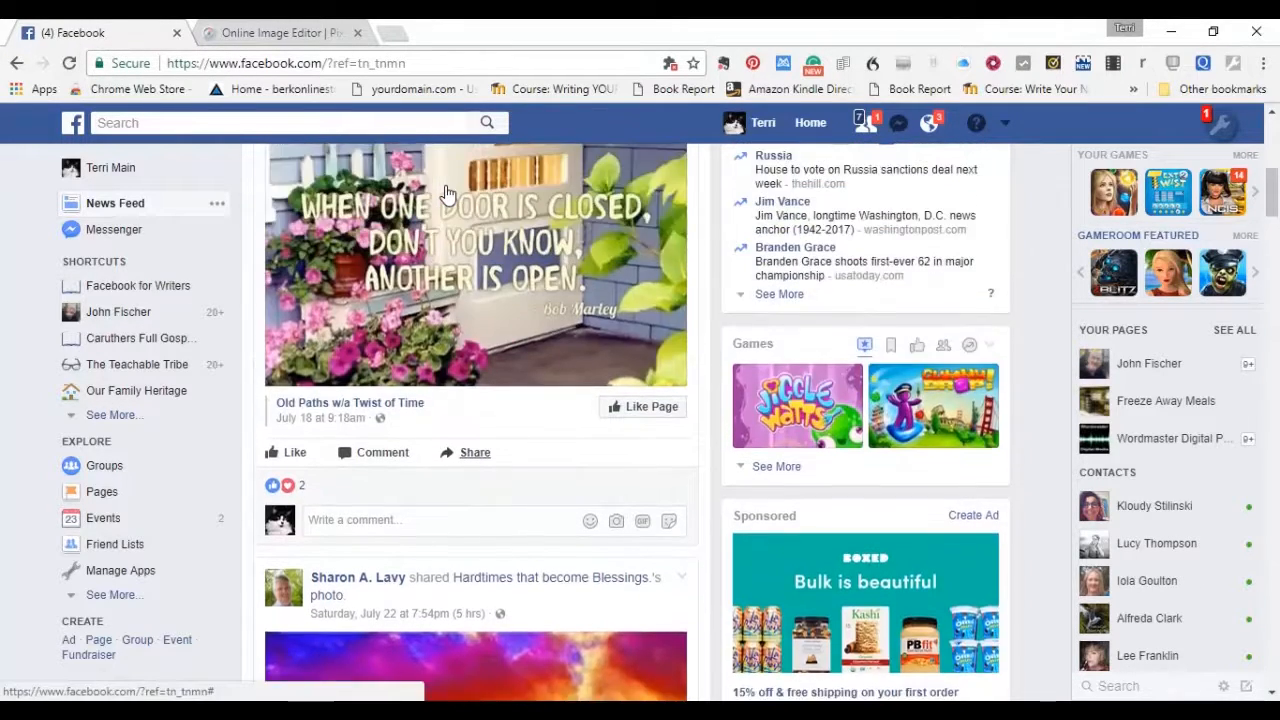
scroll("up", 3)
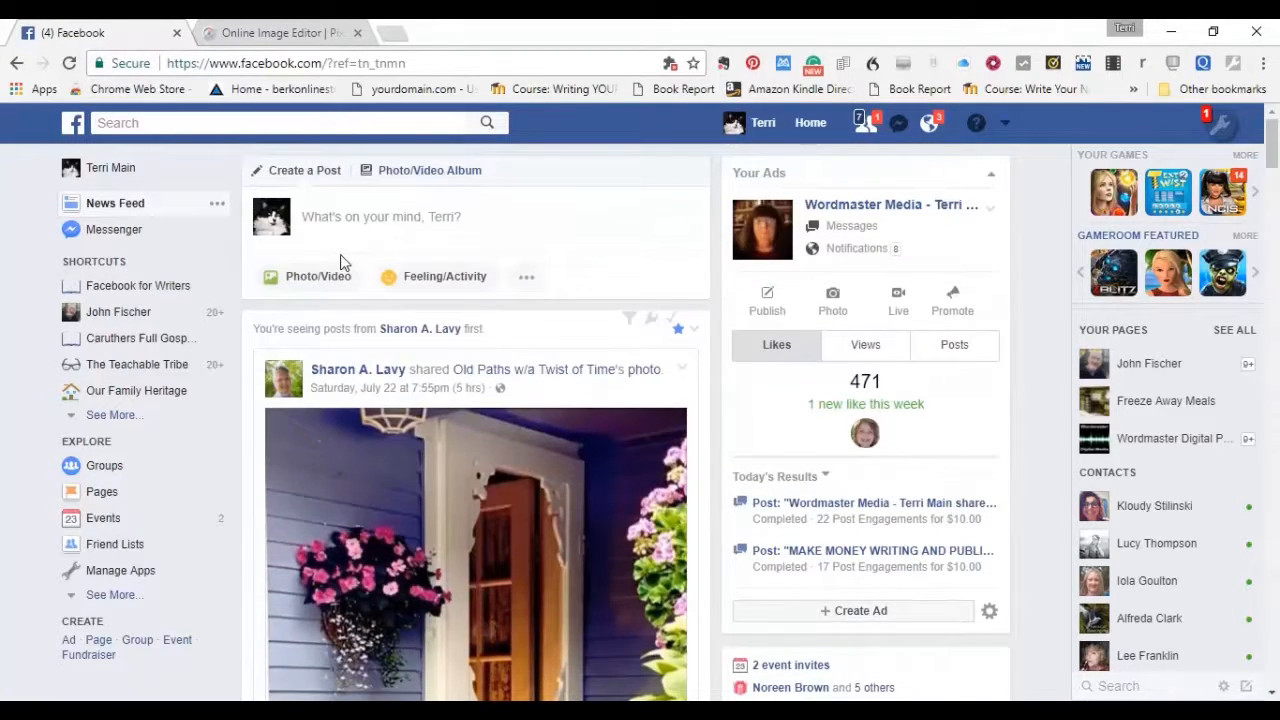
mouse_move(316, 282)
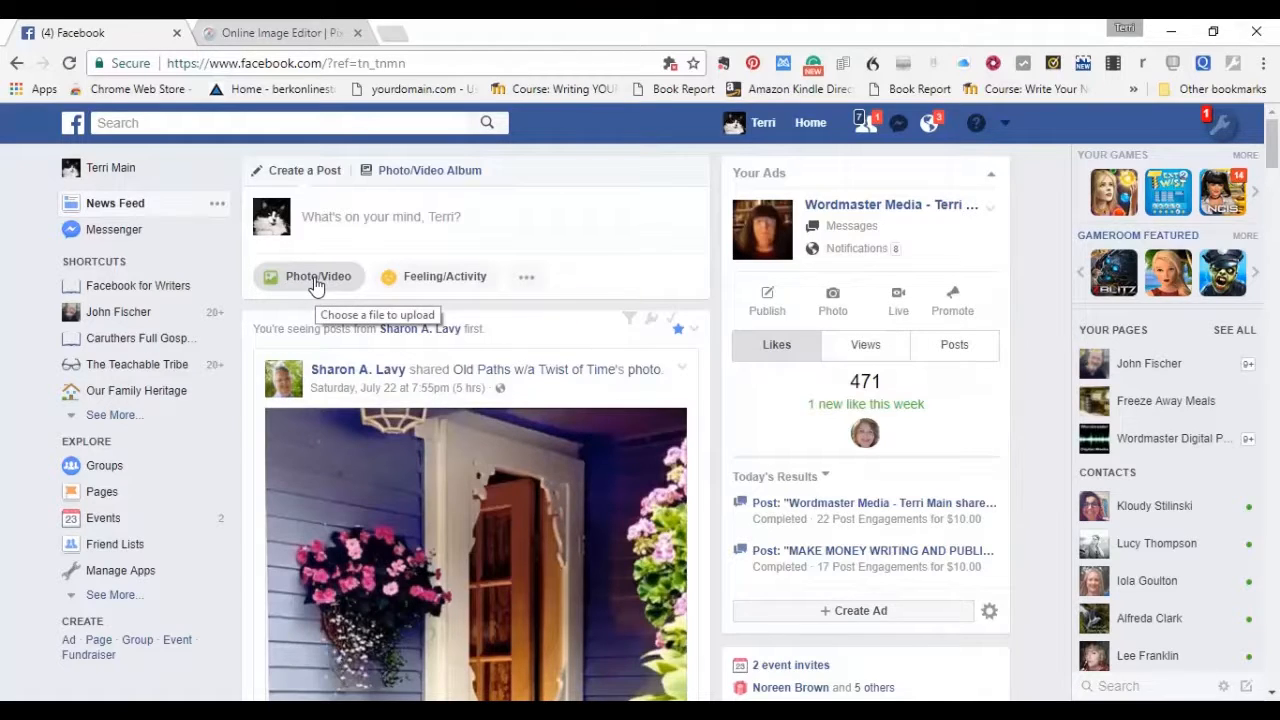
left_click(318, 276)
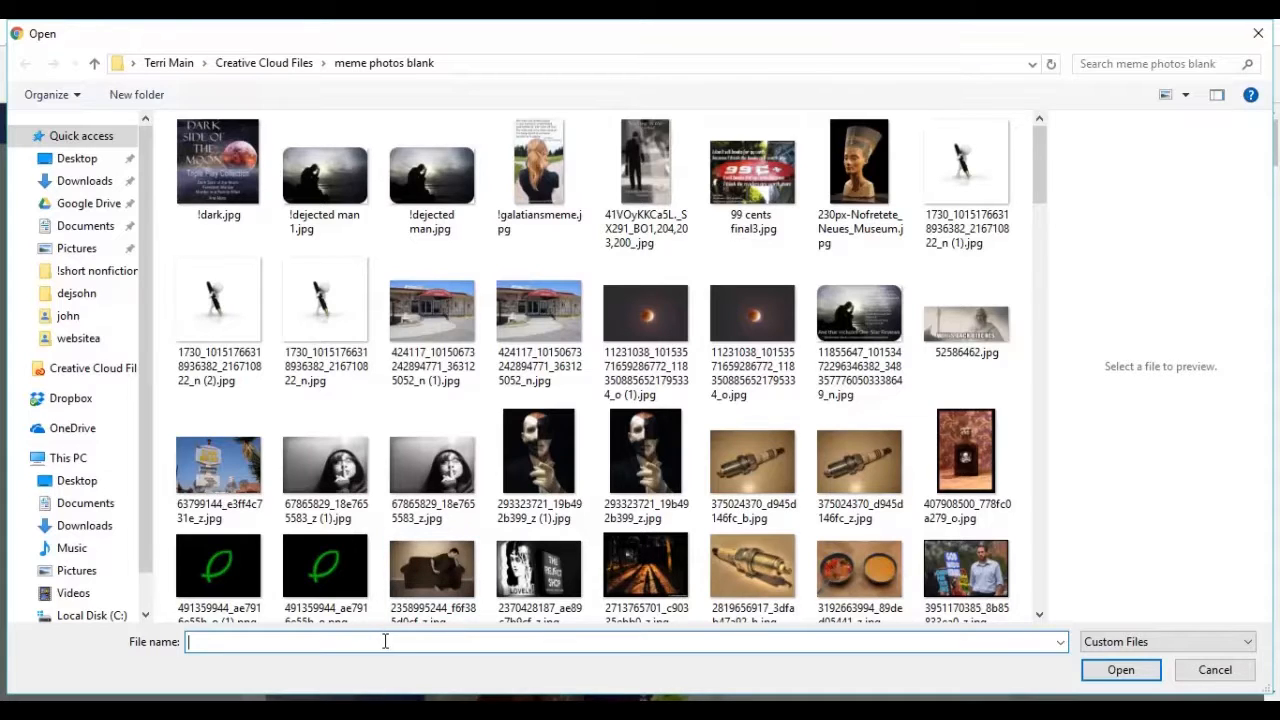
- Choose poison meme.jpg from the meme photos blank folder for upload
type("poi")
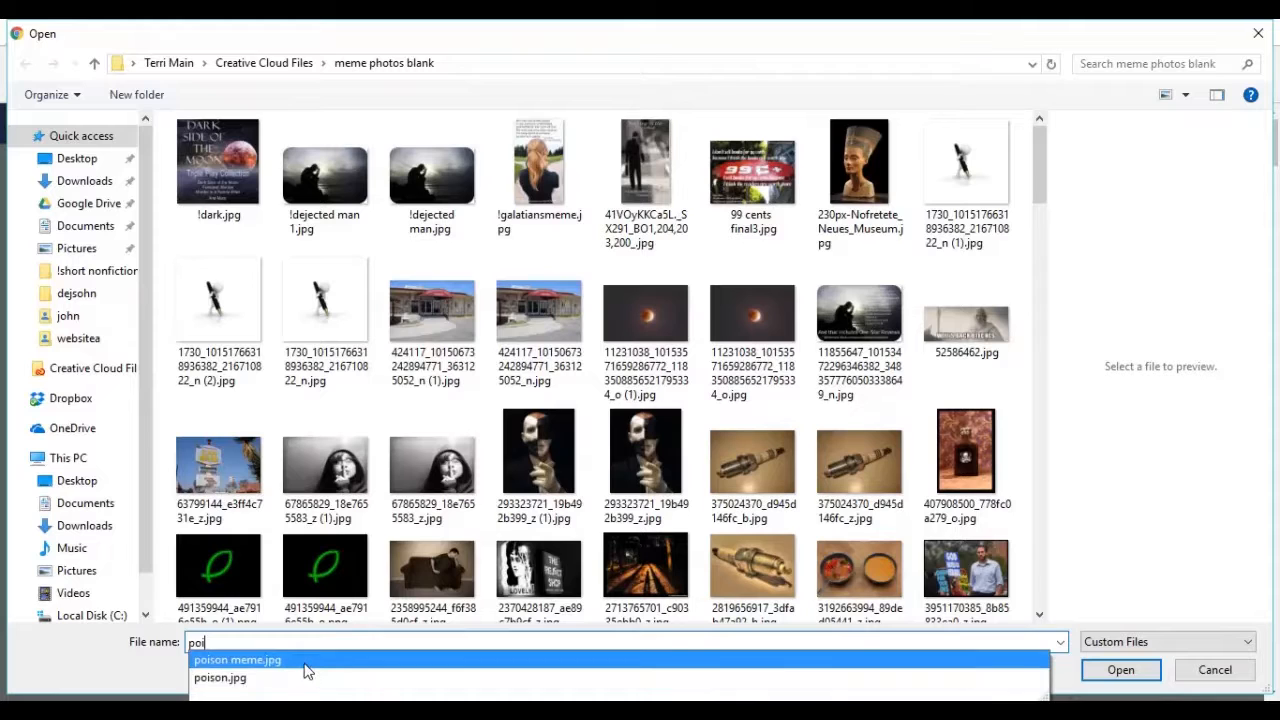
left_click(236, 660)
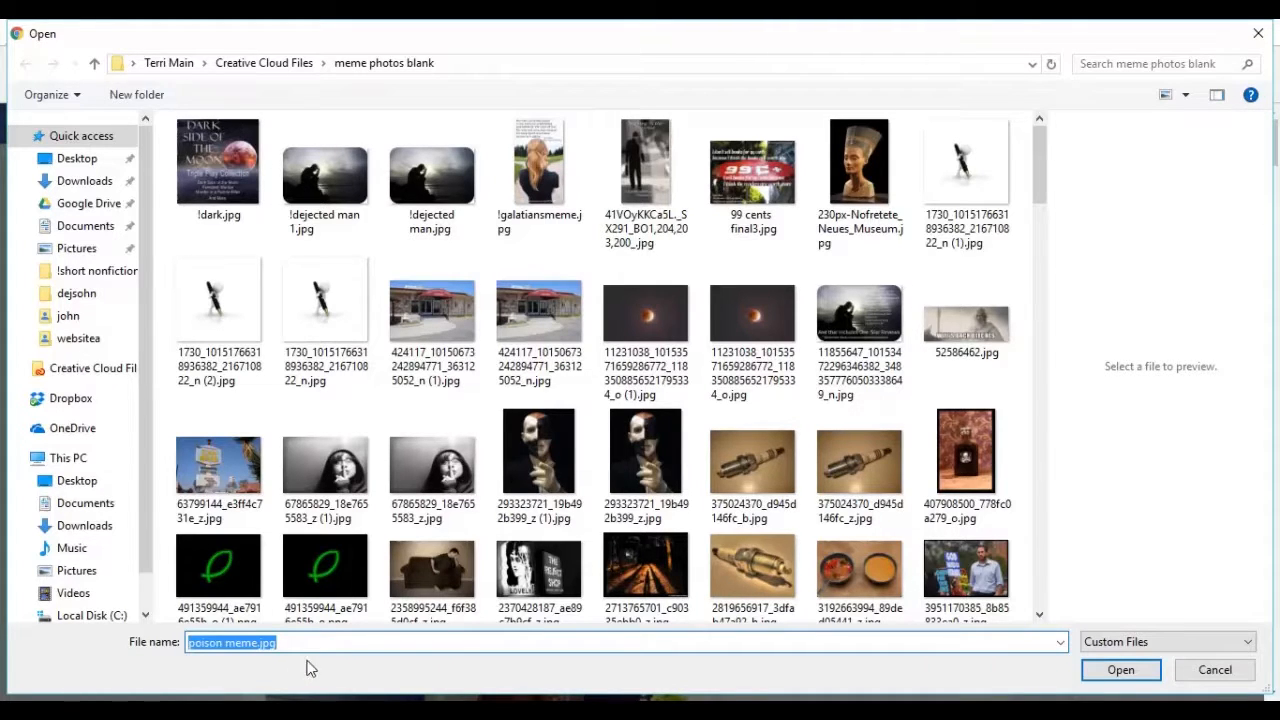
left_click(1120, 668)
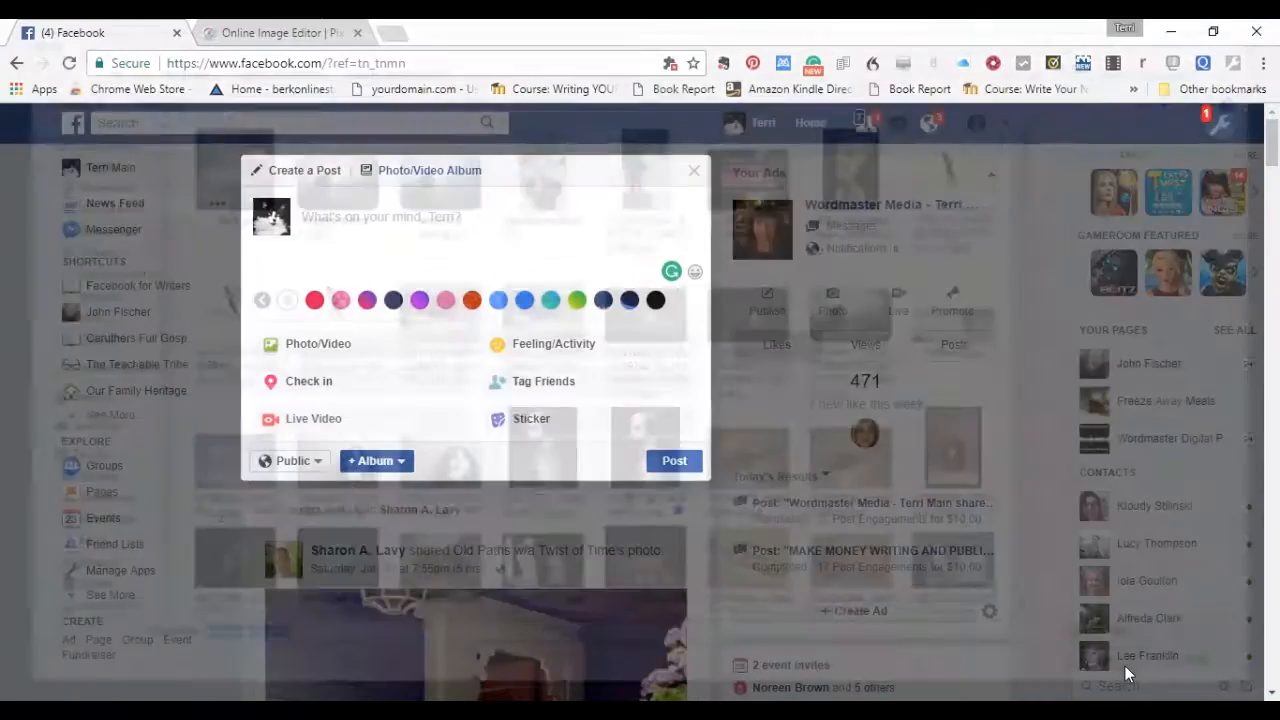
- Publish the poison bottle meme as a new post to the news feed
left_click(318, 344)
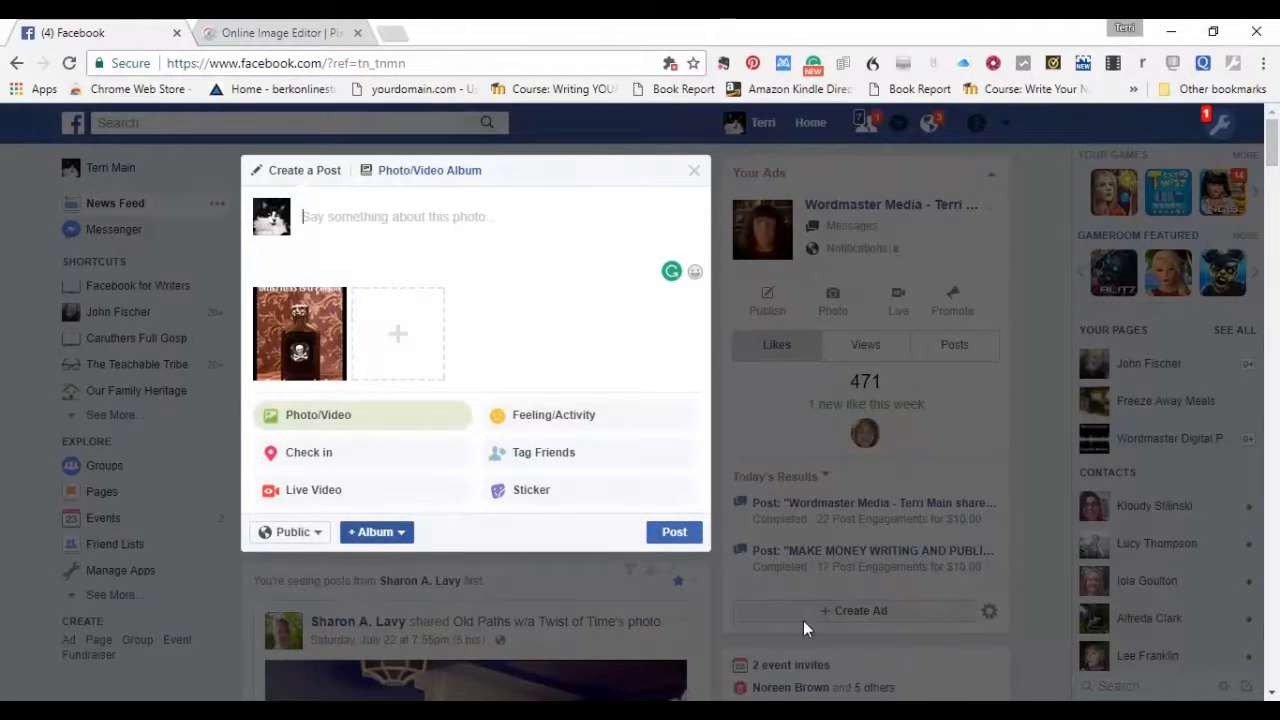
left_click(674, 532)
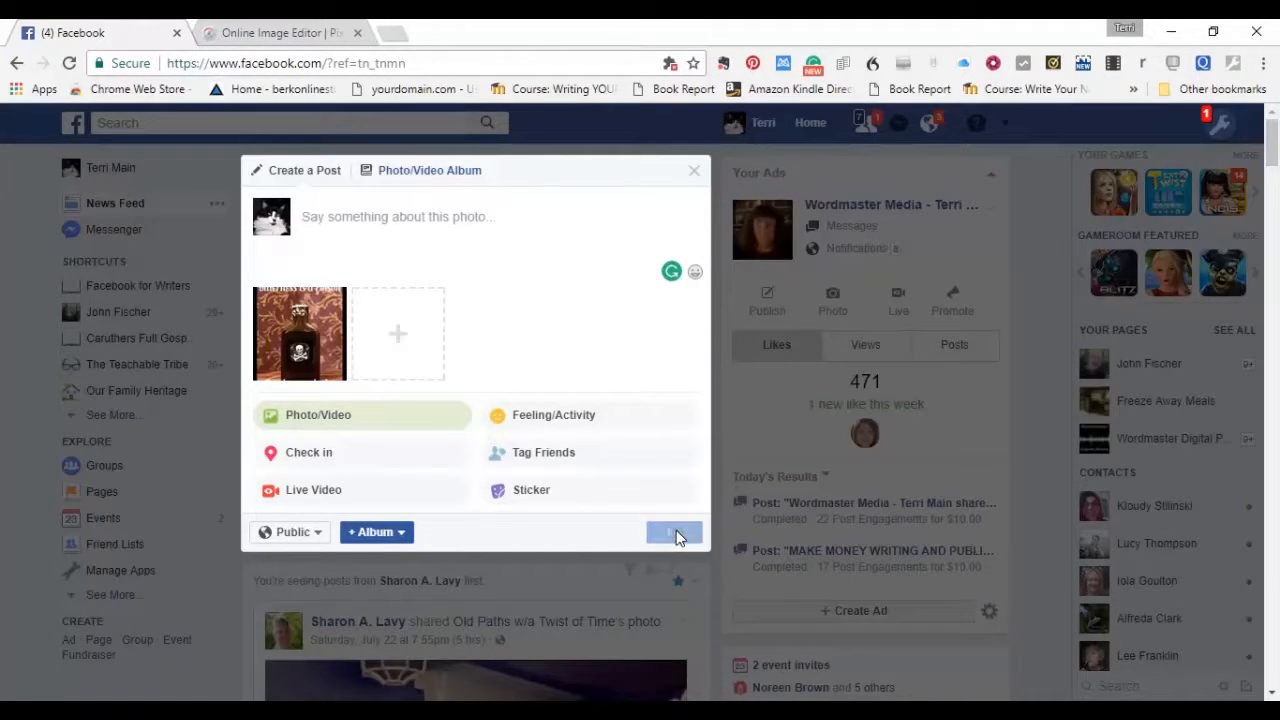
left_click(672, 532)
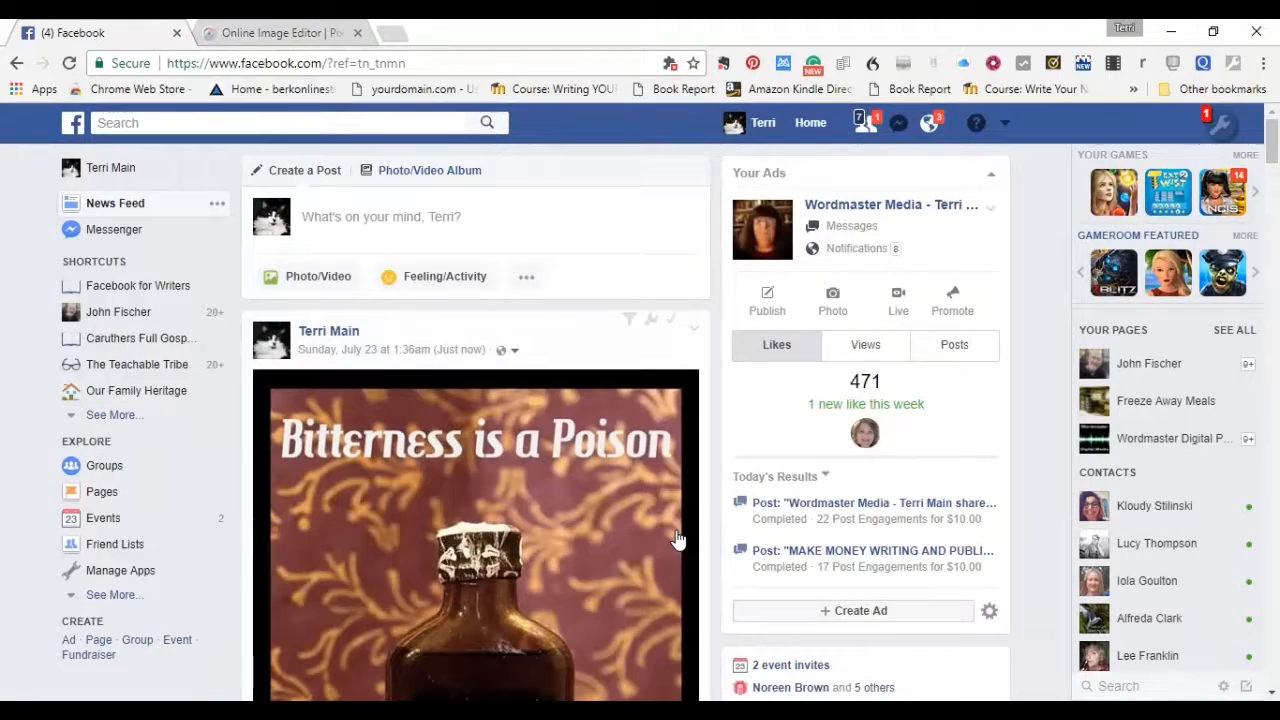
mouse_move(684, 656)
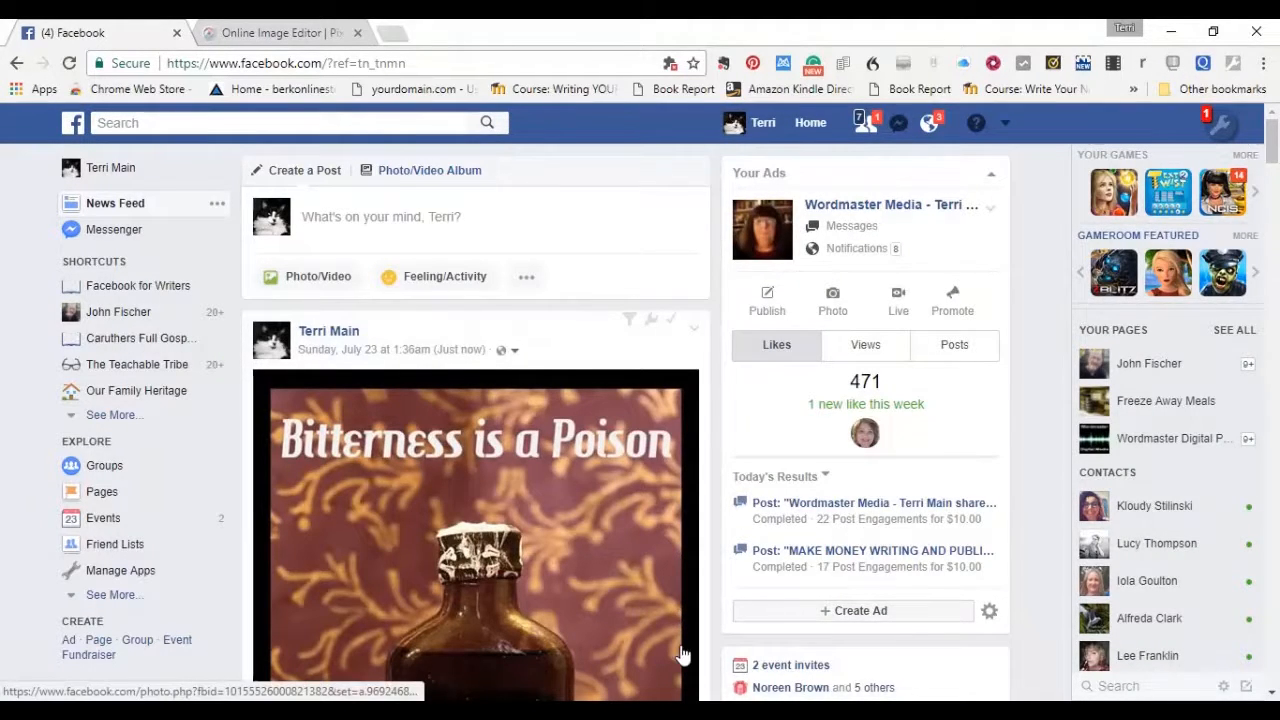
mouse_move(1044, 492)
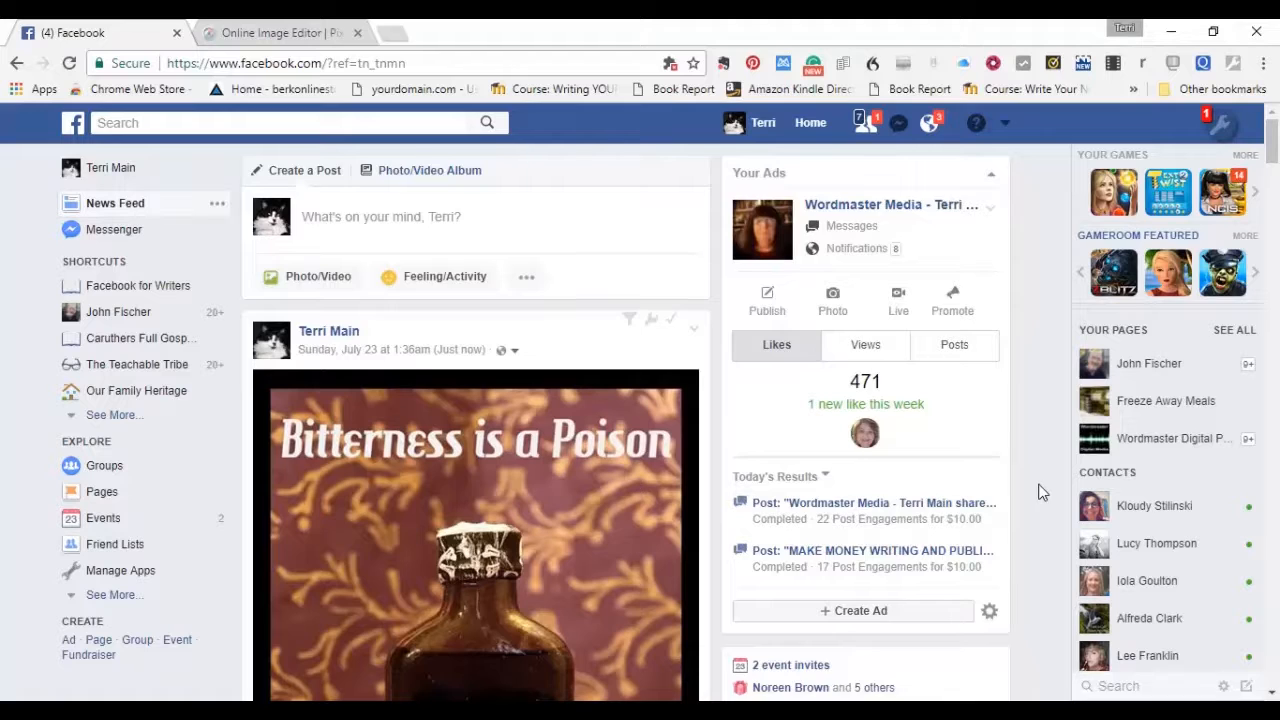
scroll("down", 3)
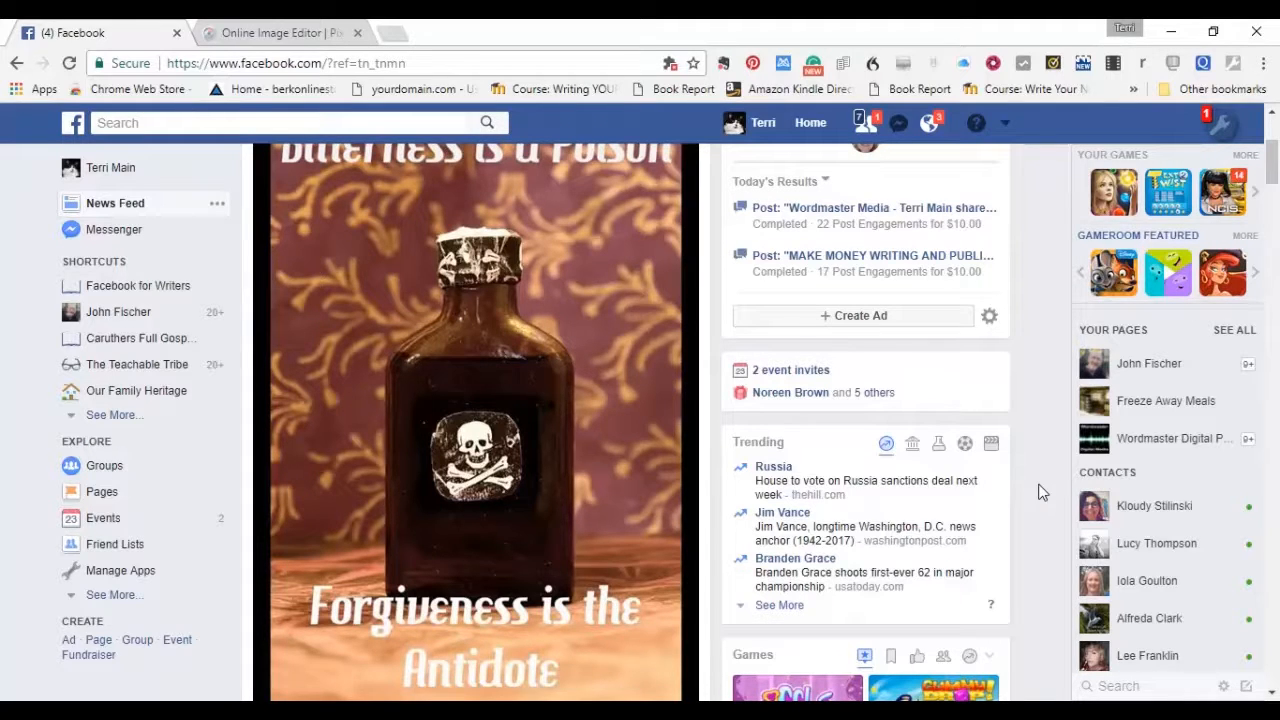
mouse_move(1032, 490)
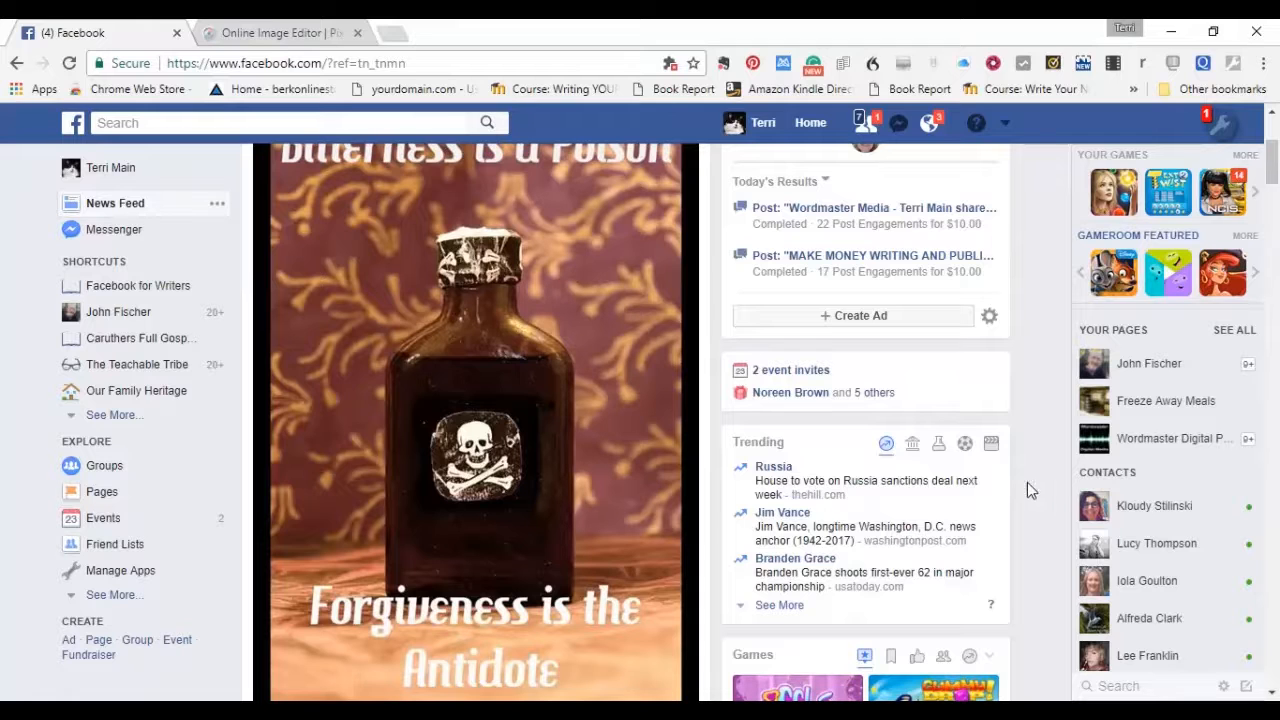